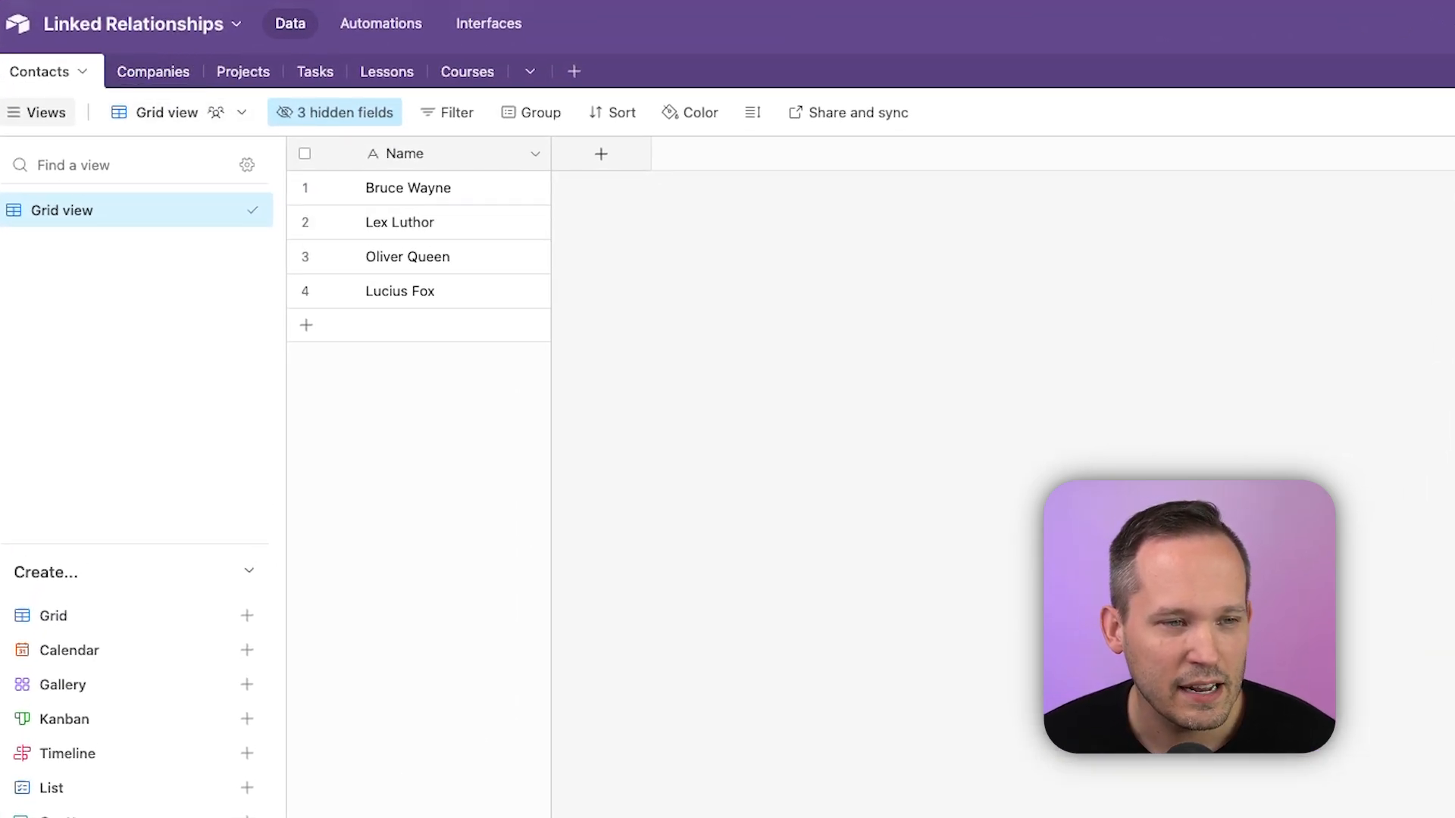
Create a 'Company' field in Contacts that links to records in Companies
{"action": "left_click", "coordinate": [601, 153]}
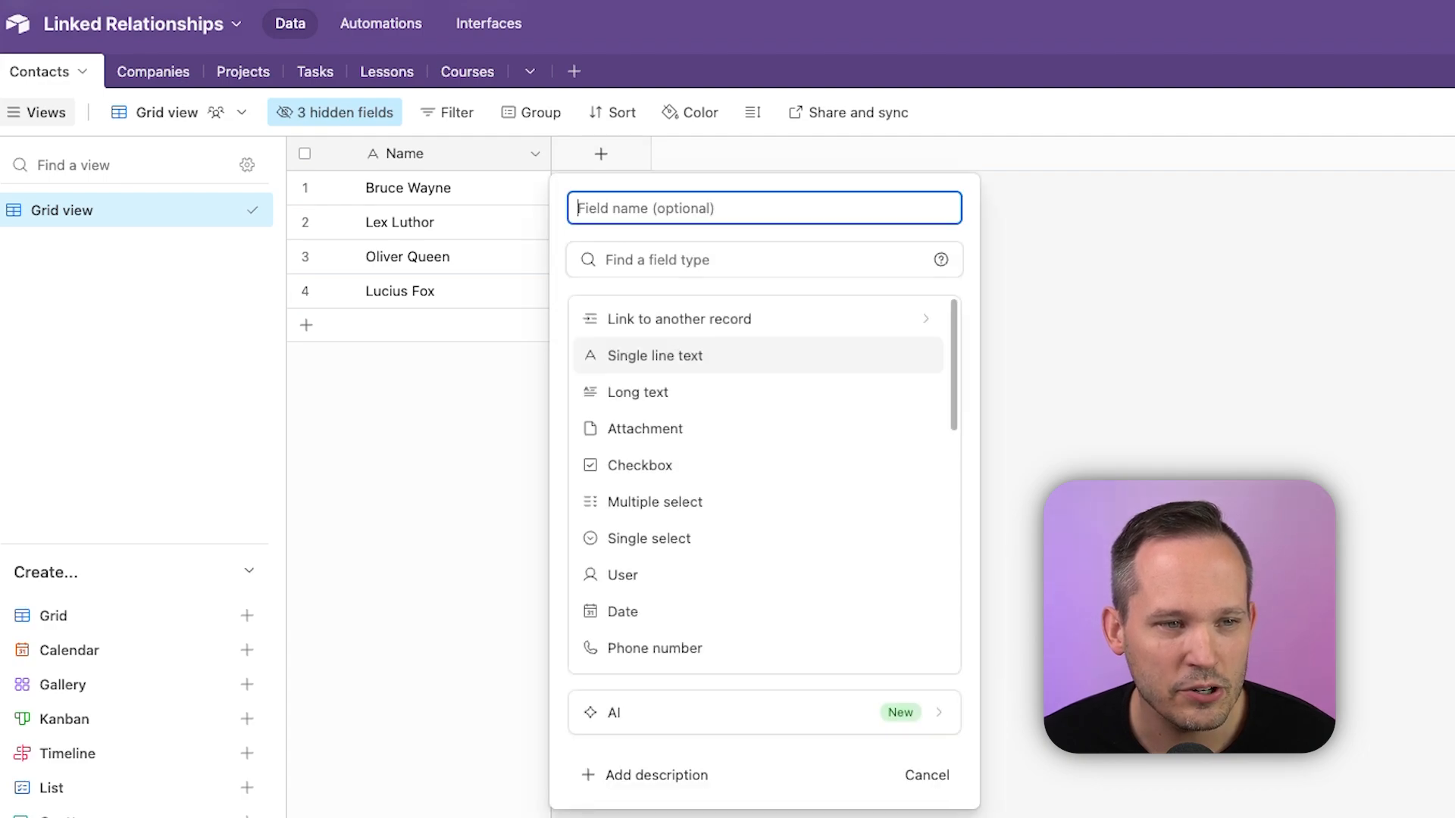
{"action": "type", "text": "Company"}
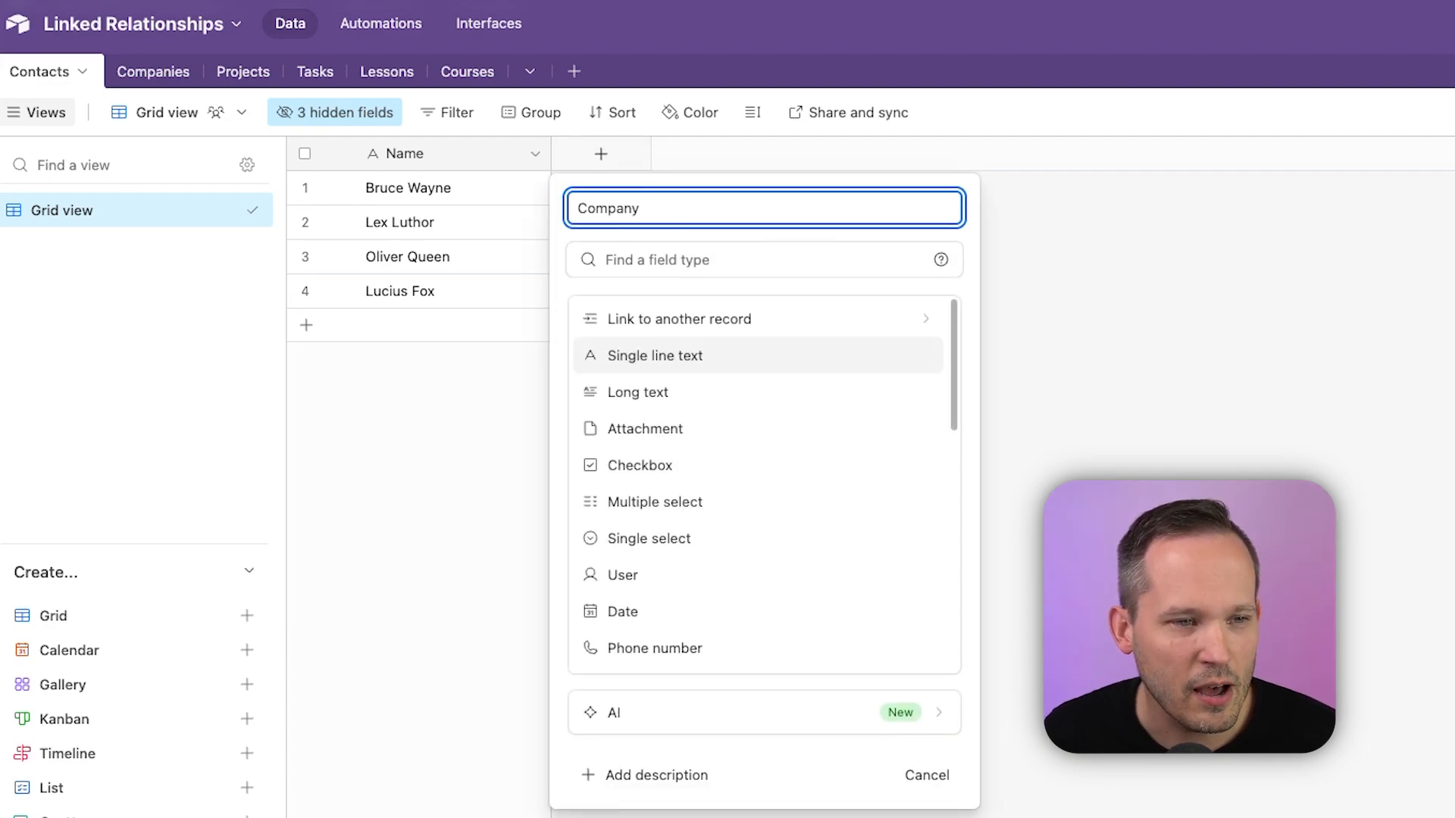
{"action": "mouse_move", "coordinate": [681, 318]}
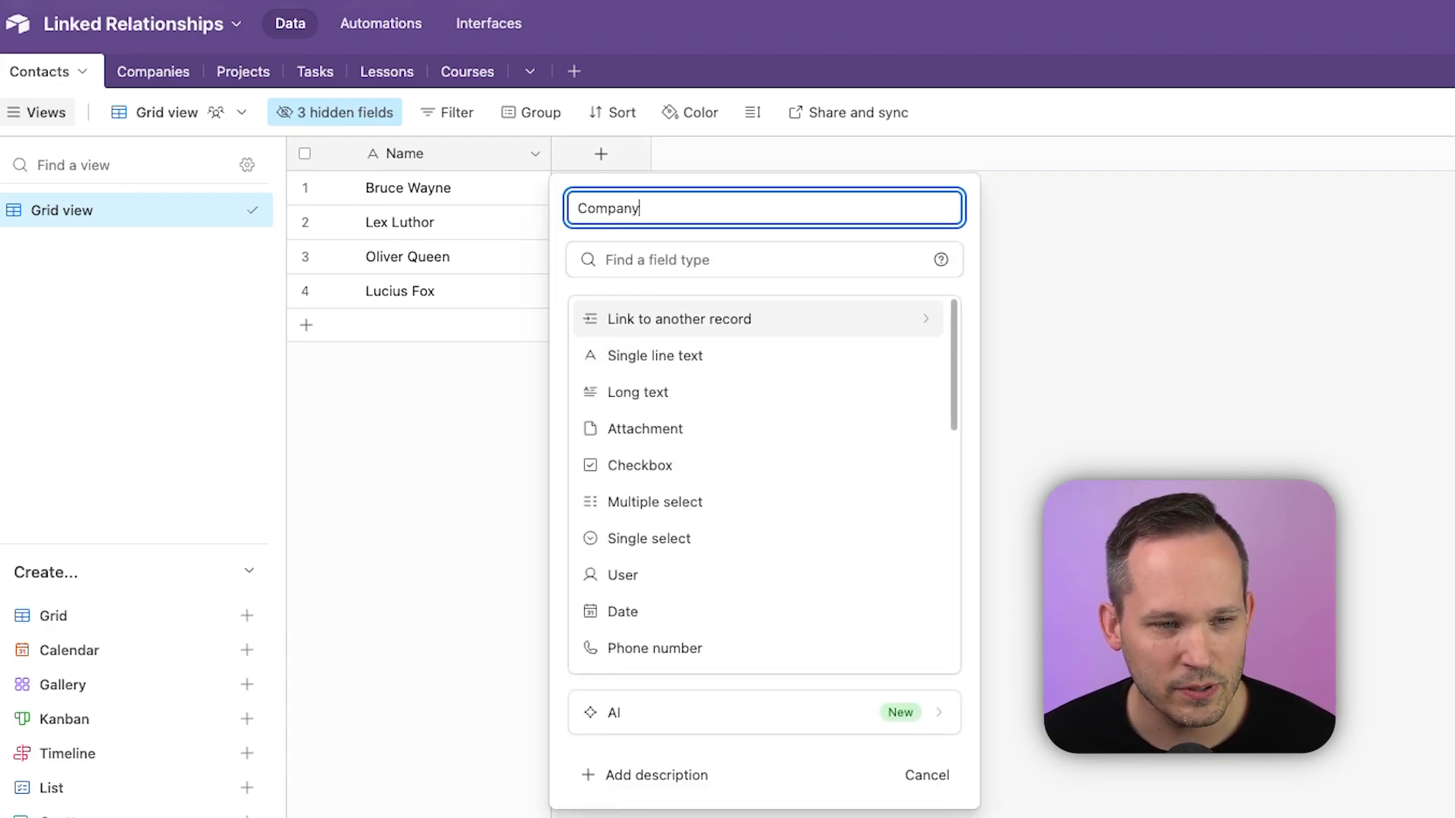
{"action": "mouse_move", "coordinate": [680, 318]}
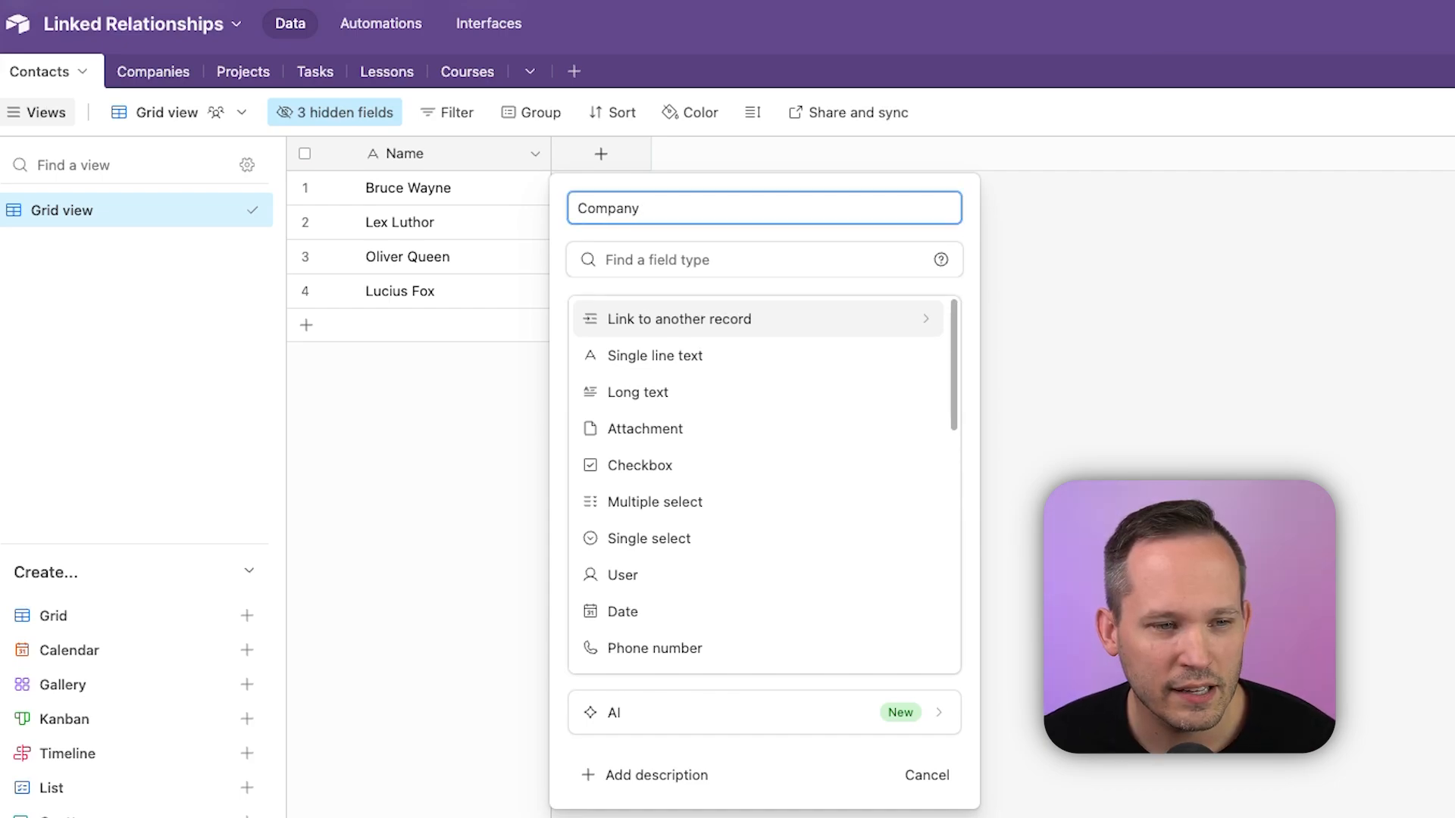
{"action": "left_click", "coordinate": [680, 318]}
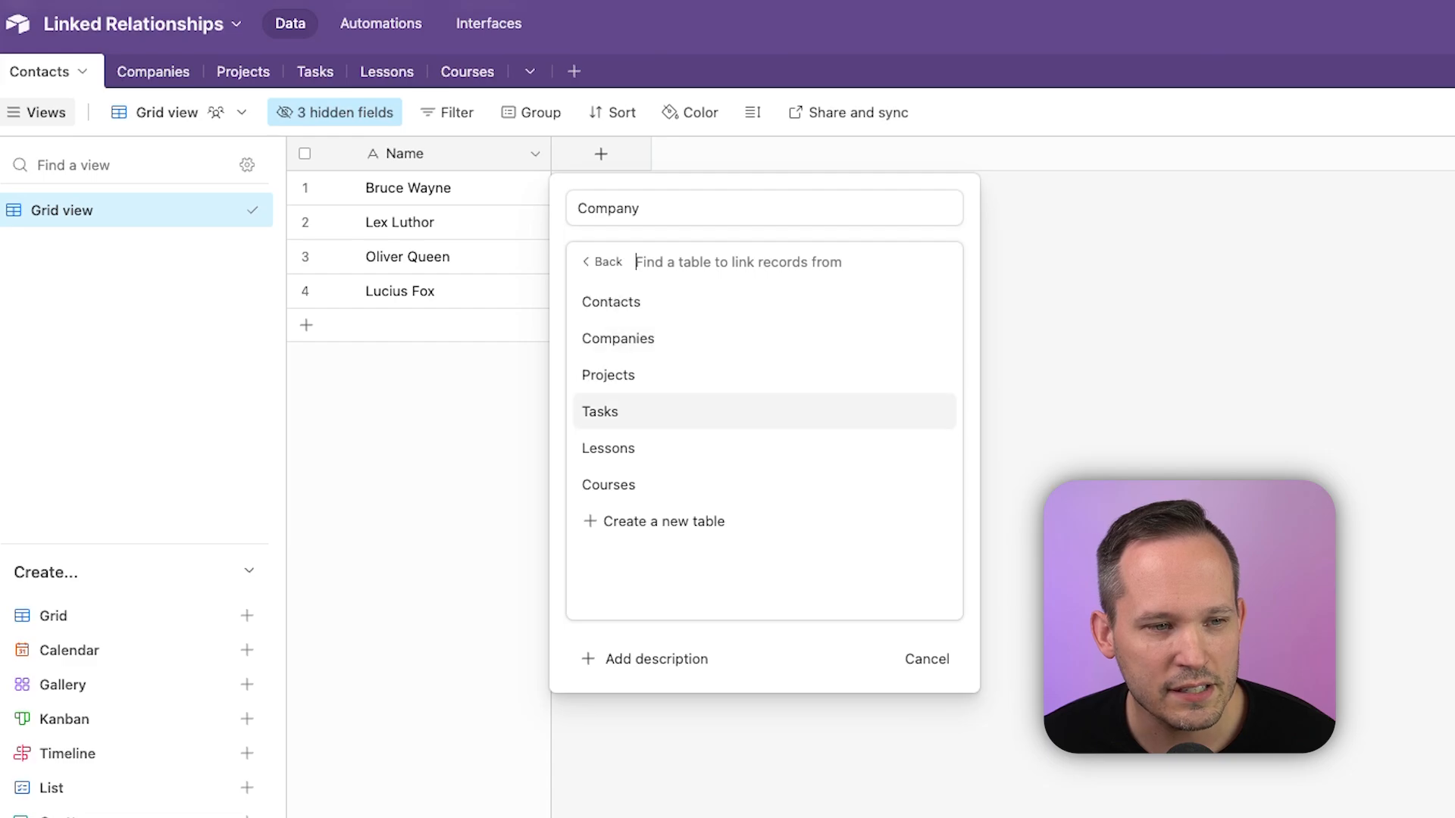
{"action": "mouse_move", "coordinate": [608, 375]}
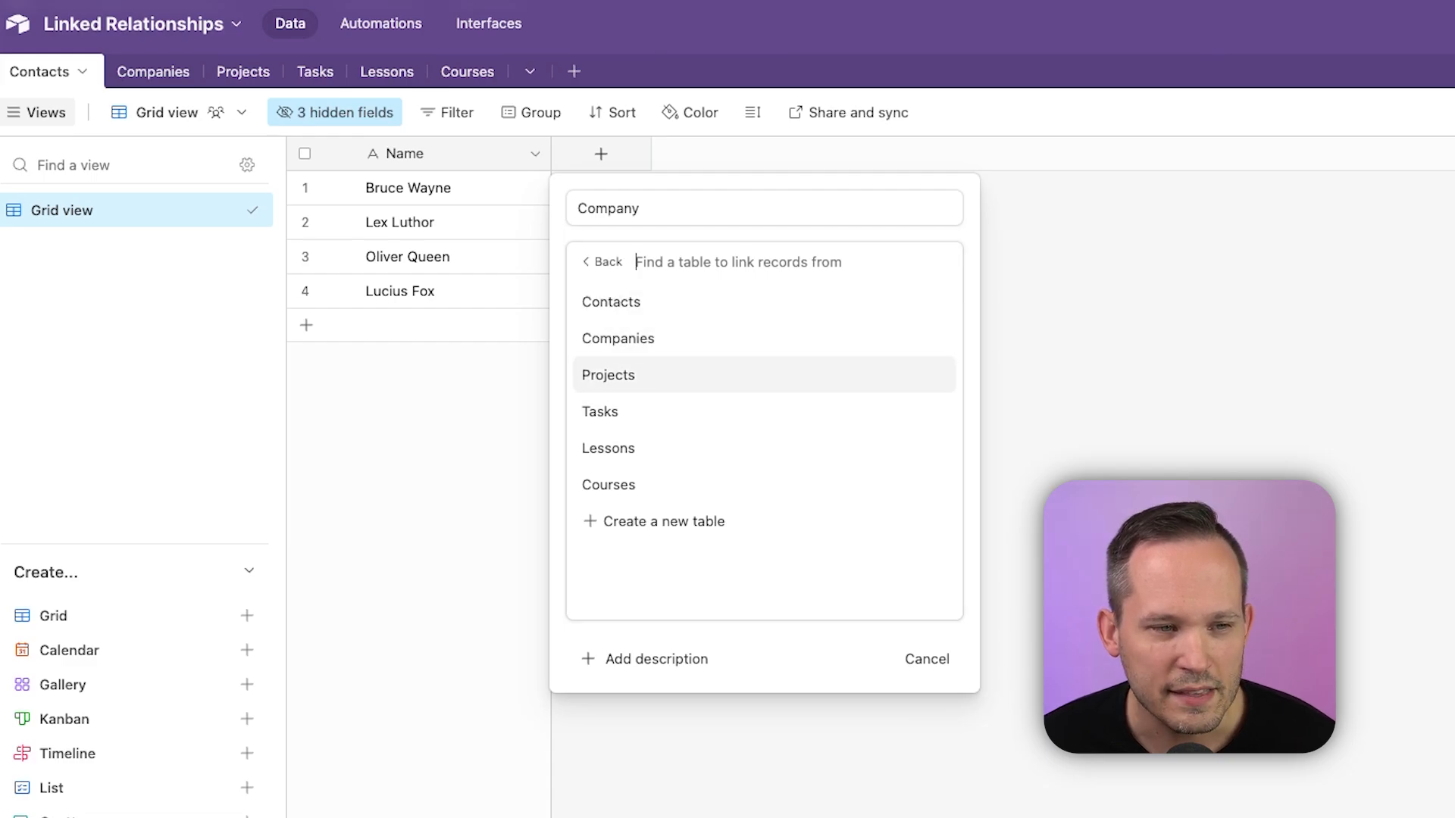
{"action": "left_click", "coordinate": [617, 338]}
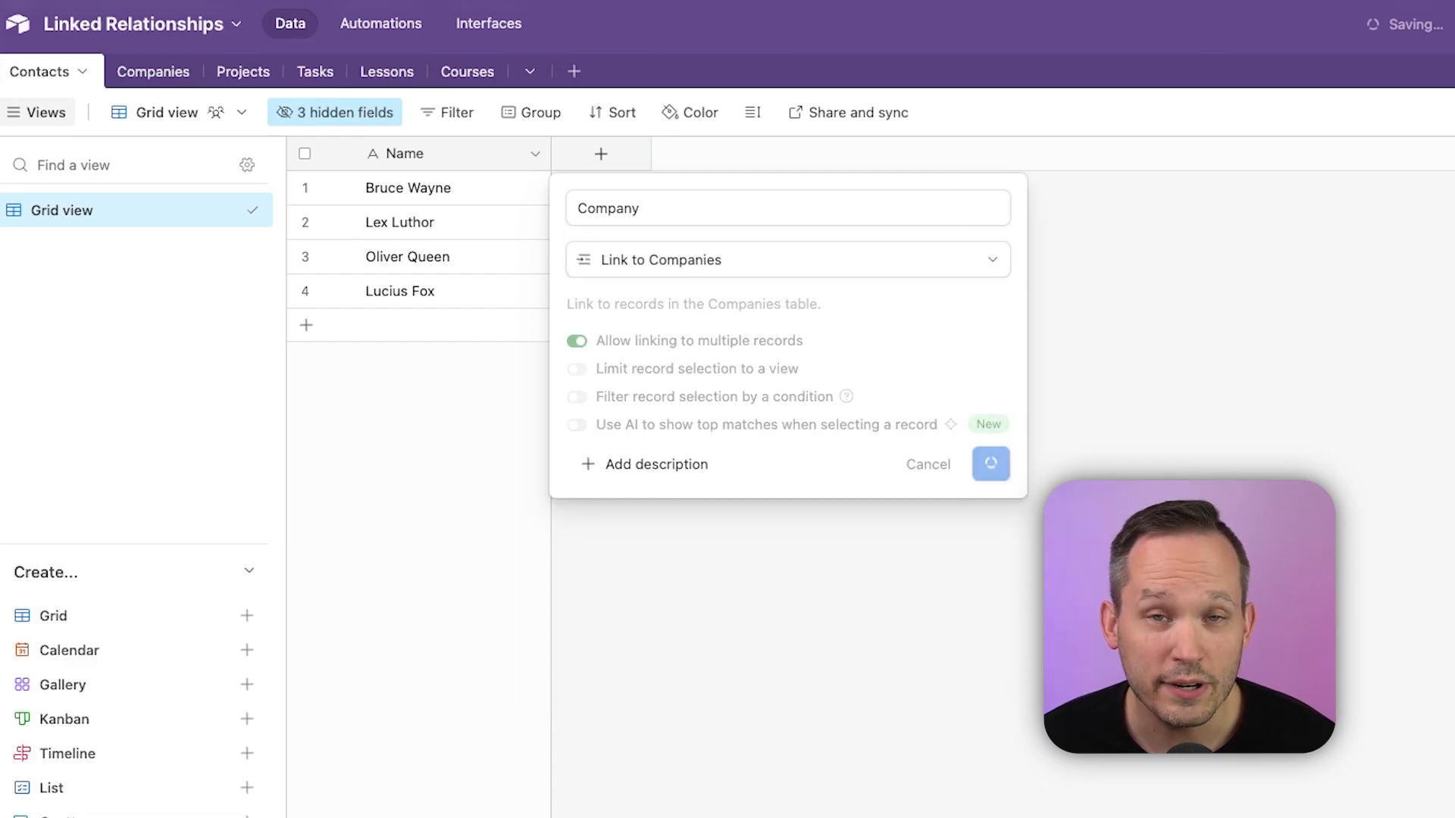
{"action": "left_click", "coordinate": [989, 464]}
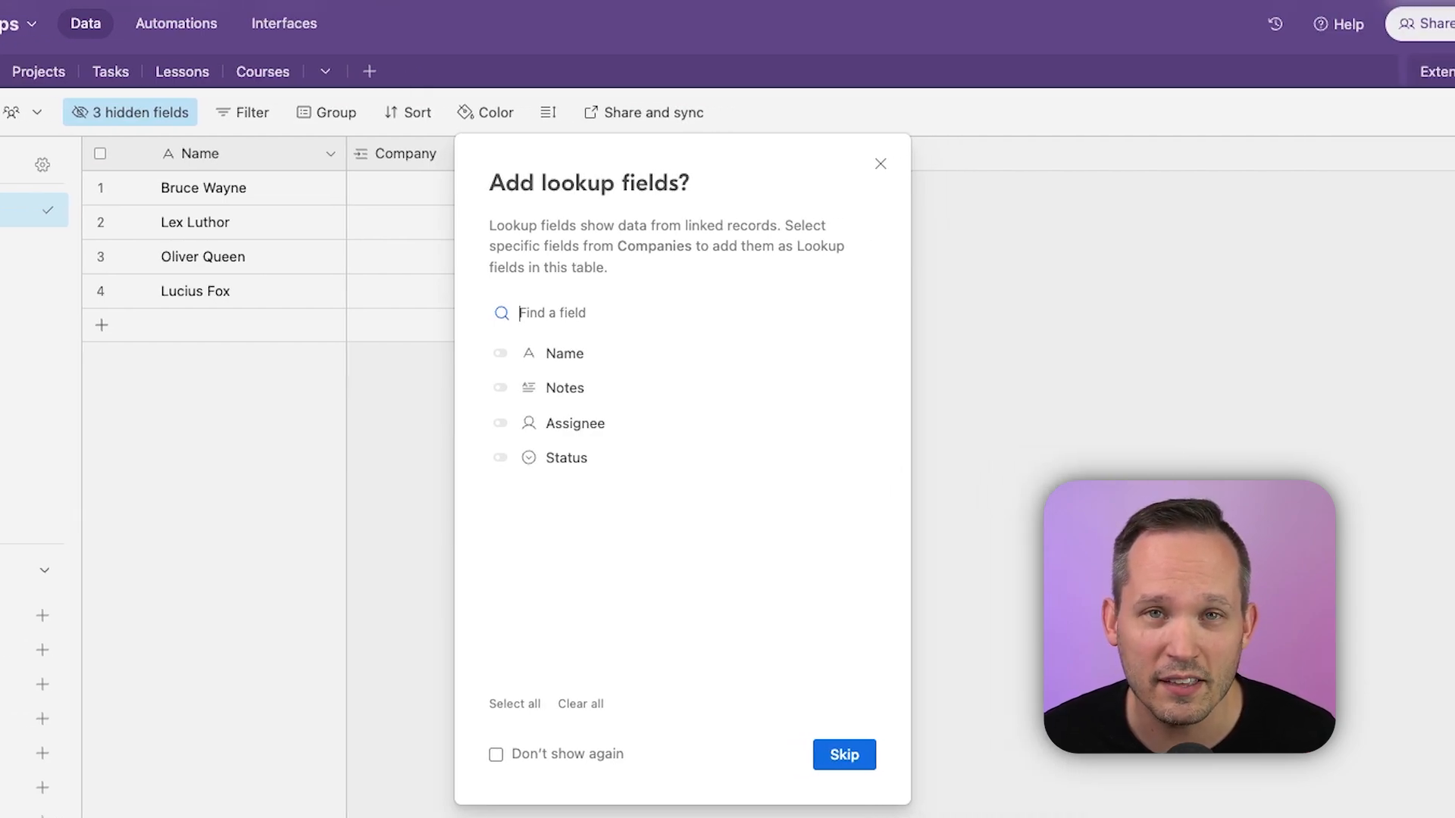
Skip lookup fields, view Bruce Wayne's company choices, and begin another field named 'Comp'
{"action": "left_click", "coordinate": [842, 755]}
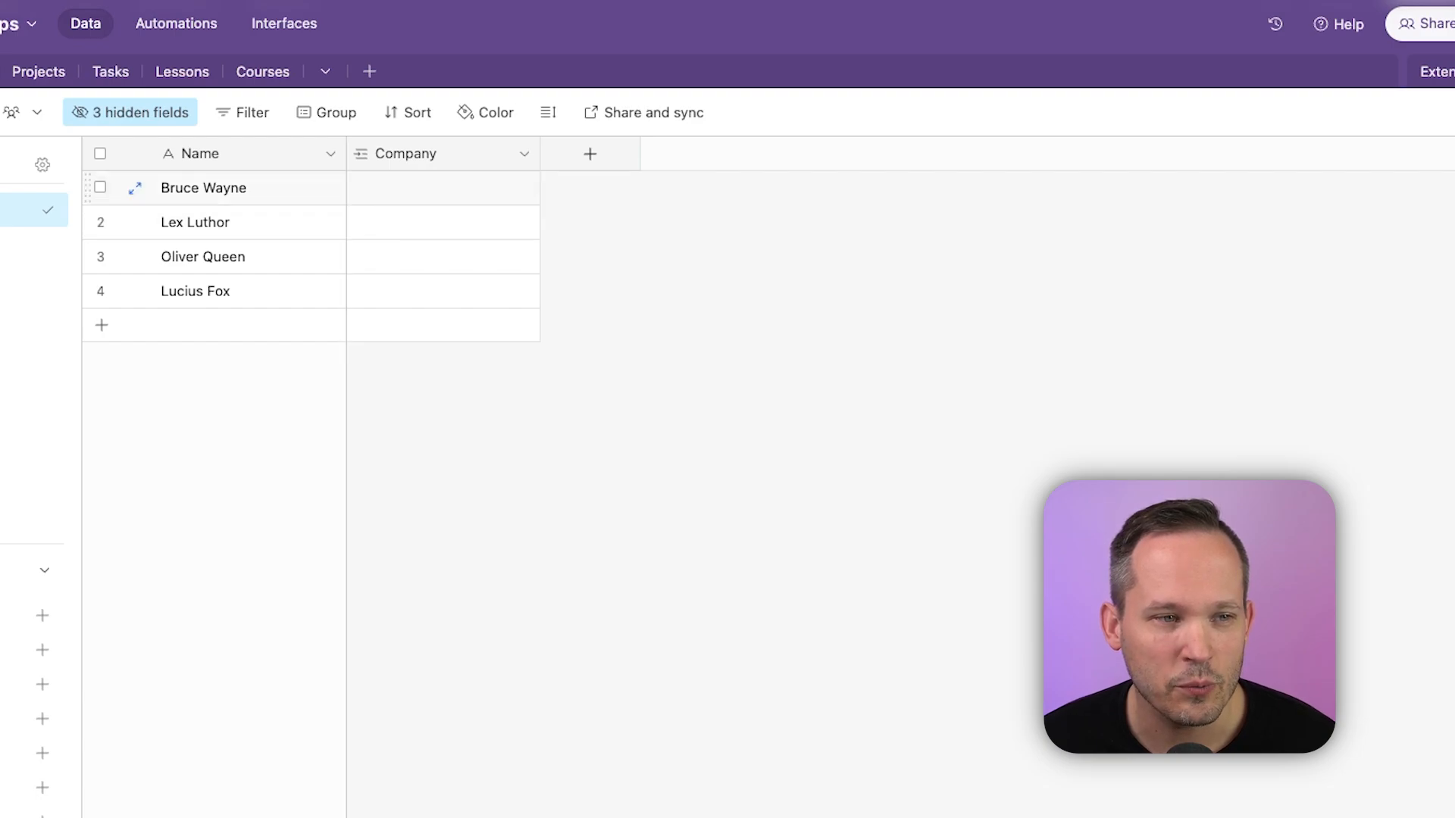
{"action": "left_click", "coordinate": [442, 187]}
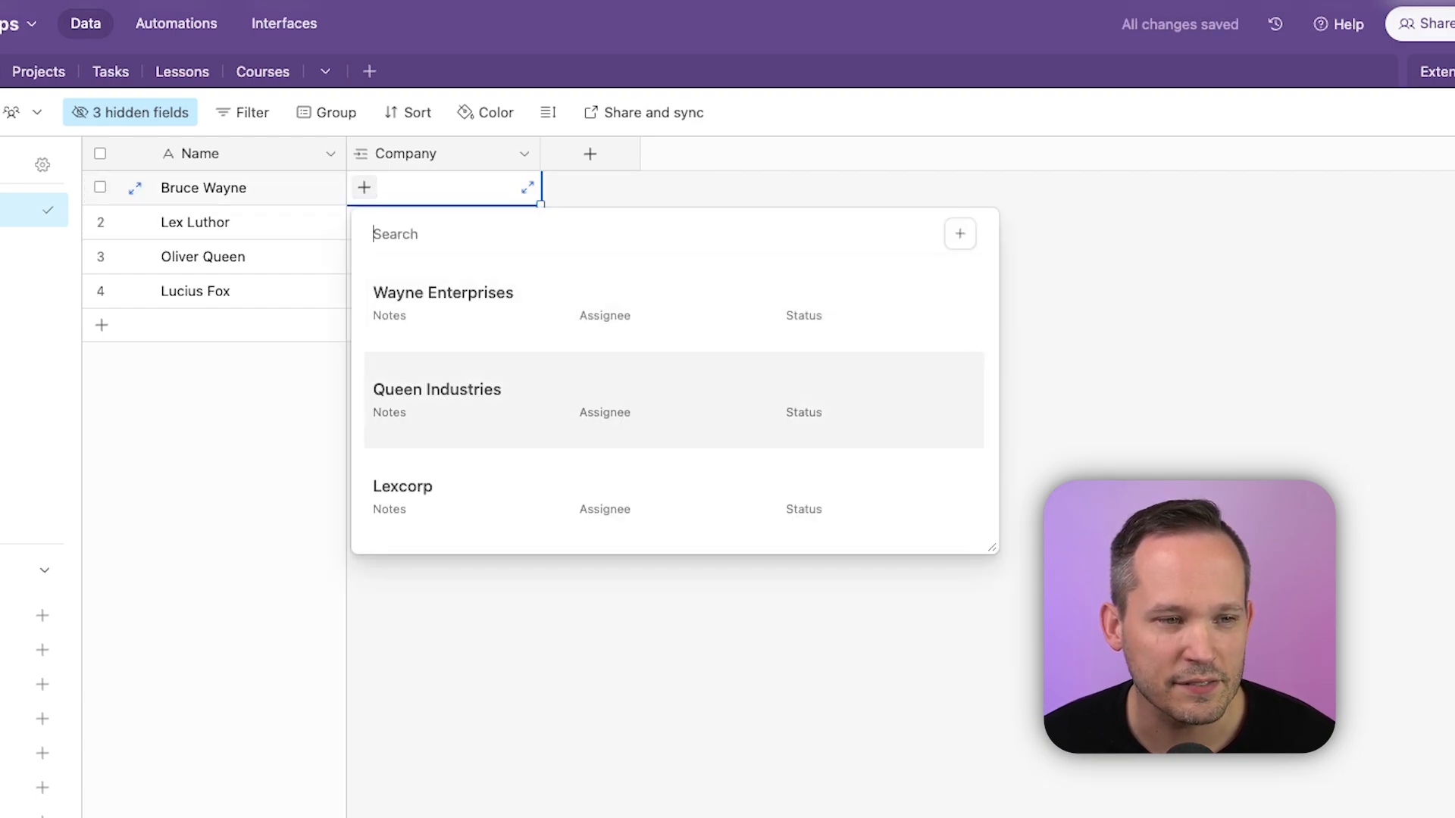
{"action": "left_click", "coordinate": [590, 153]}
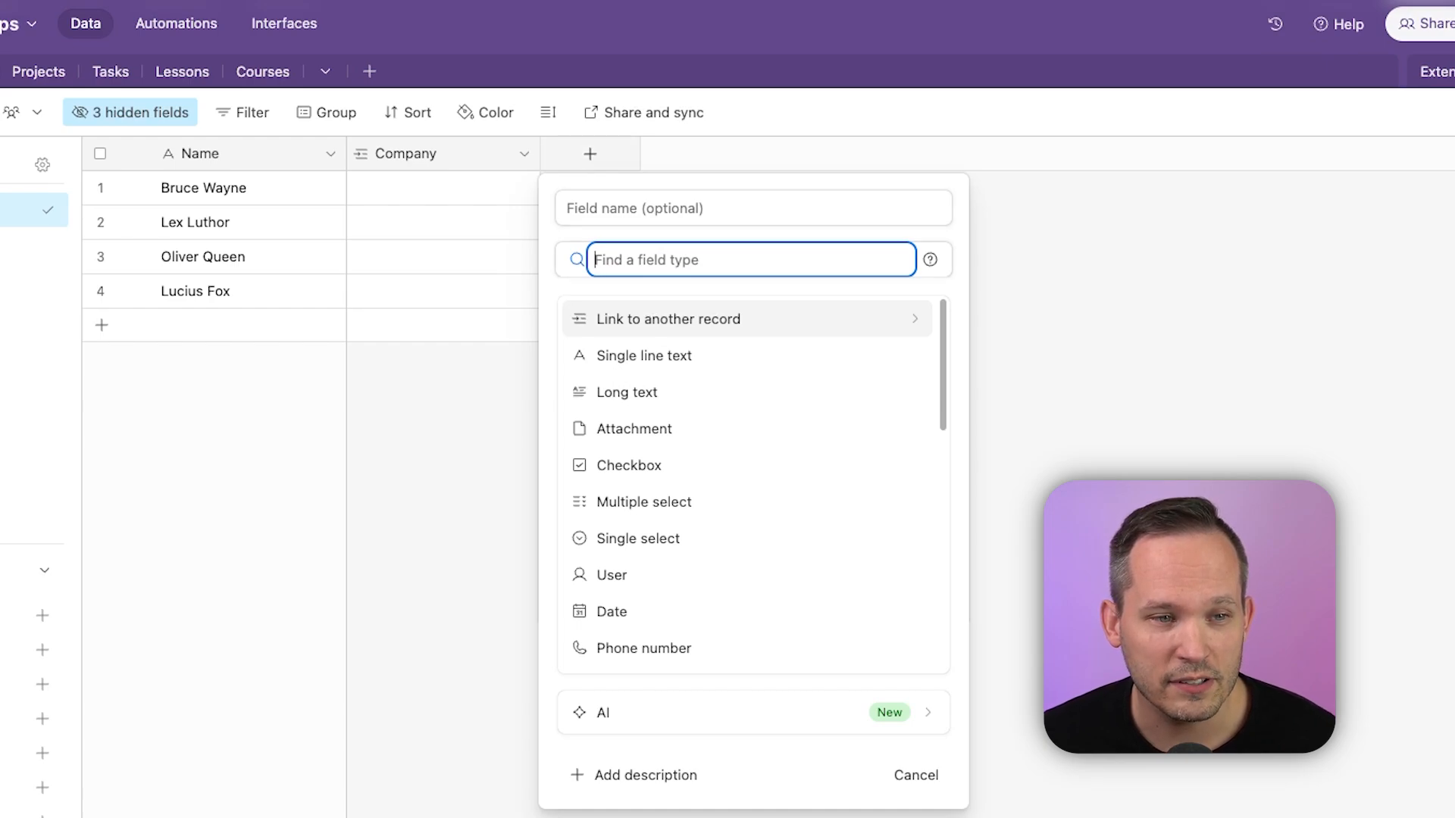
{"action": "type", "text": "Comp"}
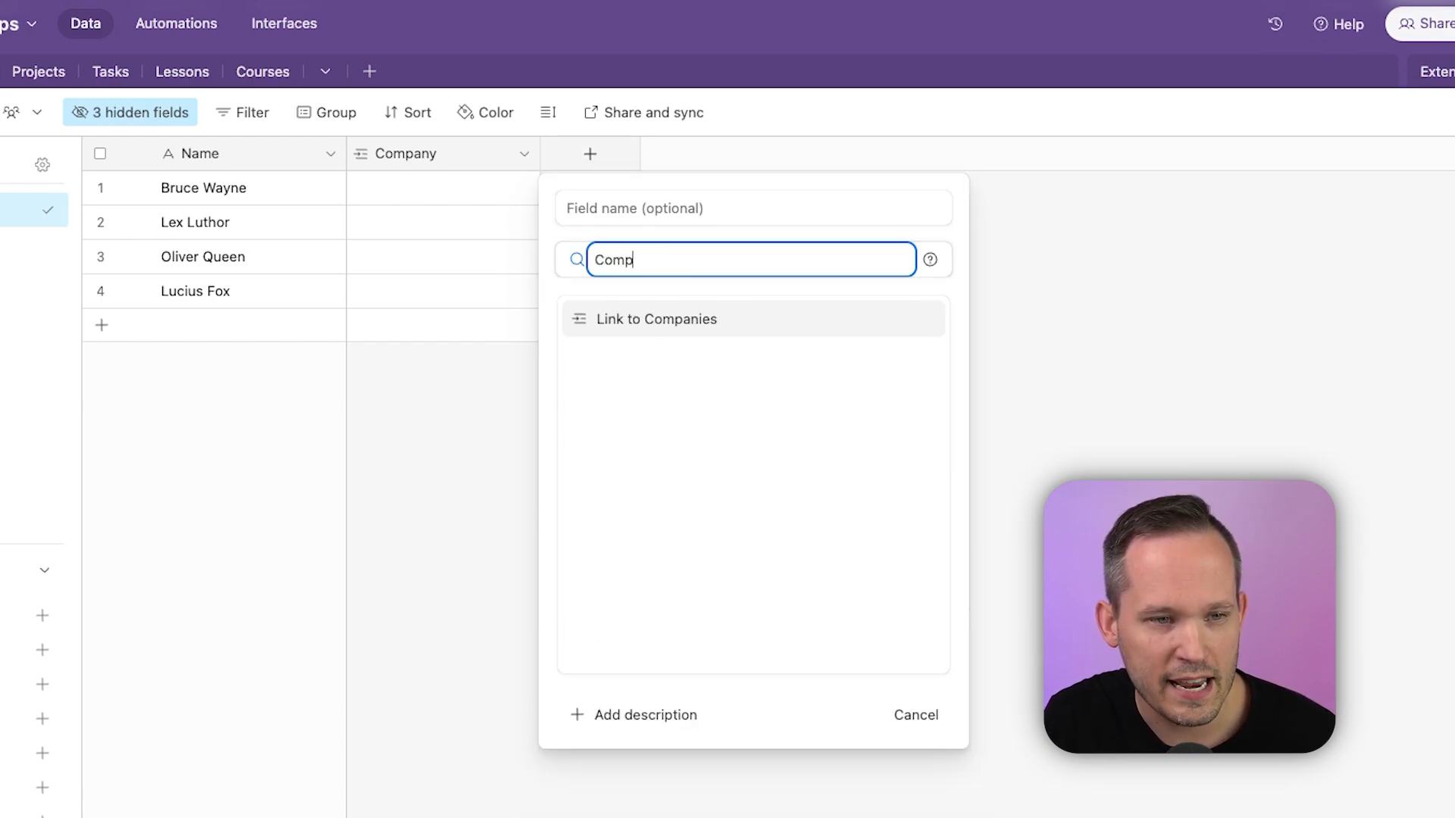
{"action": "mouse_move", "coordinate": [657, 318]}
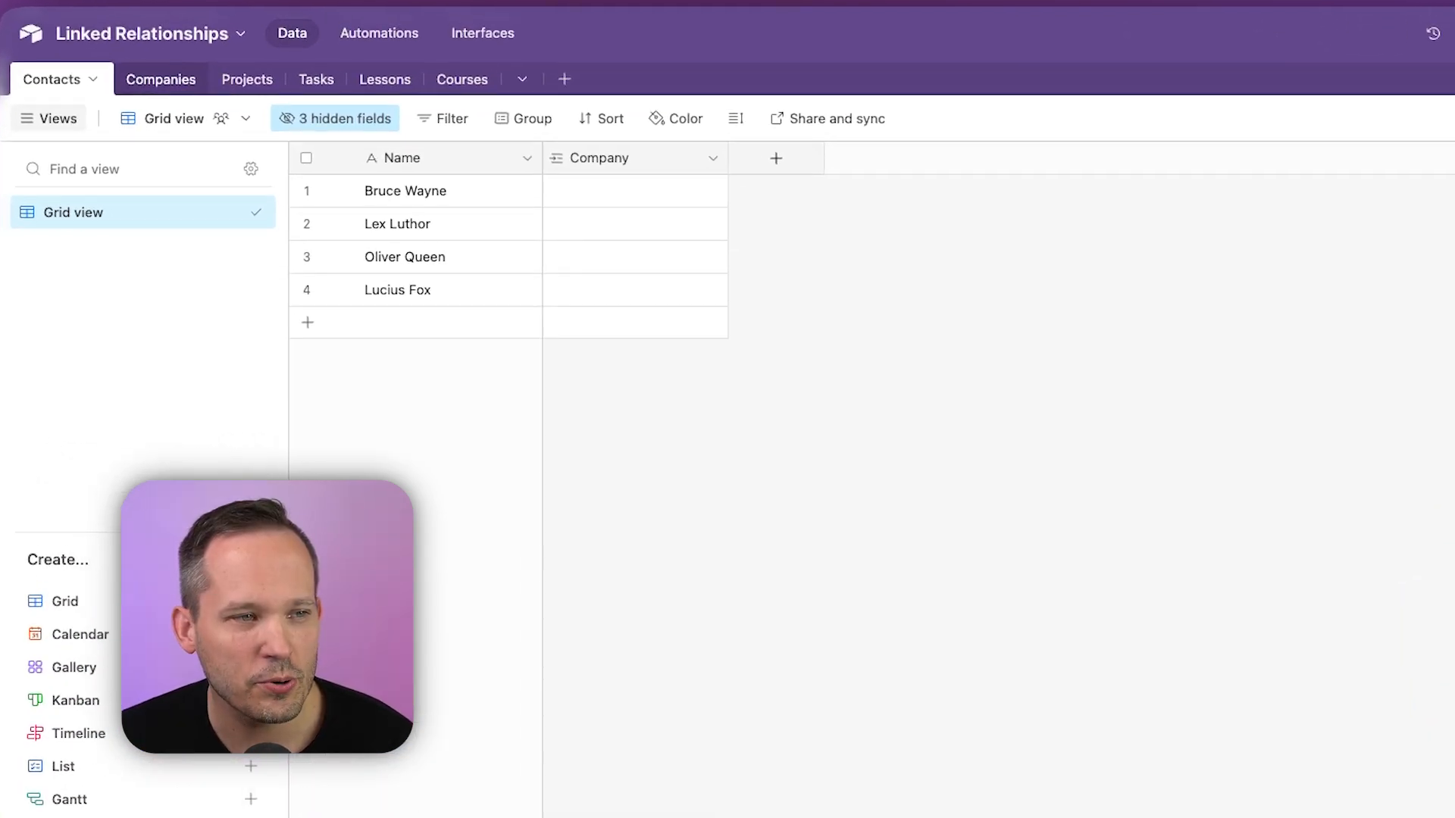
Unhide the Contacts link column in Companies via Hidden fields, then return to Contacts
{"action": "left_click", "coordinate": [159, 79]}
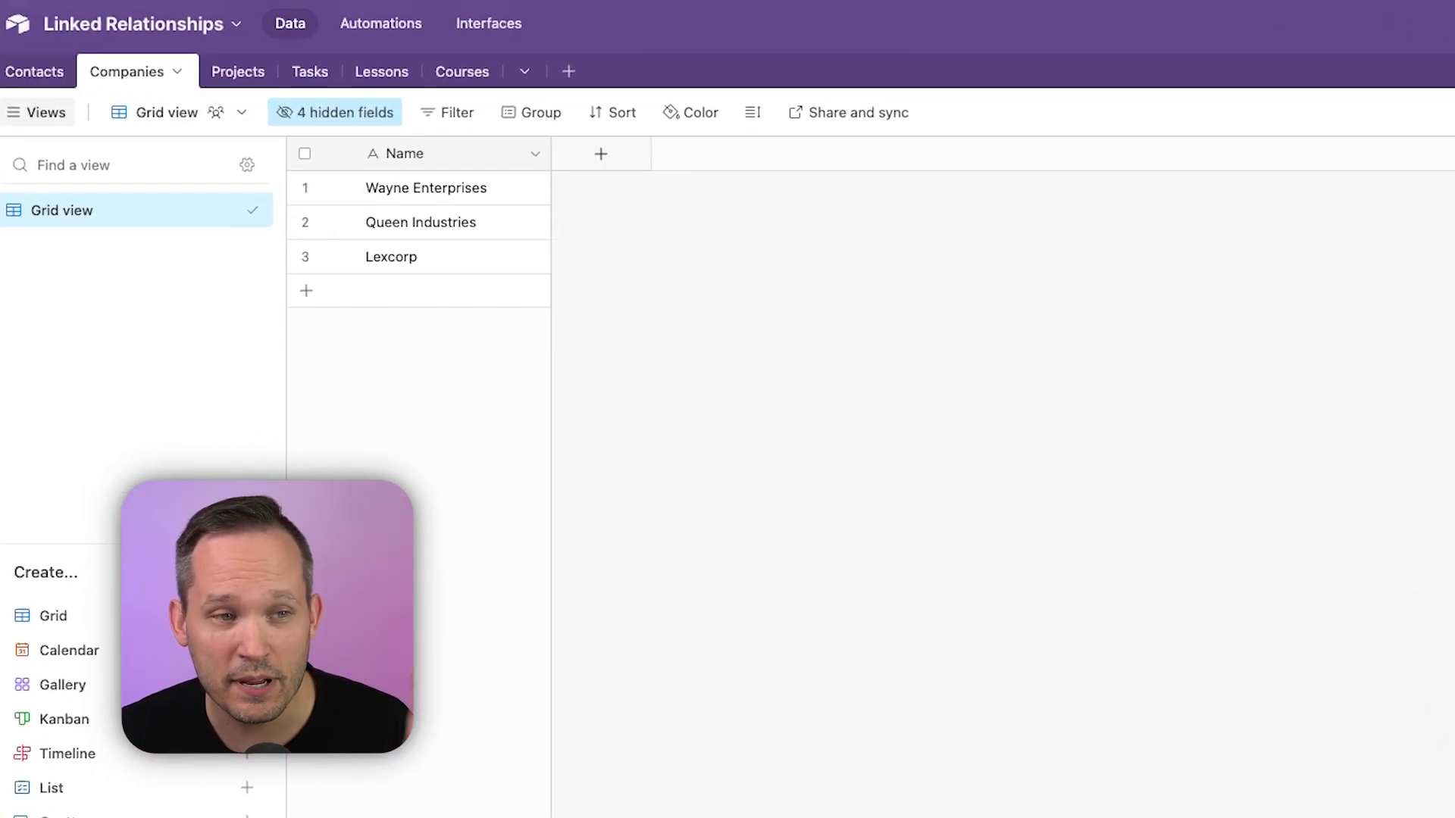
{"action": "left_click", "coordinate": [334, 112]}
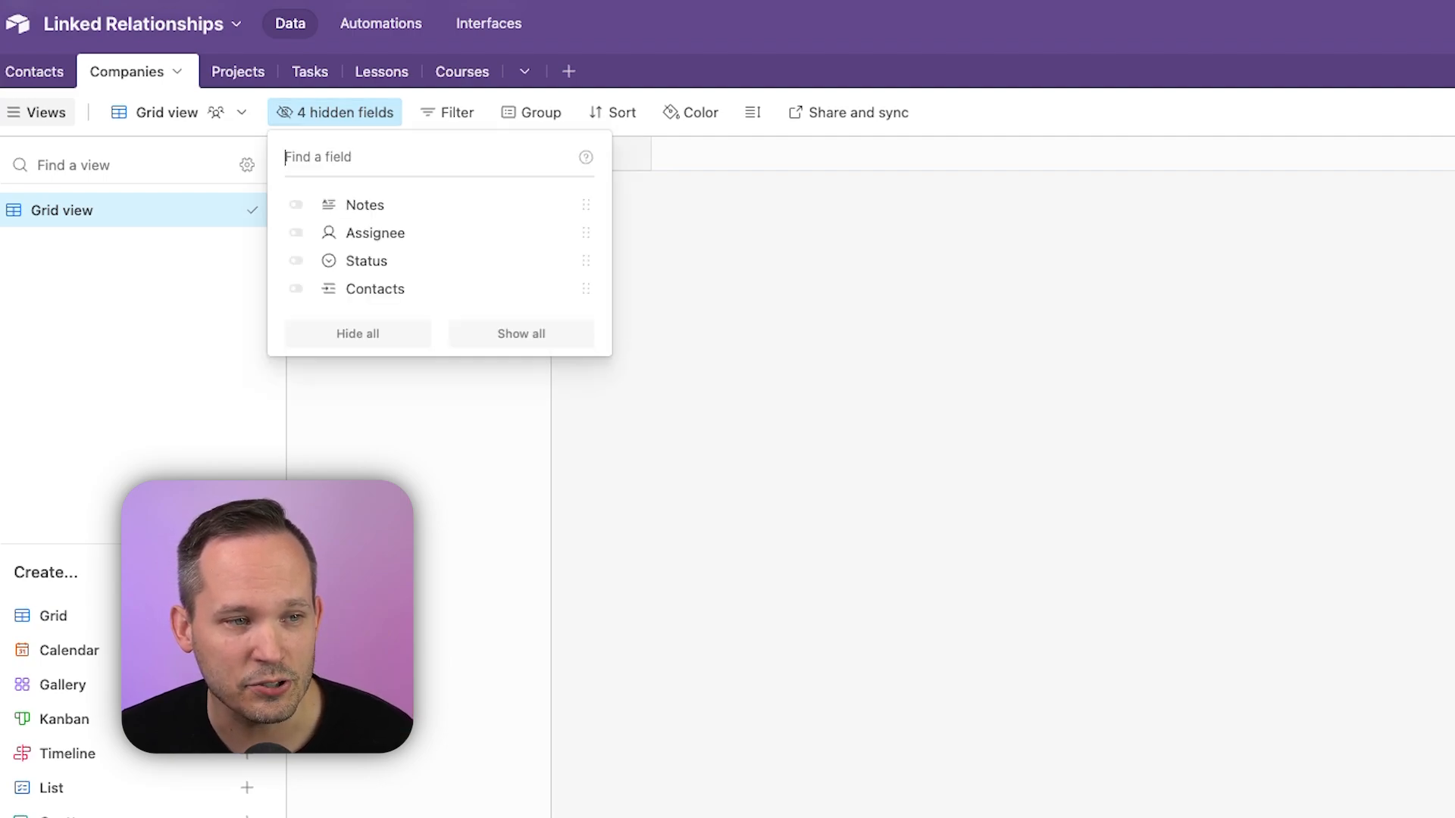
{"action": "left_click", "coordinate": [295, 288]}
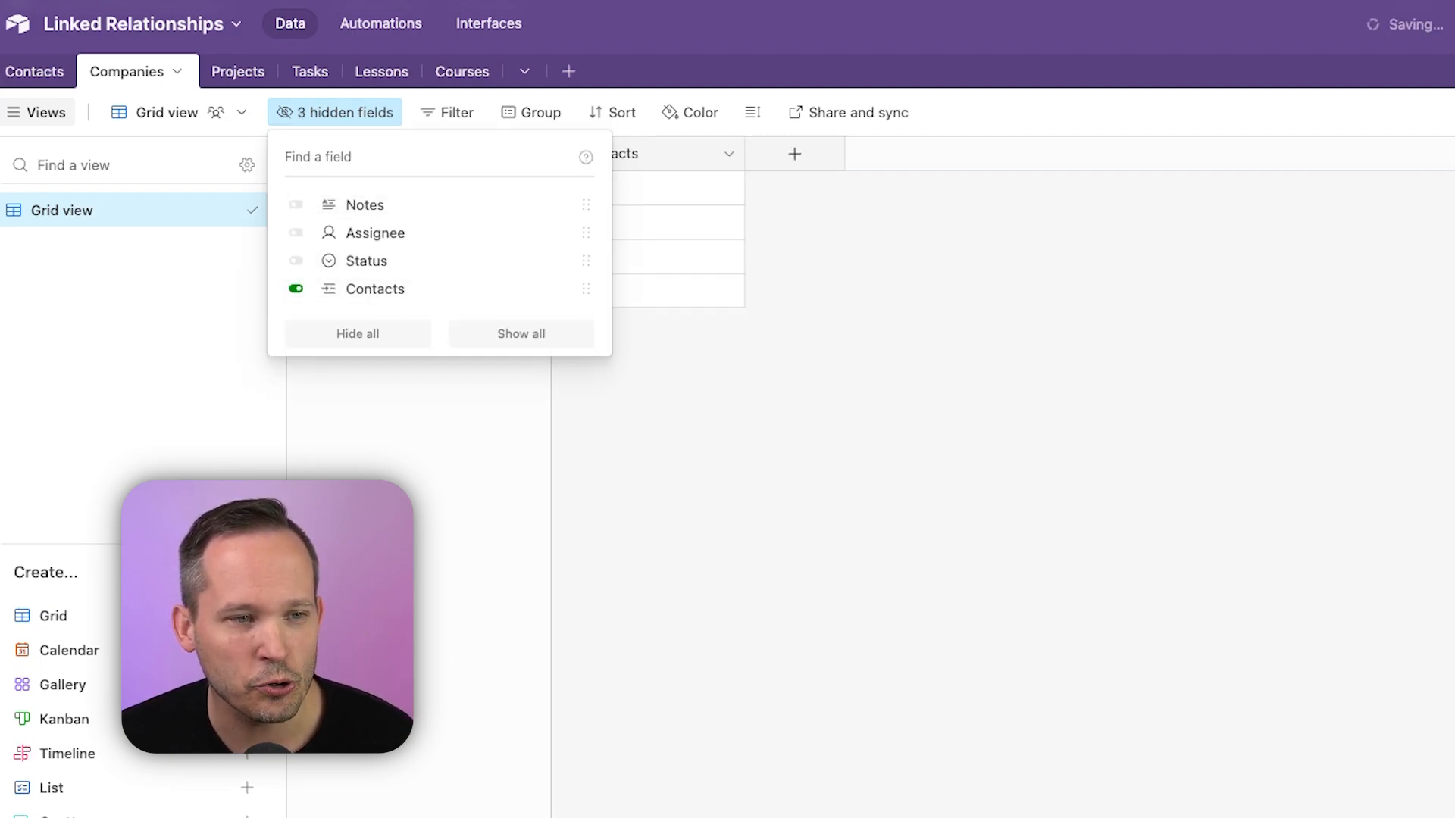
{"action": "left_click", "coordinate": [334, 112]}
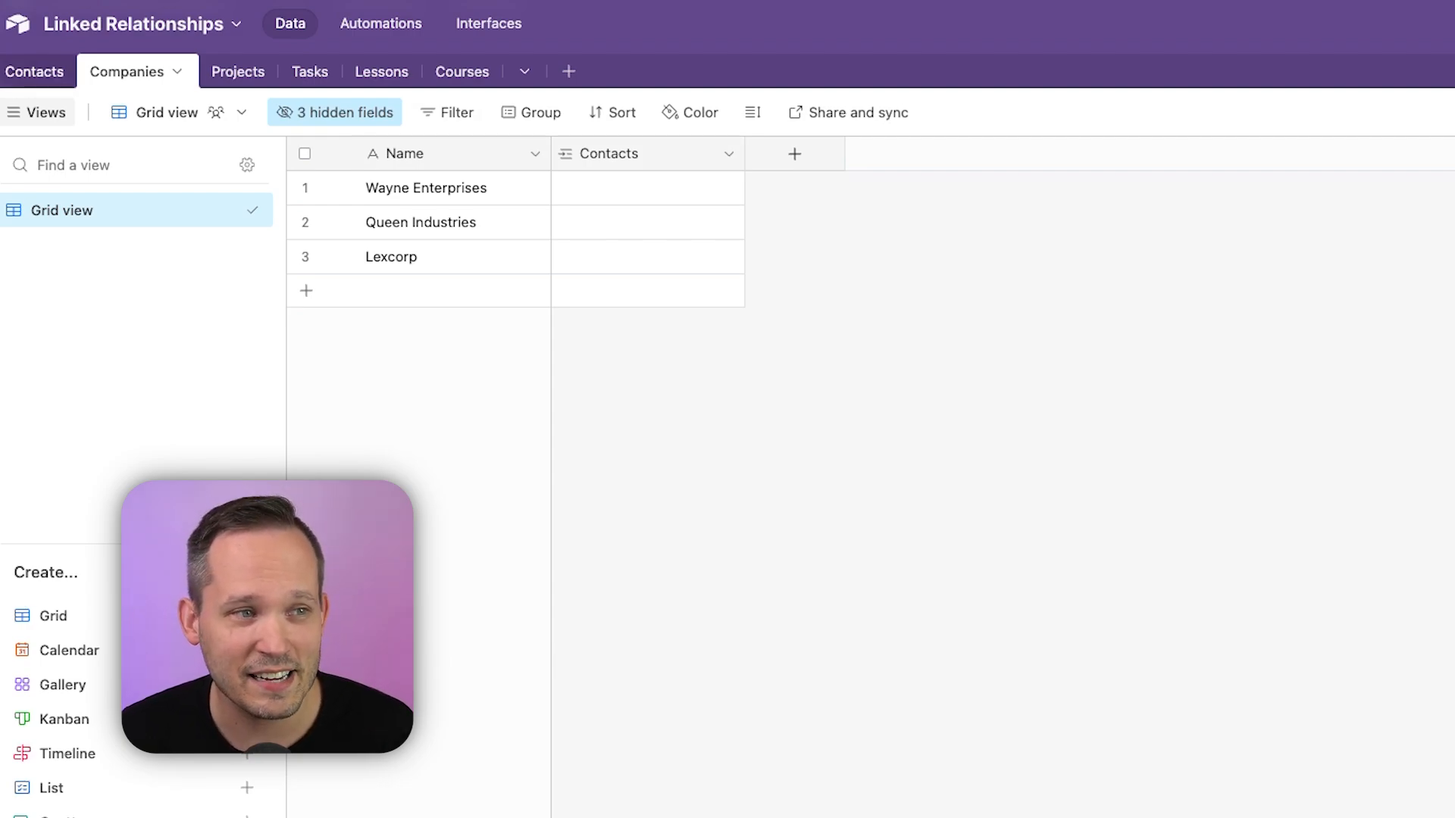
{"action": "left_click", "coordinate": [37, 72]}
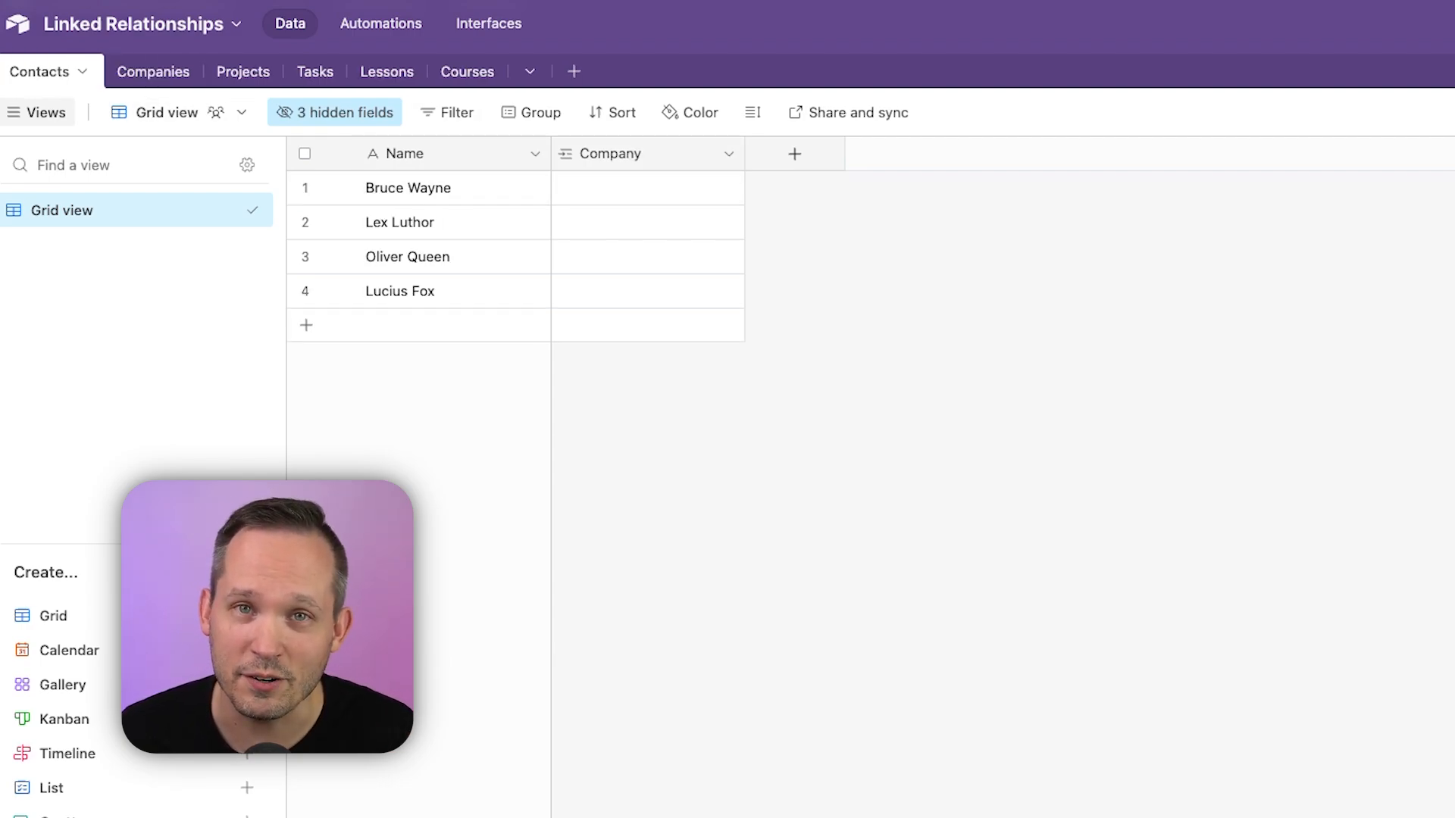
Rename the Companies table's Contacts link field to 'Employees' and return to Contacts
{"action": "left_click", "coordinate": [128, 72]}
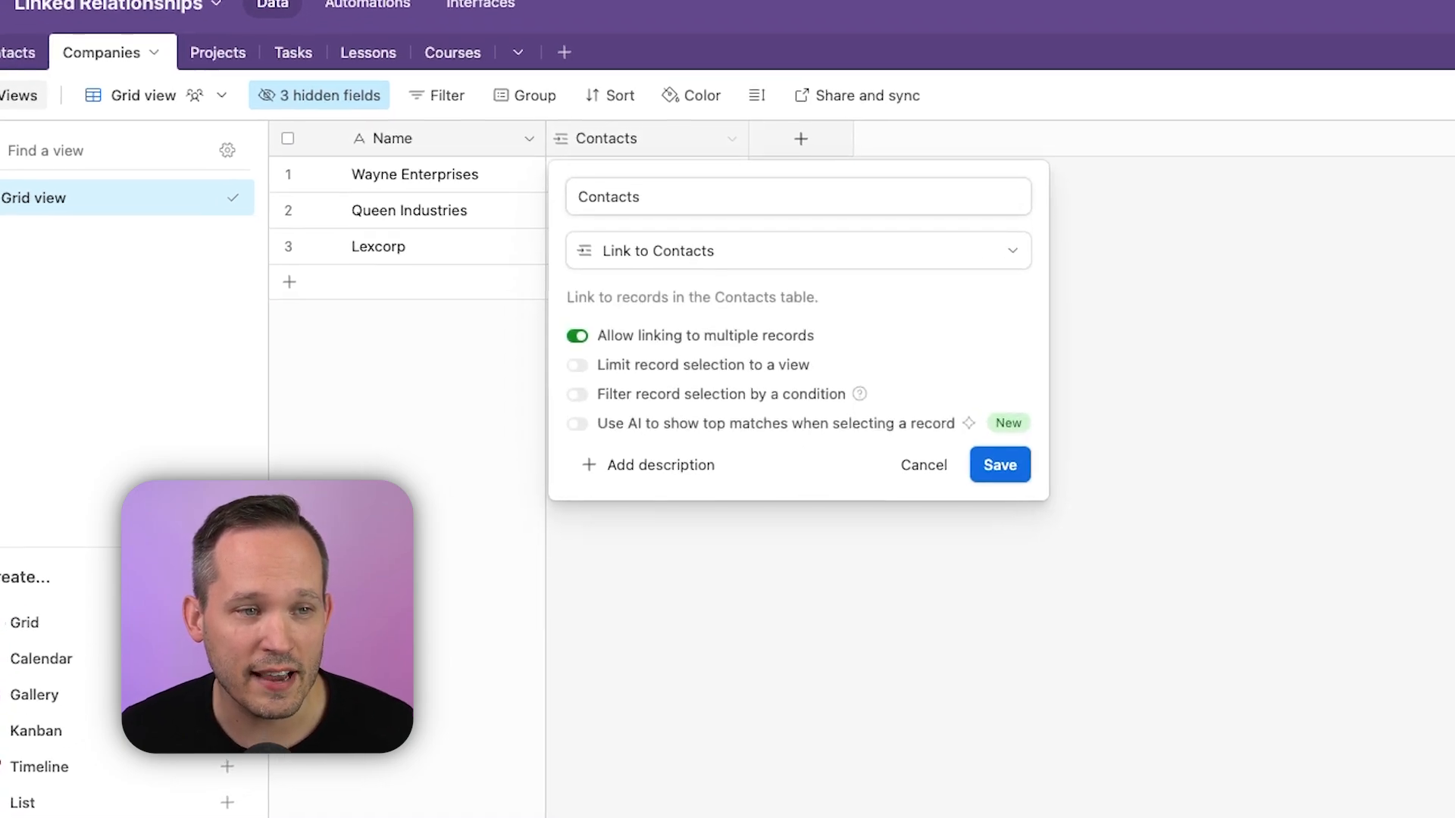
{"action": "type", "text": "Employees"}
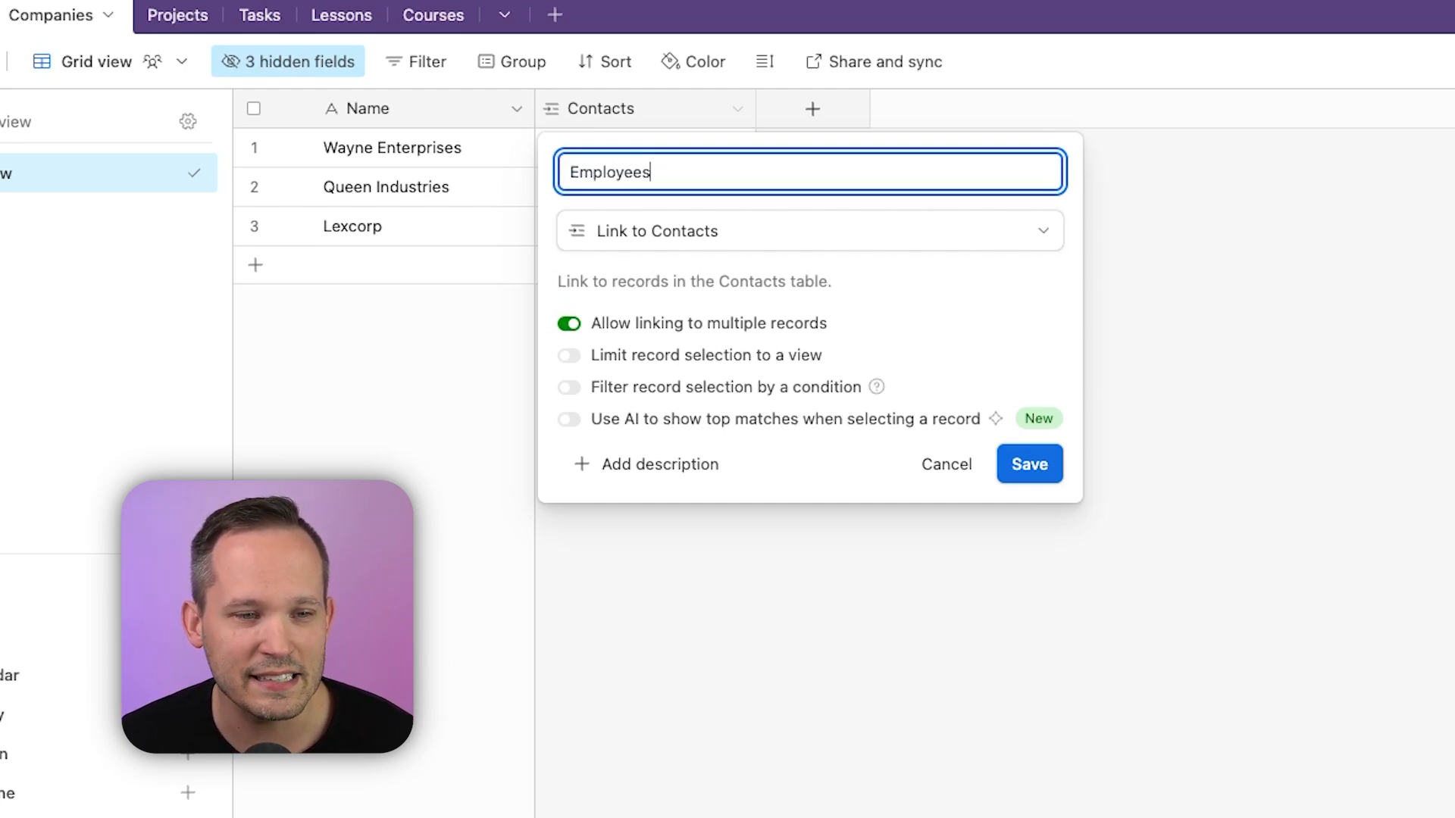
{"action": "left_click", "coordinate": [1028, 463]}
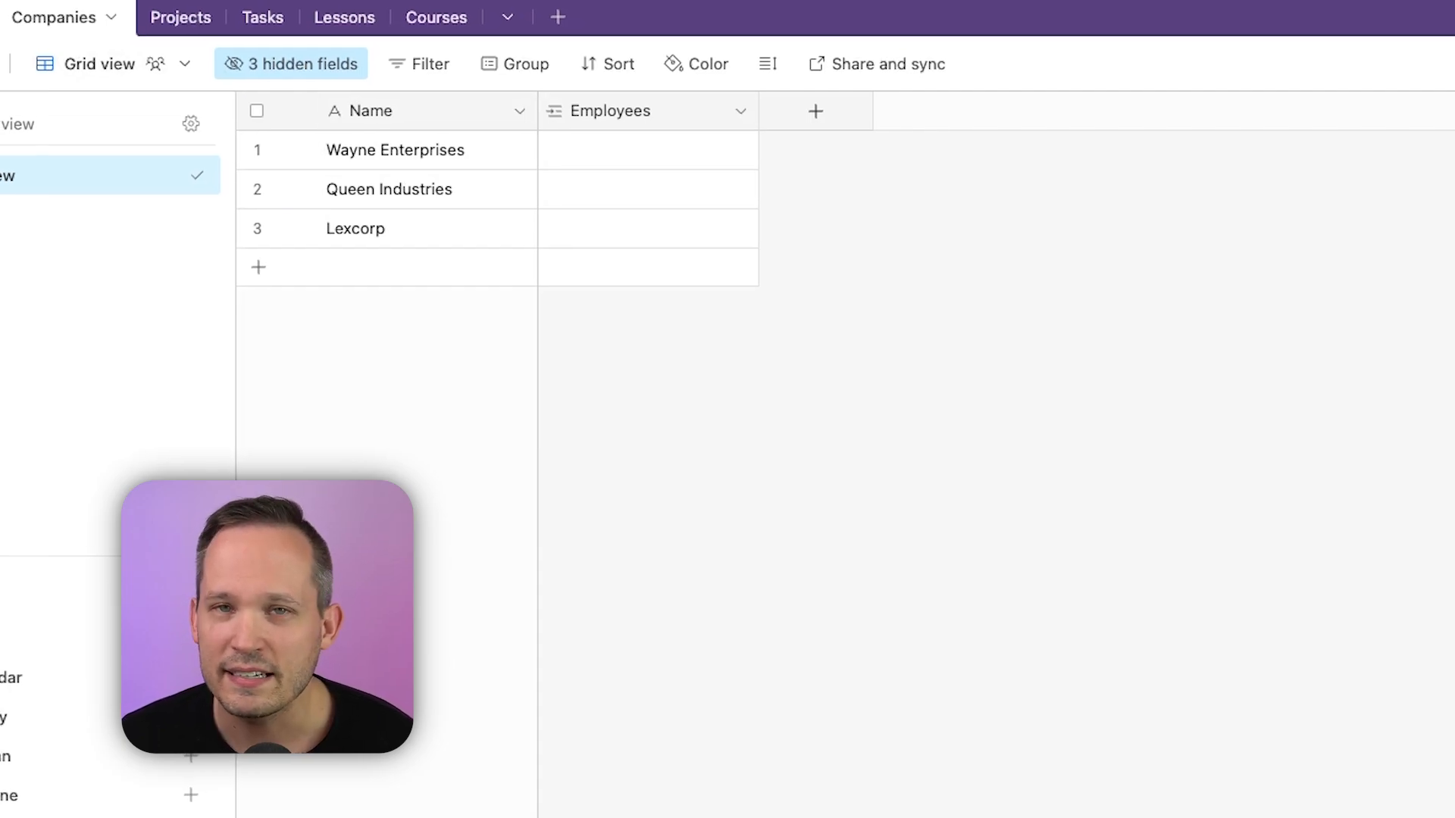
{"action": "left_click", "coordinate": [55, 88]}
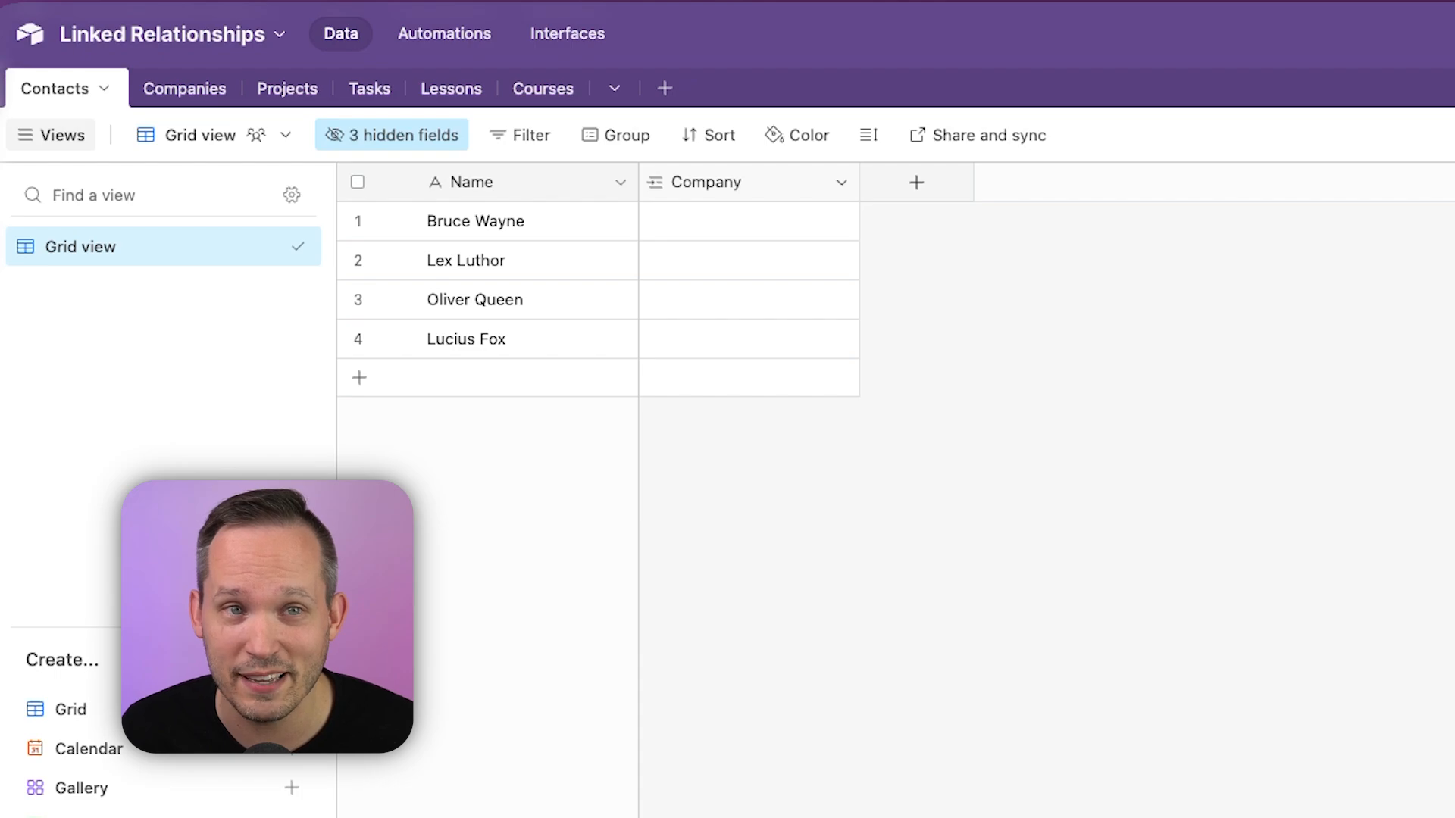
{"action": "left_click", "coordinate": [838, 182]}
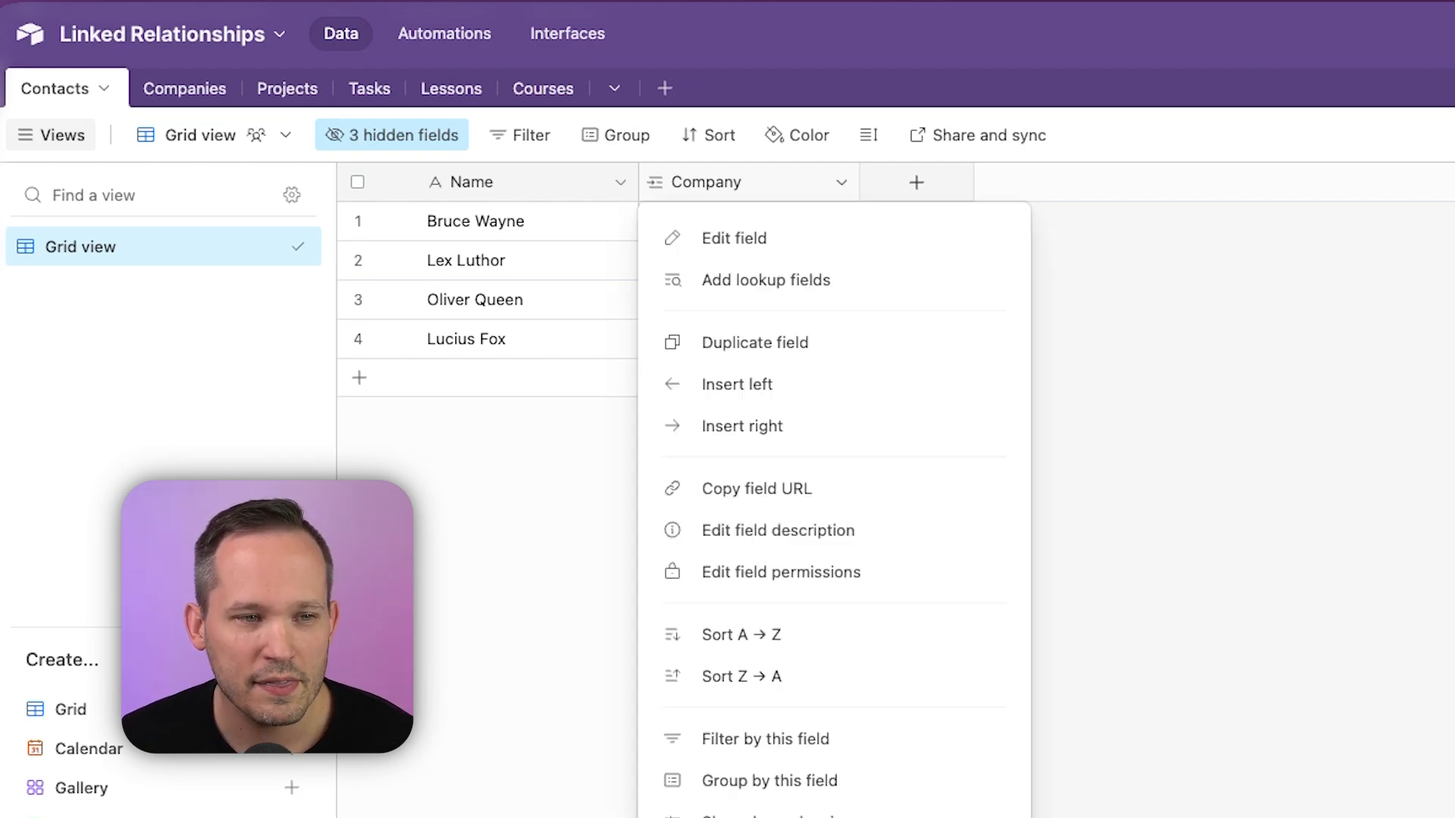
{"action": "left_click", "coordinate": [734, 237]}
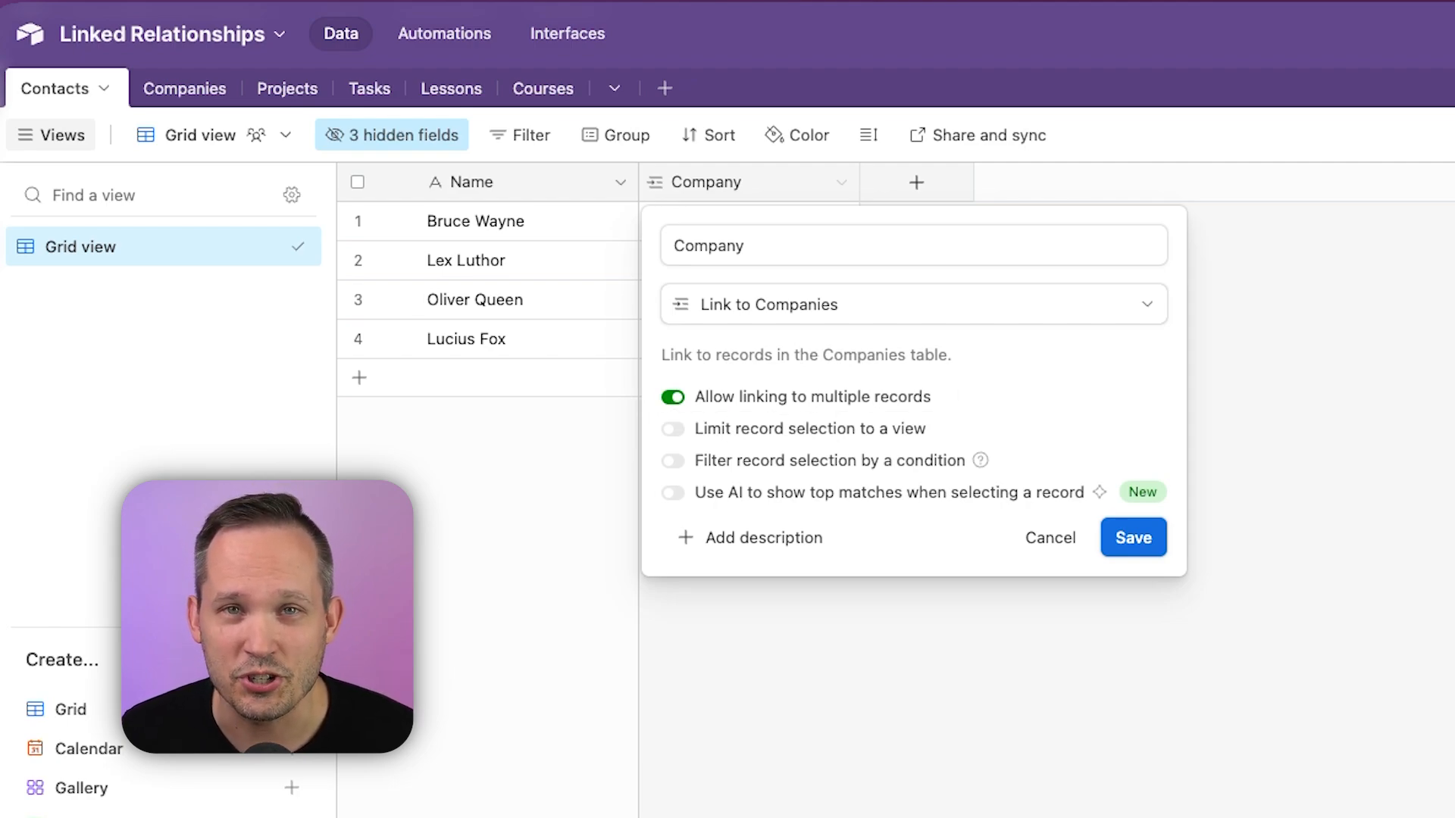
{"action": "left_click", "coordinate": [1132, 537]}
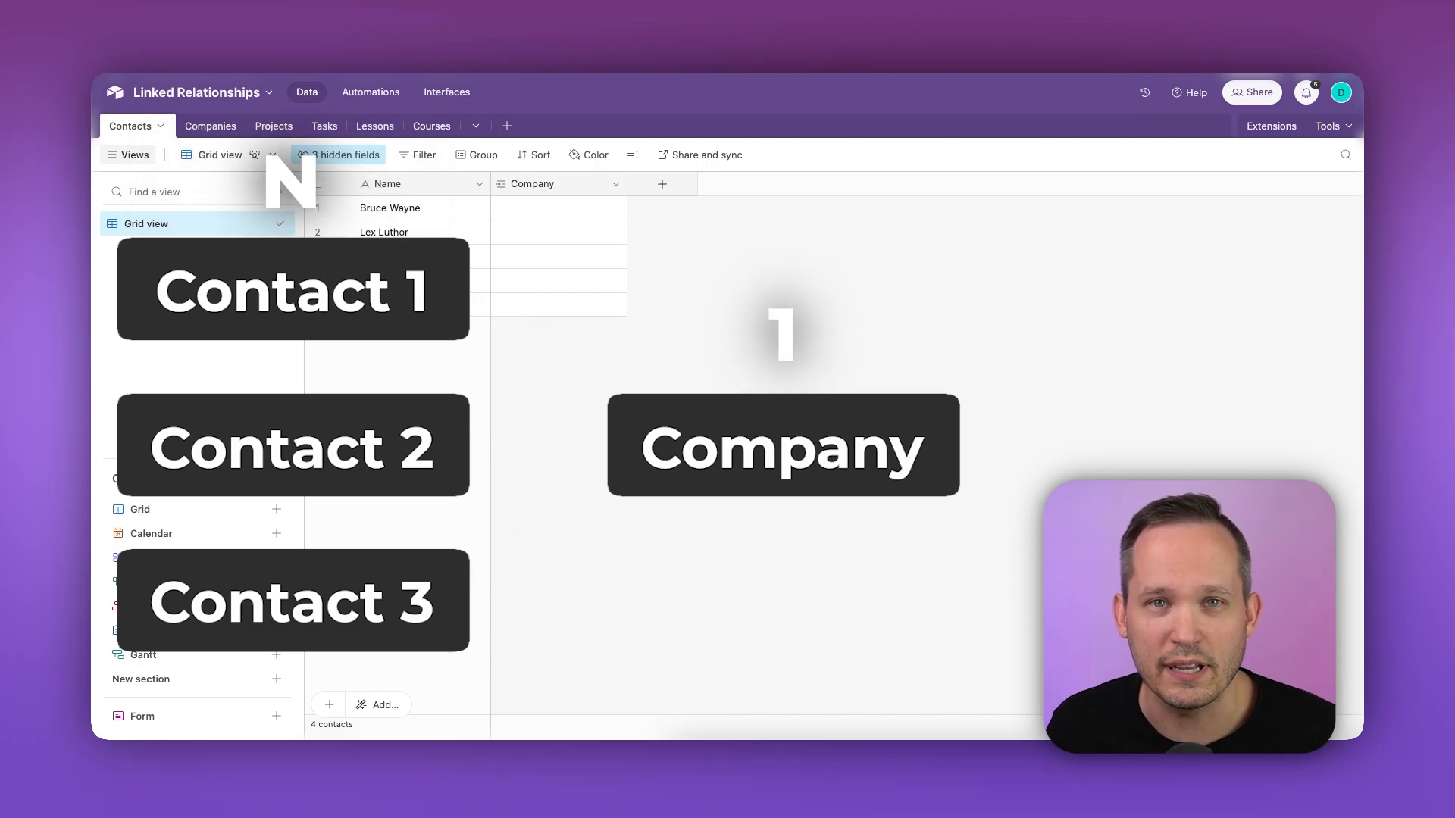
Leave the Projects table diagram and switch back to the Contacts grid
{"action": "left_click", "coordinate": [255, 125]}
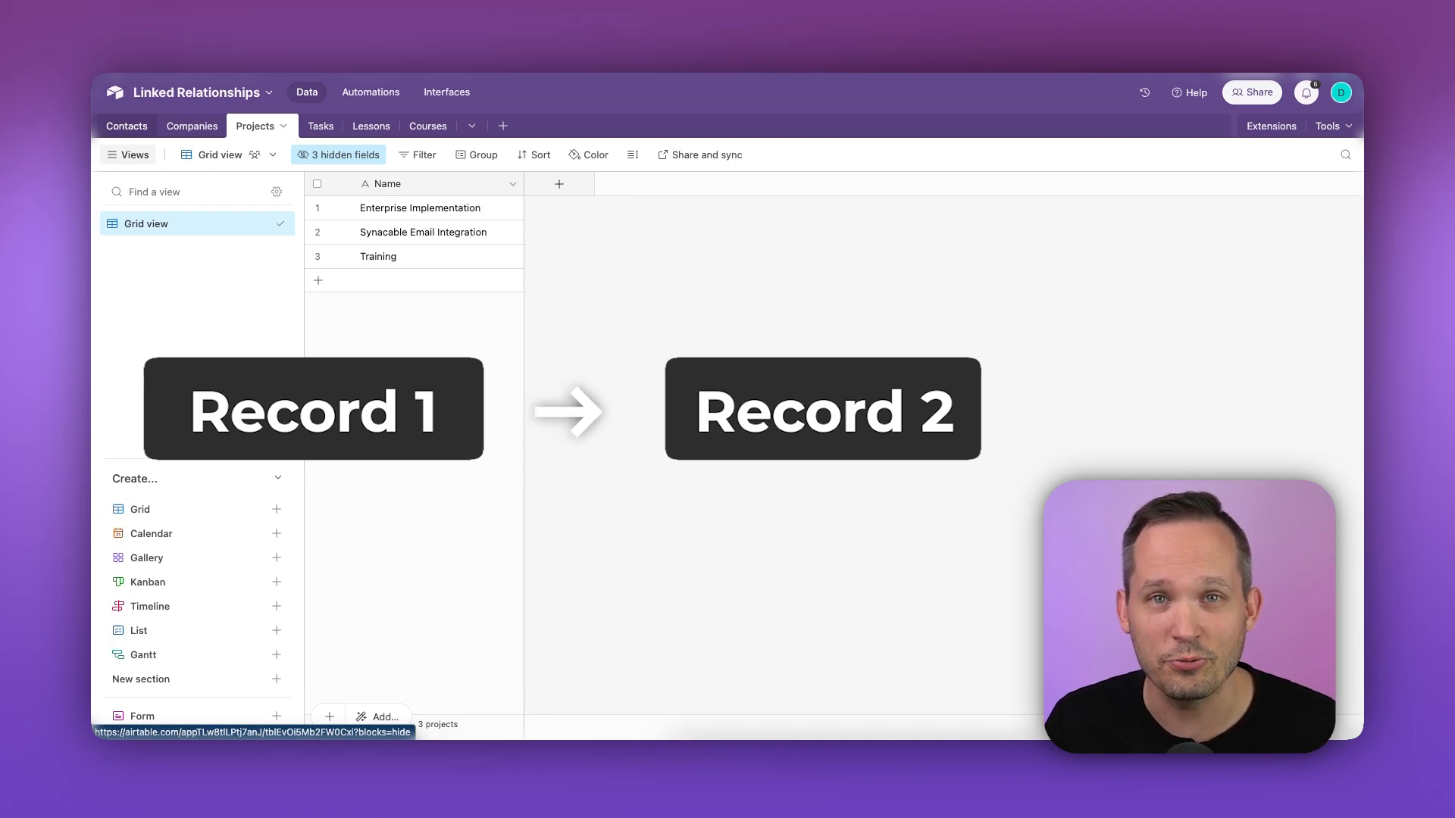
{"action": "left_click", "coordinate": [127, 125]}
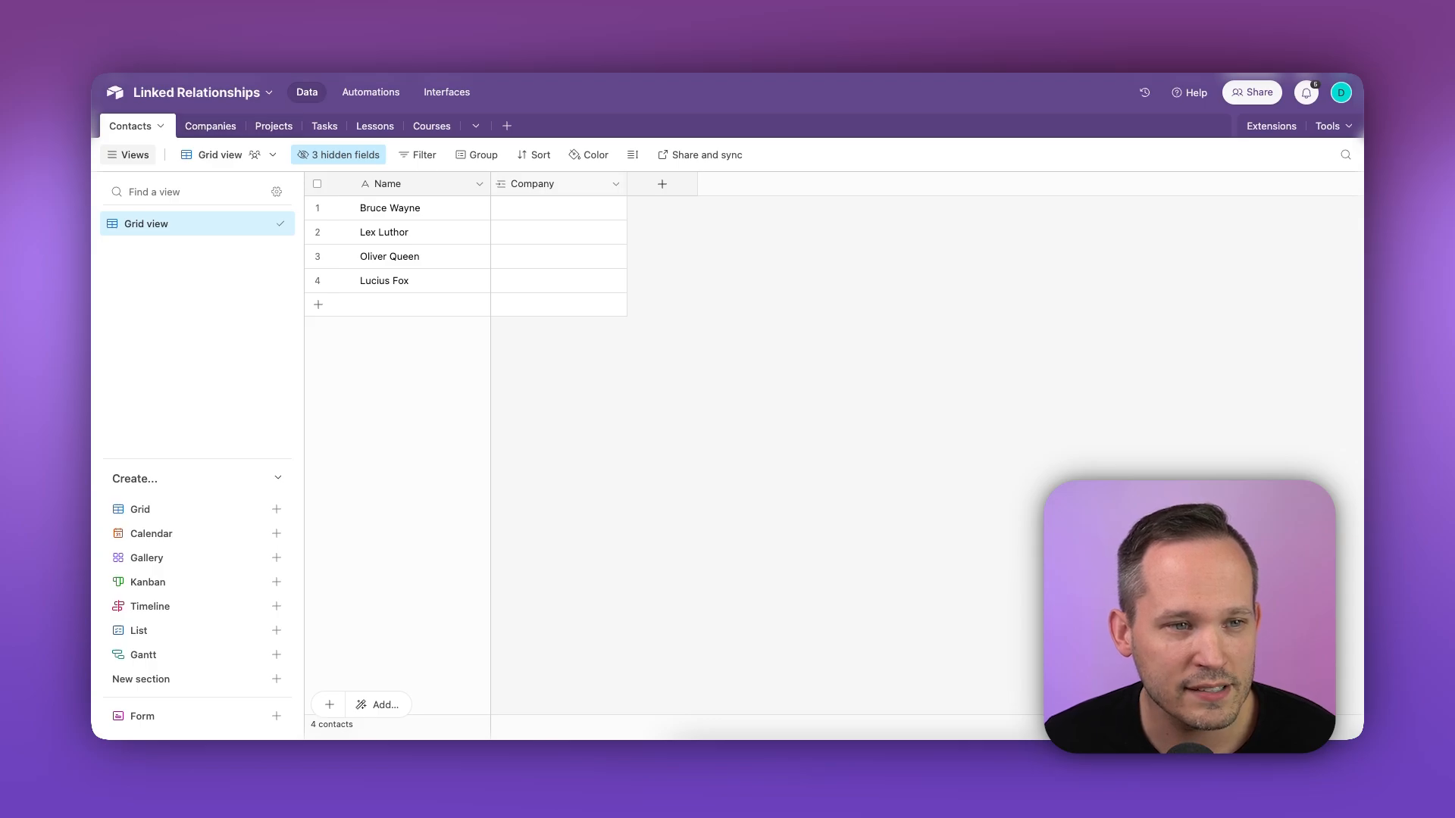
{"action": "left_click", "coordinate": [614, 182]}
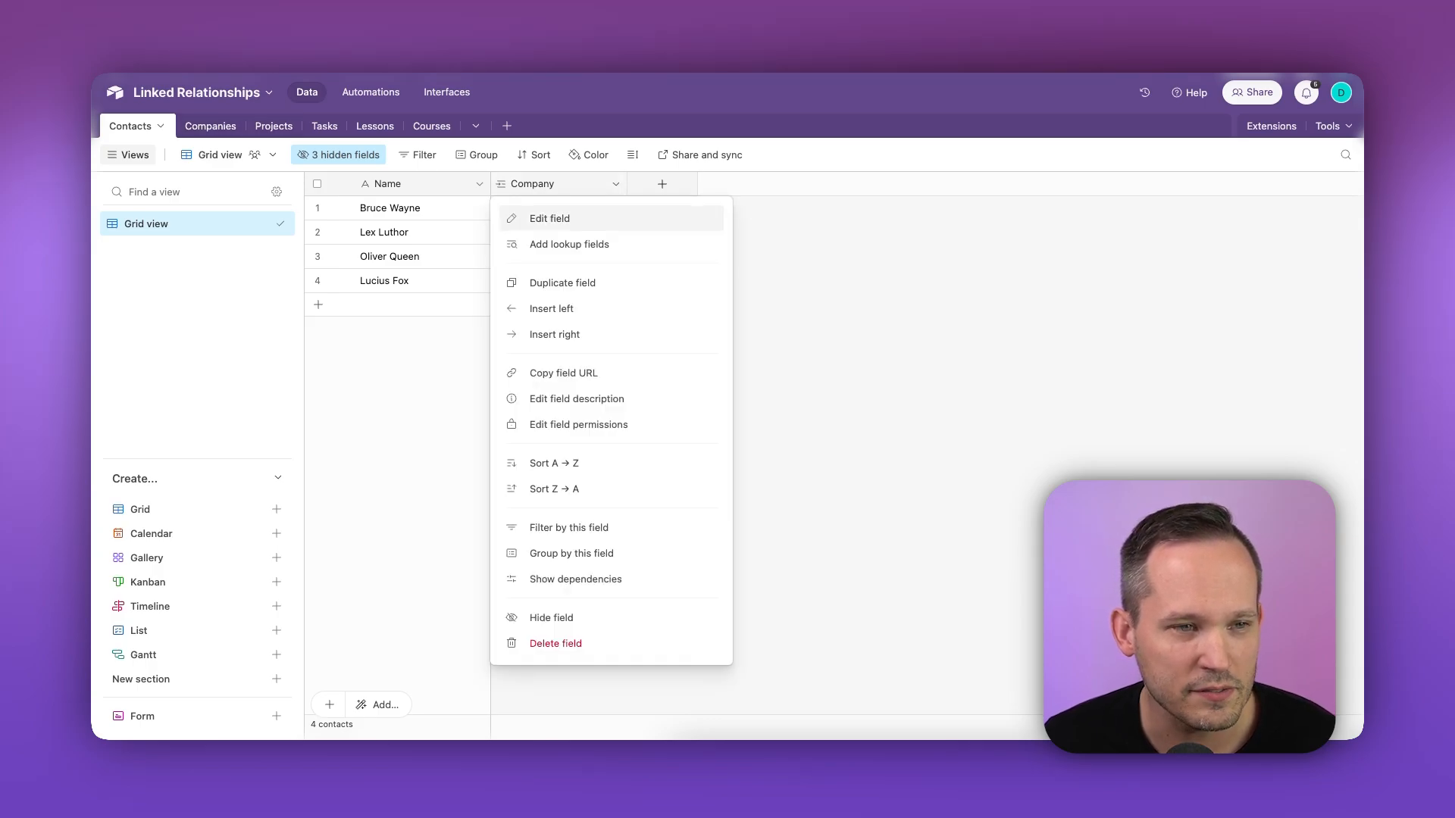
{"action": "left_click", "coordinate": [549, 218]}
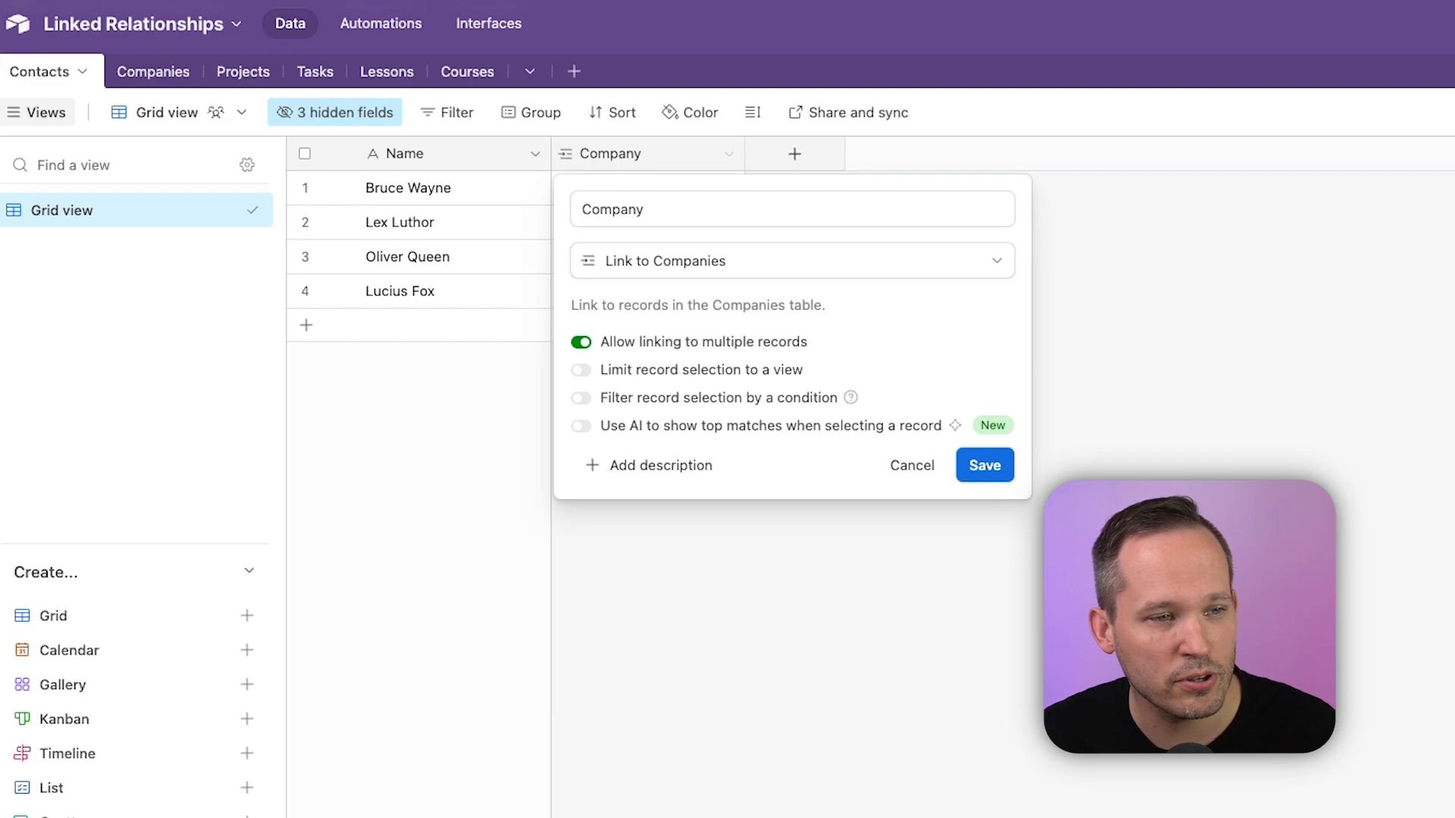
{"action": "left_click", "coordinate": [580, 342]}
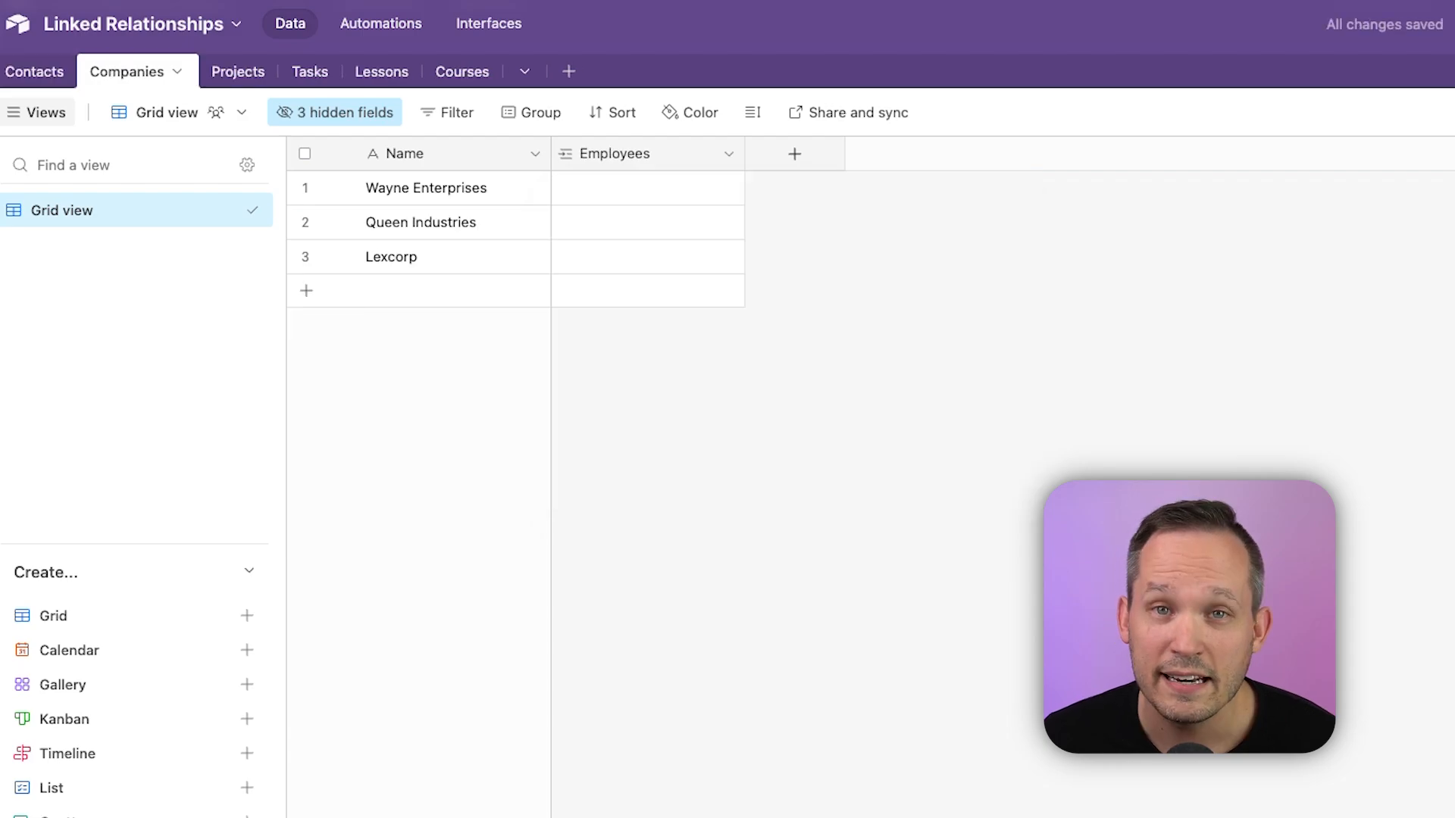
{"action": "left_click", "coordinate": [616, 153]}
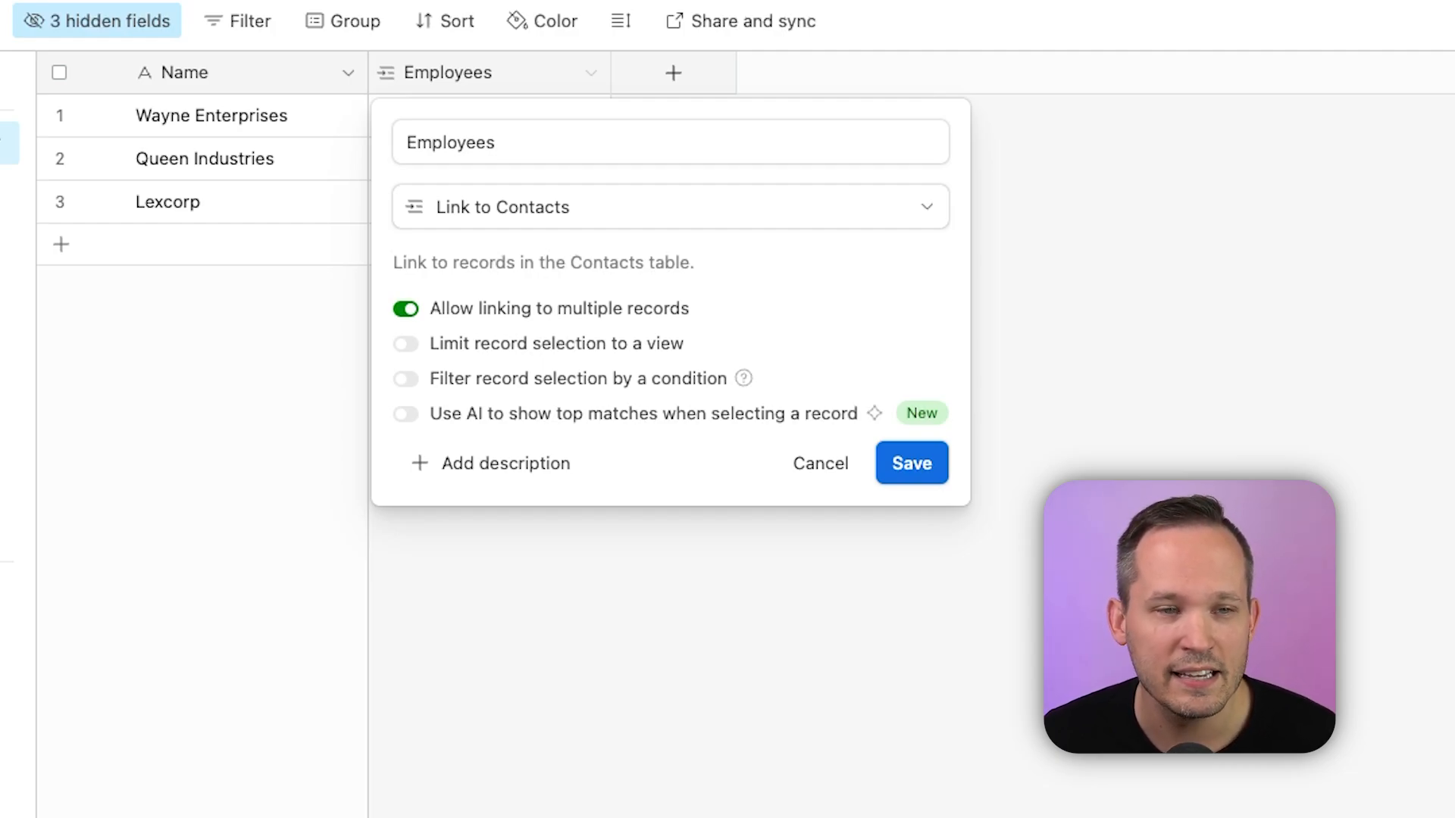
{"action": "left_click", "coordinate": [909, 463]}
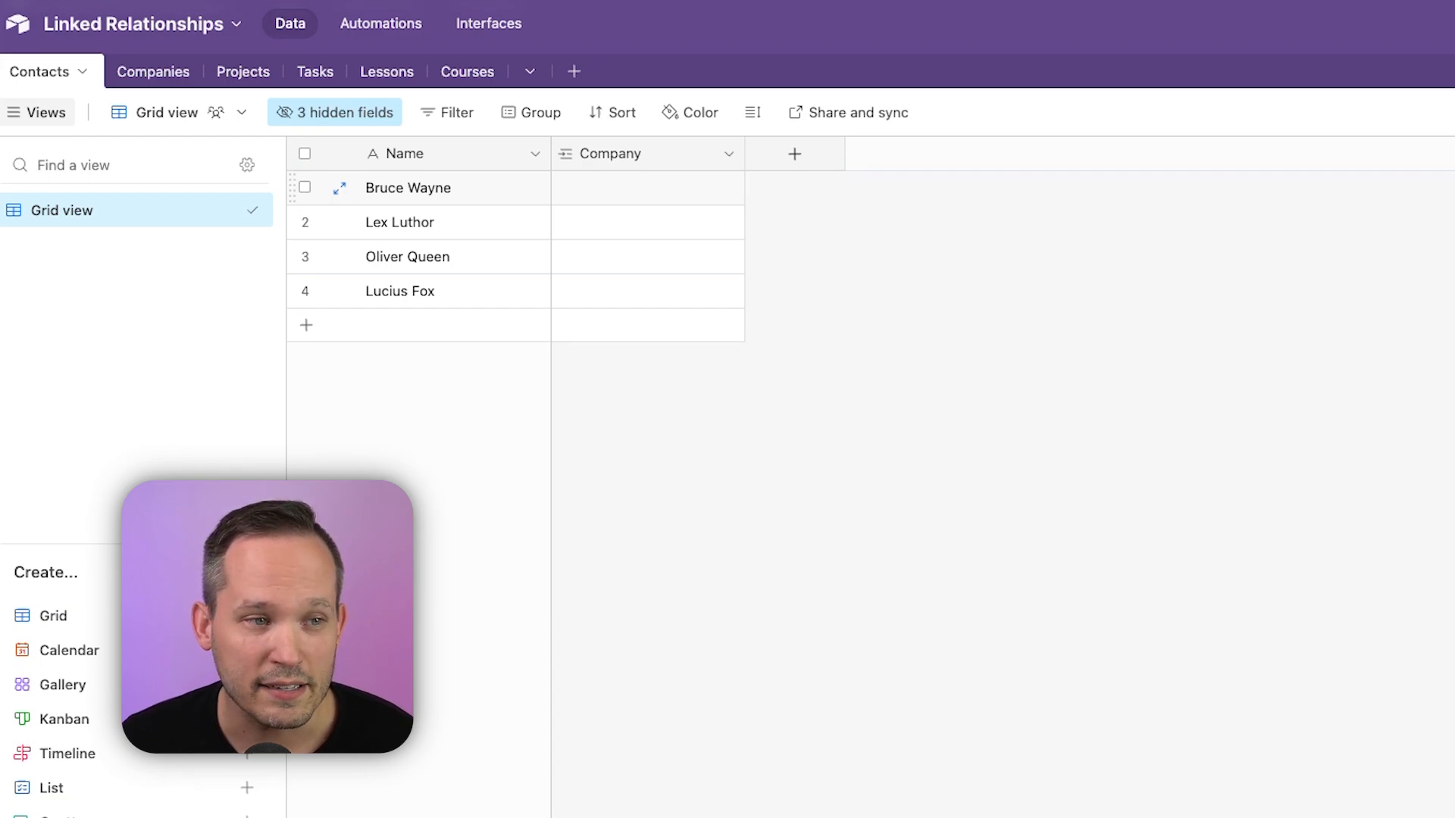
Link Bruce Wayne and Lucius Fox to Wayne Enterprises, Lex to Lexcorp, Oliver to Queen Industries
{"action": "left_click", "coordinate": [647, 187]}
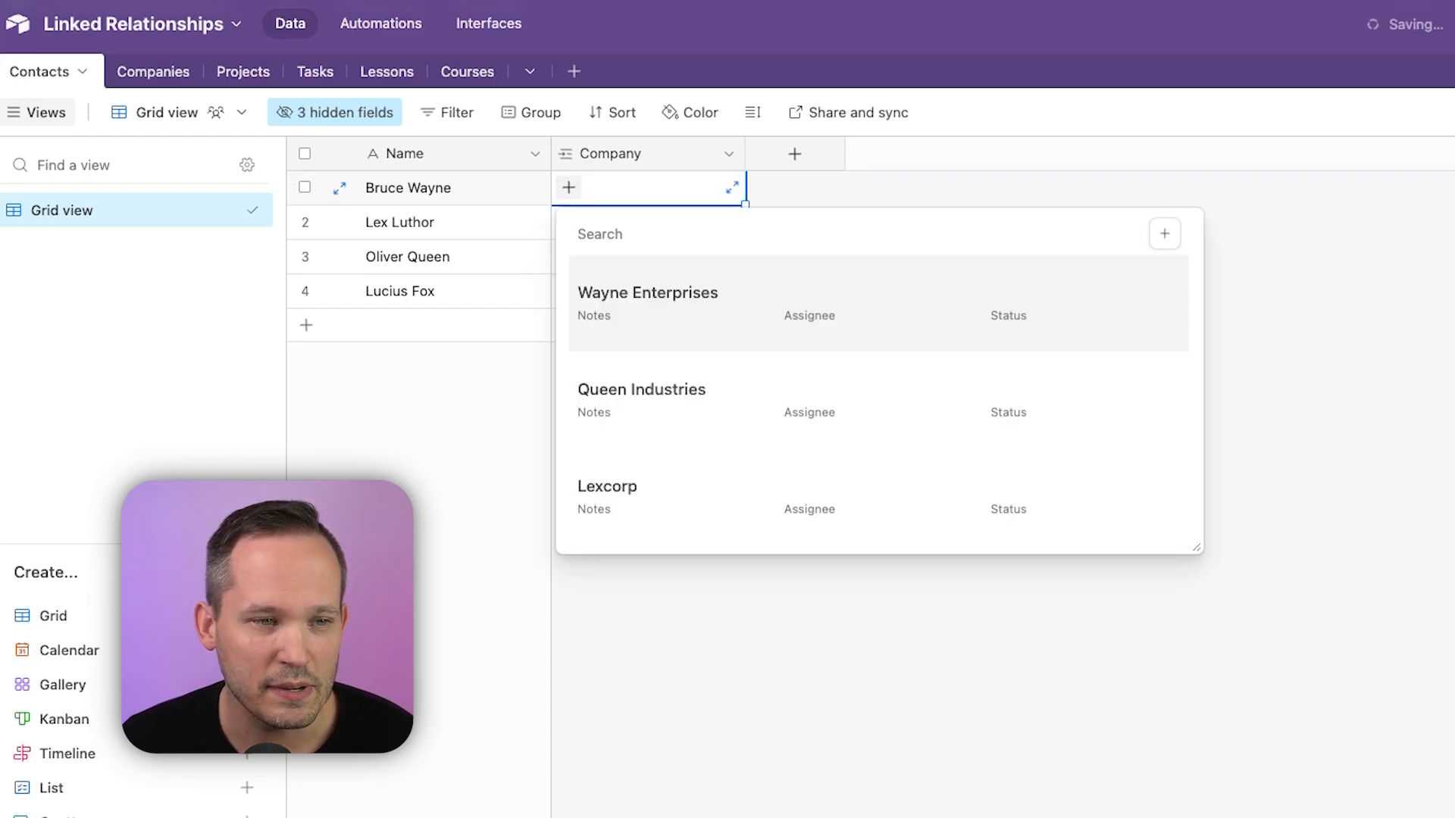
{"action": "left_click", "coordinate": [647, 293]}
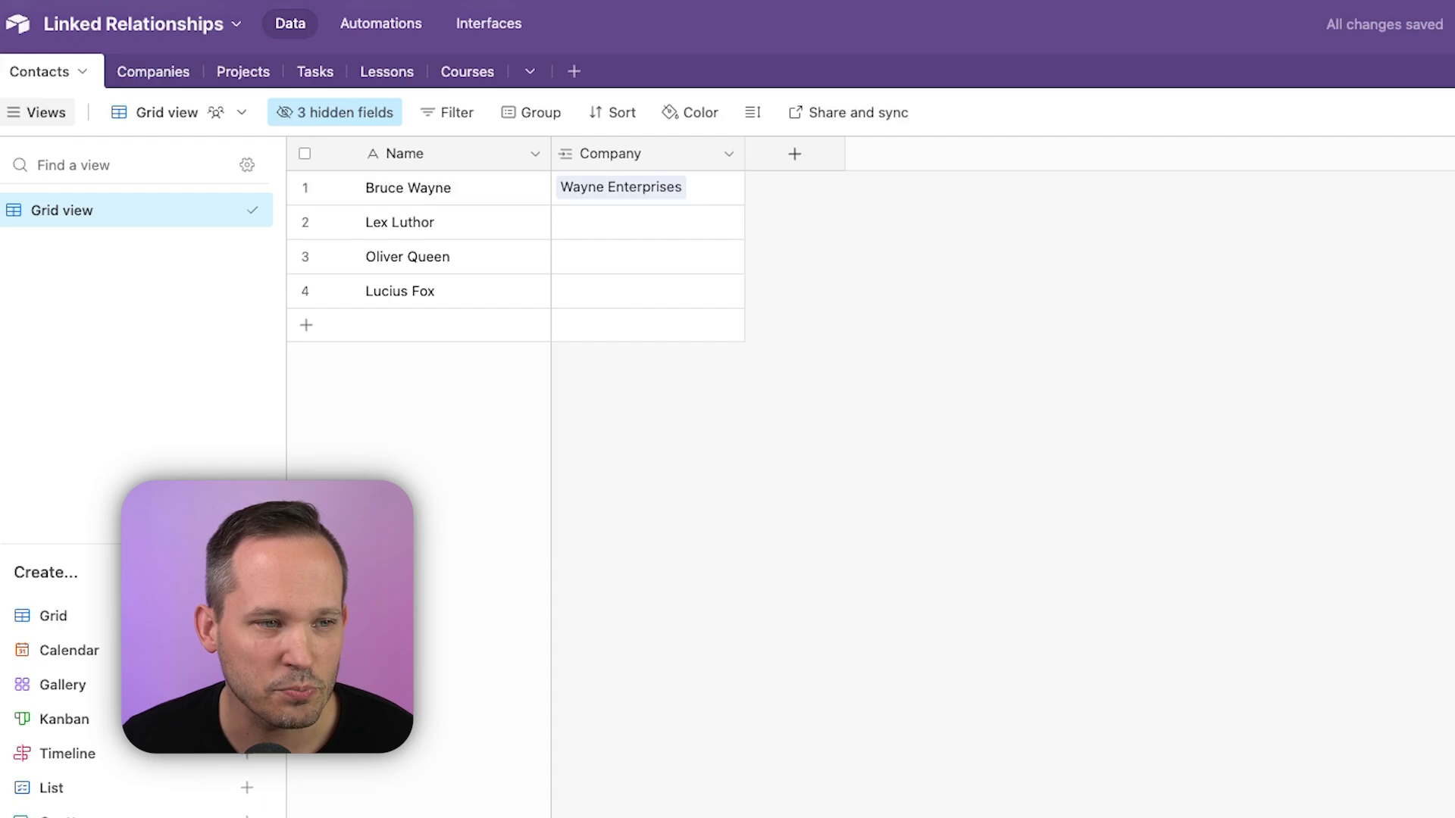
{"action": "left_click", "coordinate": [646, 290]}
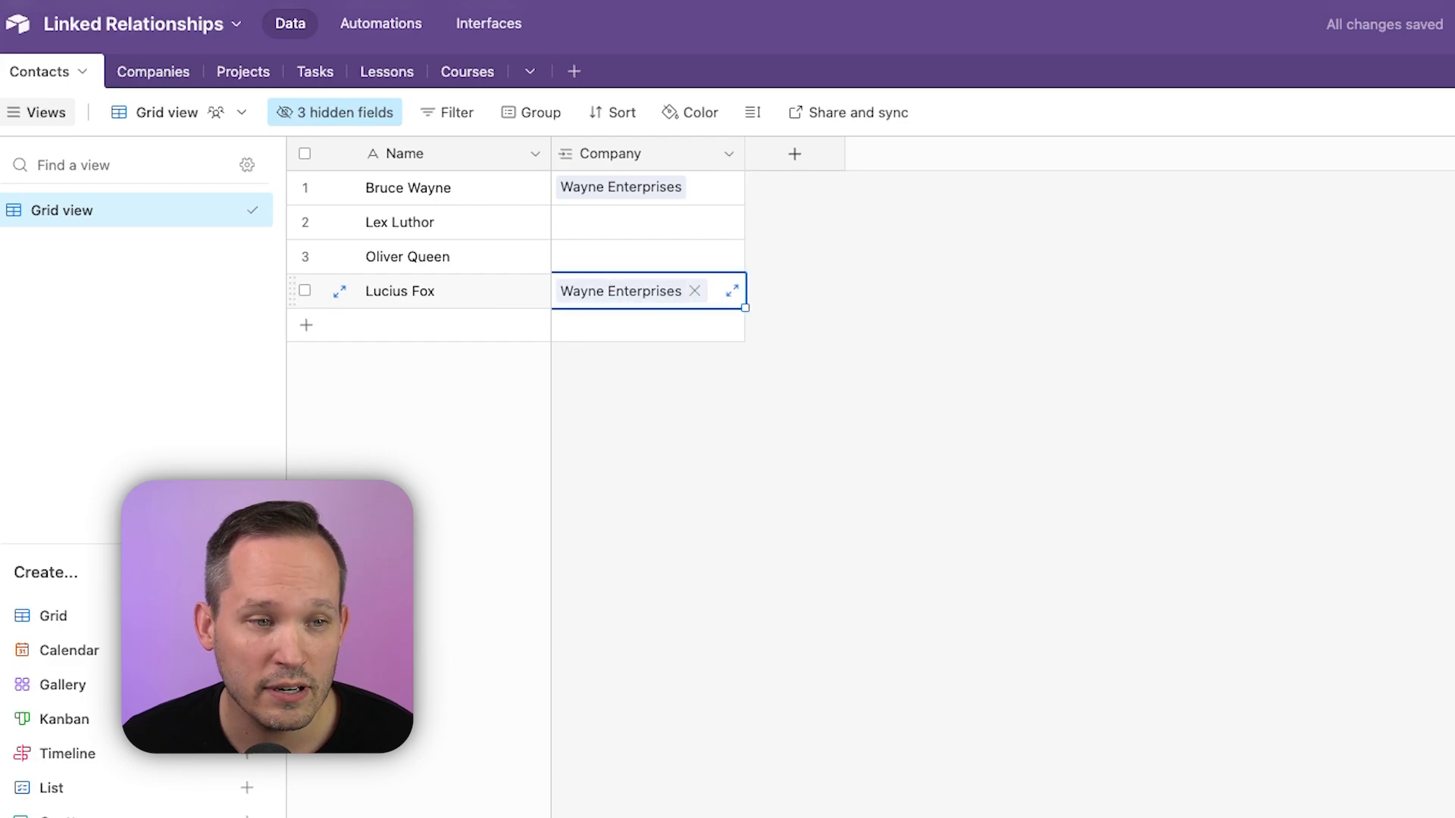
{"action": "left_click", "coordinate": [732, 290]}
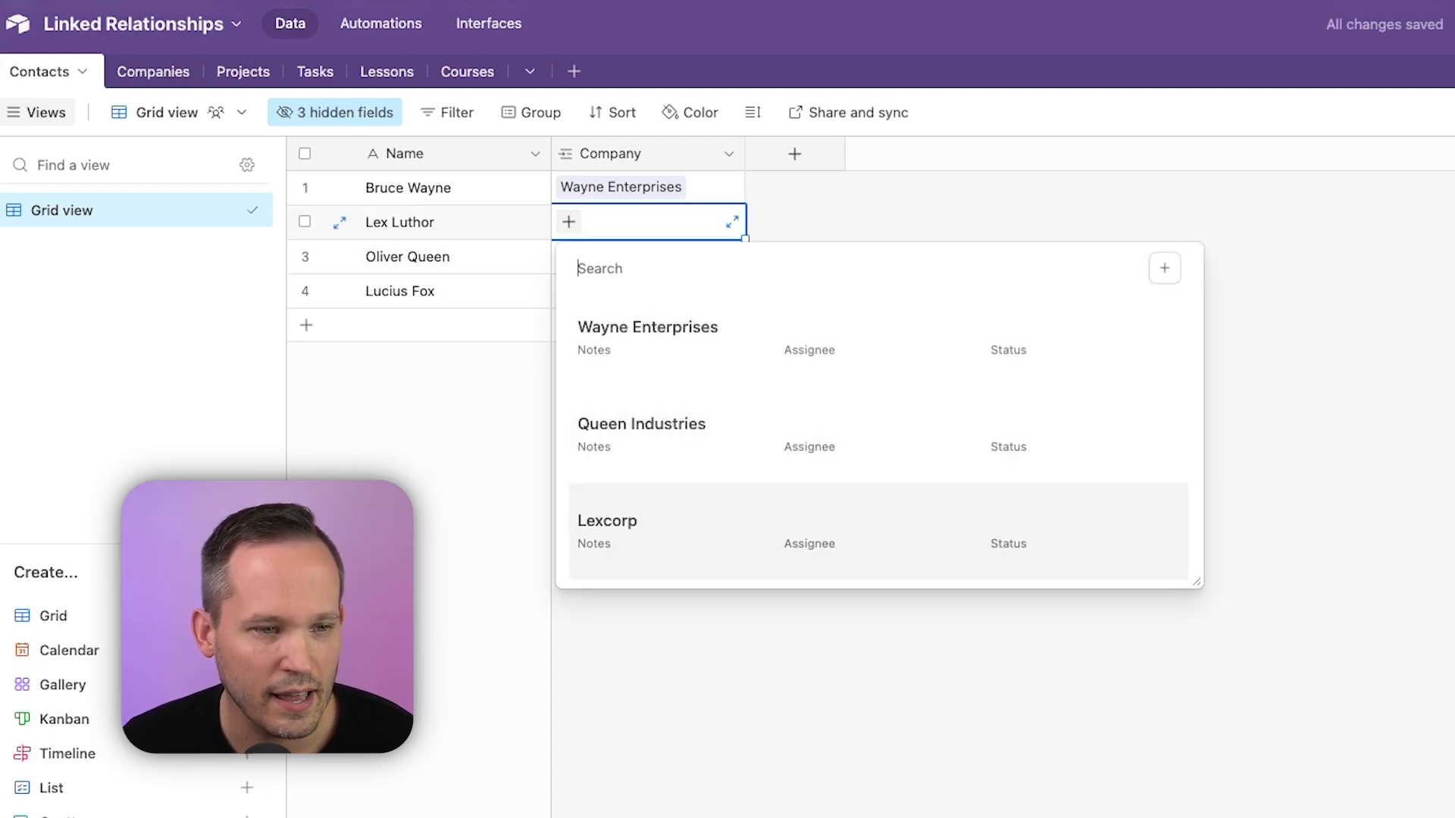
{"action": "left_click", "coordinate": [607, 520]}
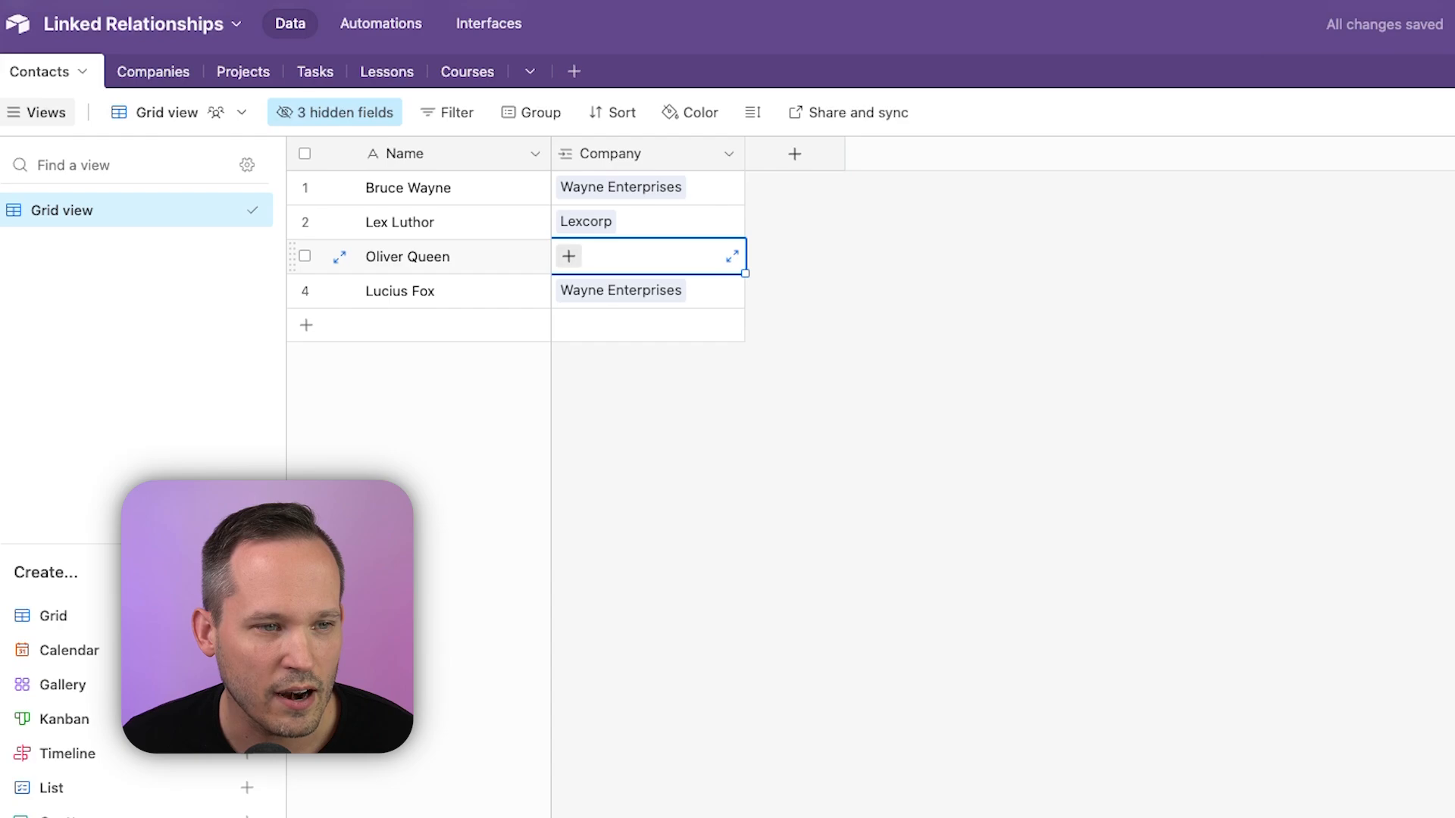
{"action": "left_click", "coordinate": [567, 256]}
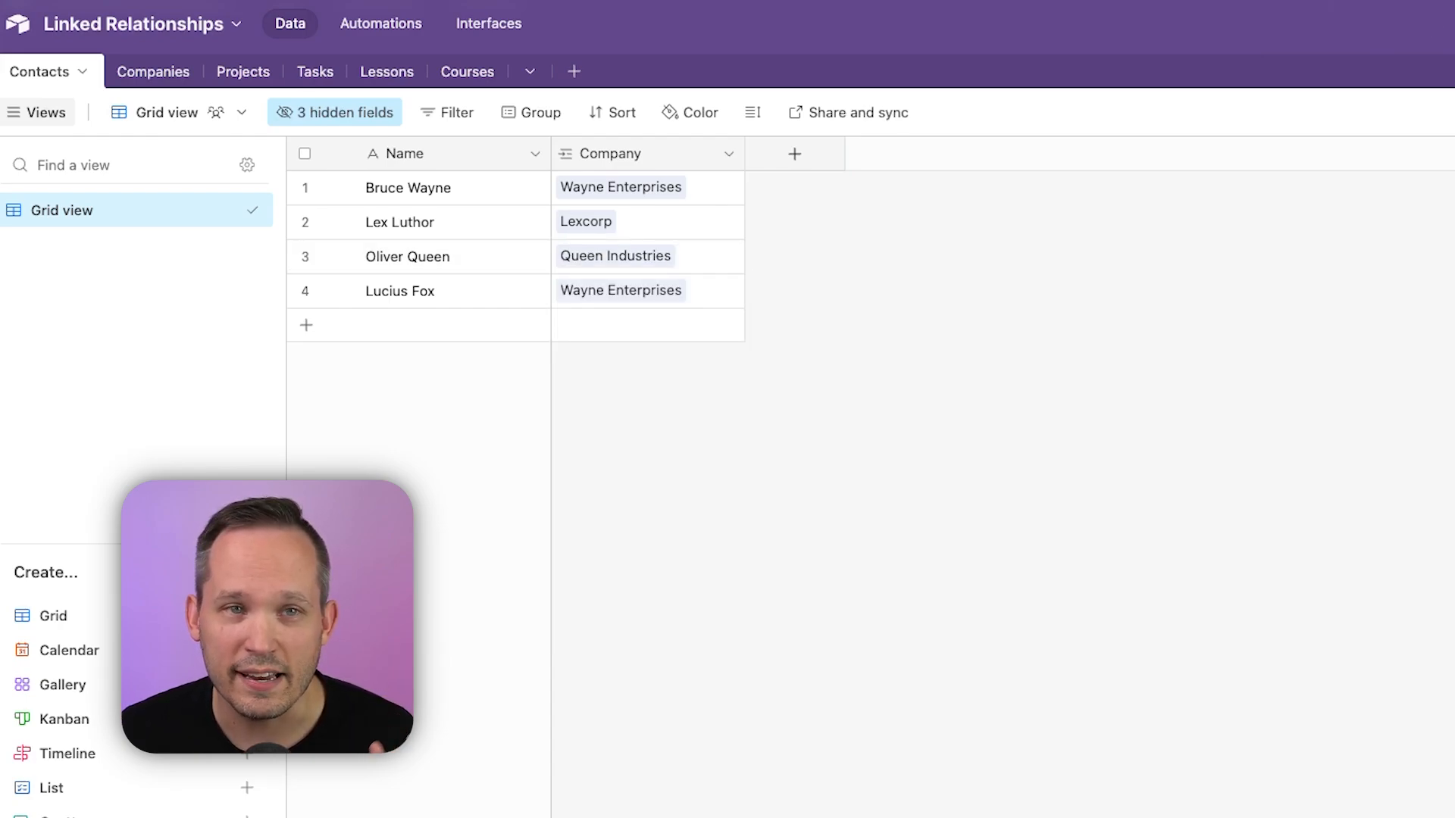
{"action": "left_click", "coordinate": [124, 71]}
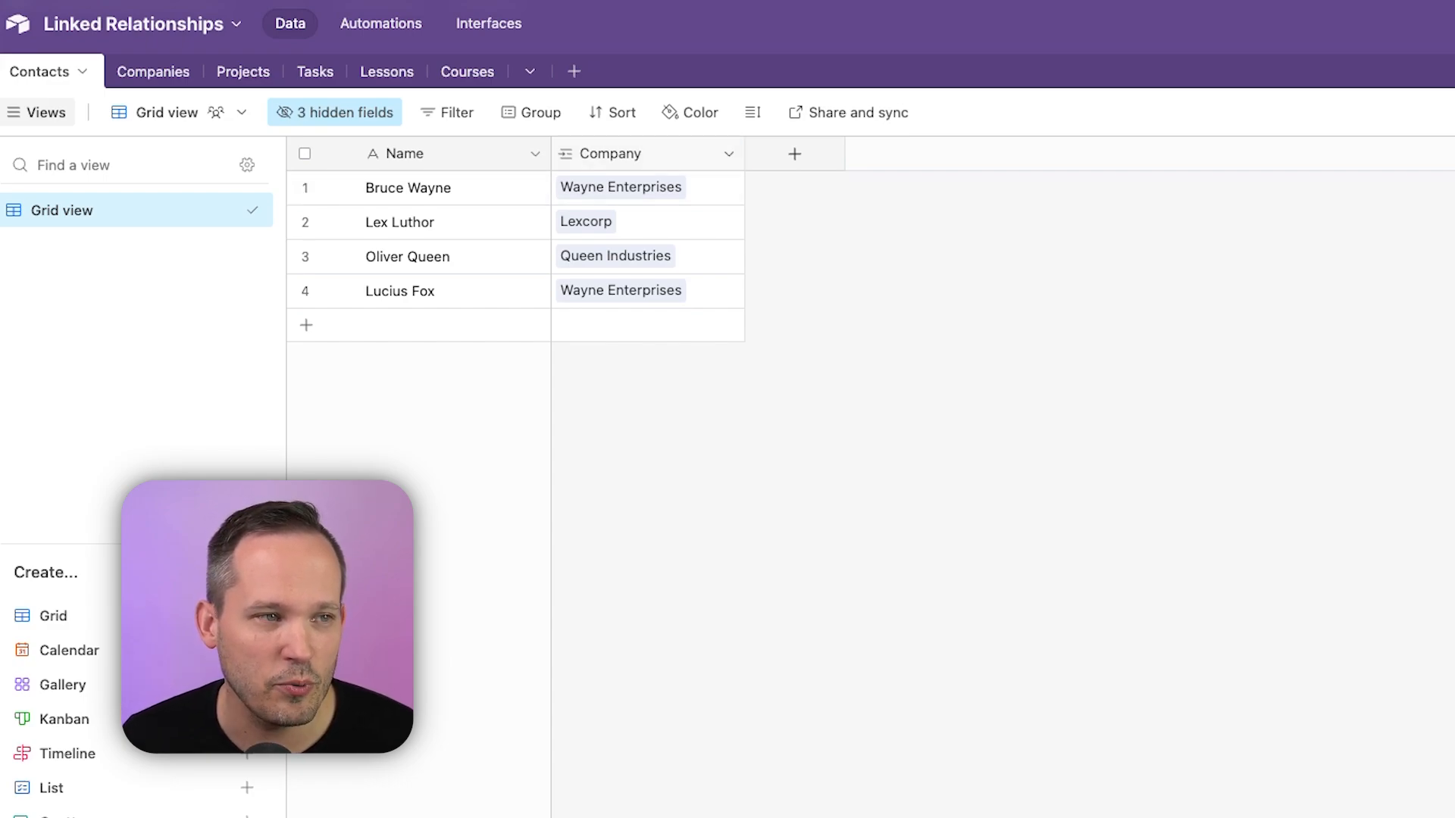
Allow multiple records in the Company field and add Queen Industries to Lucius Fox
{"action": "left_click", "coordinate": [728, 153]}
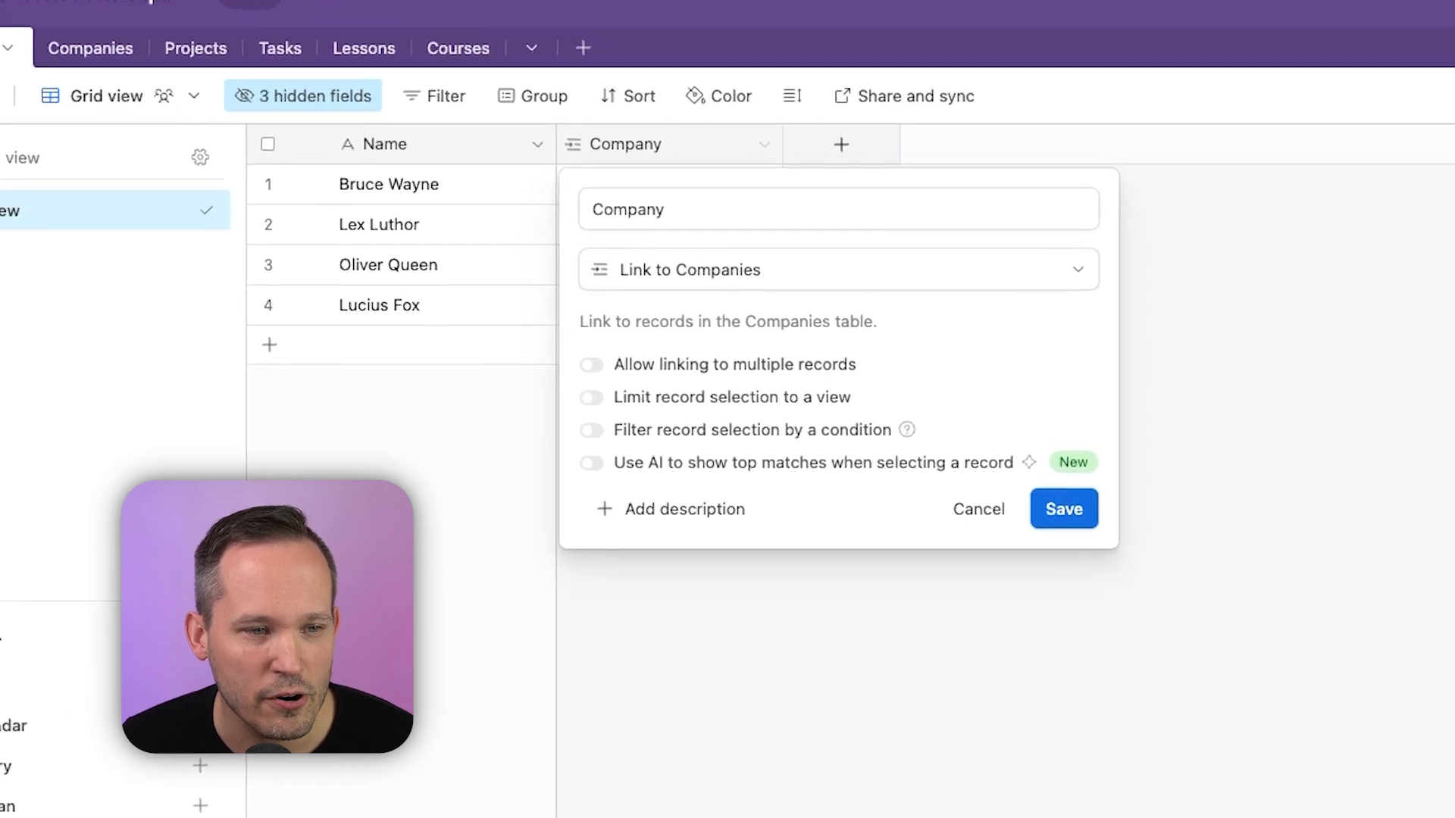
{"action": "left_click", "coordinate": [590, 364]}
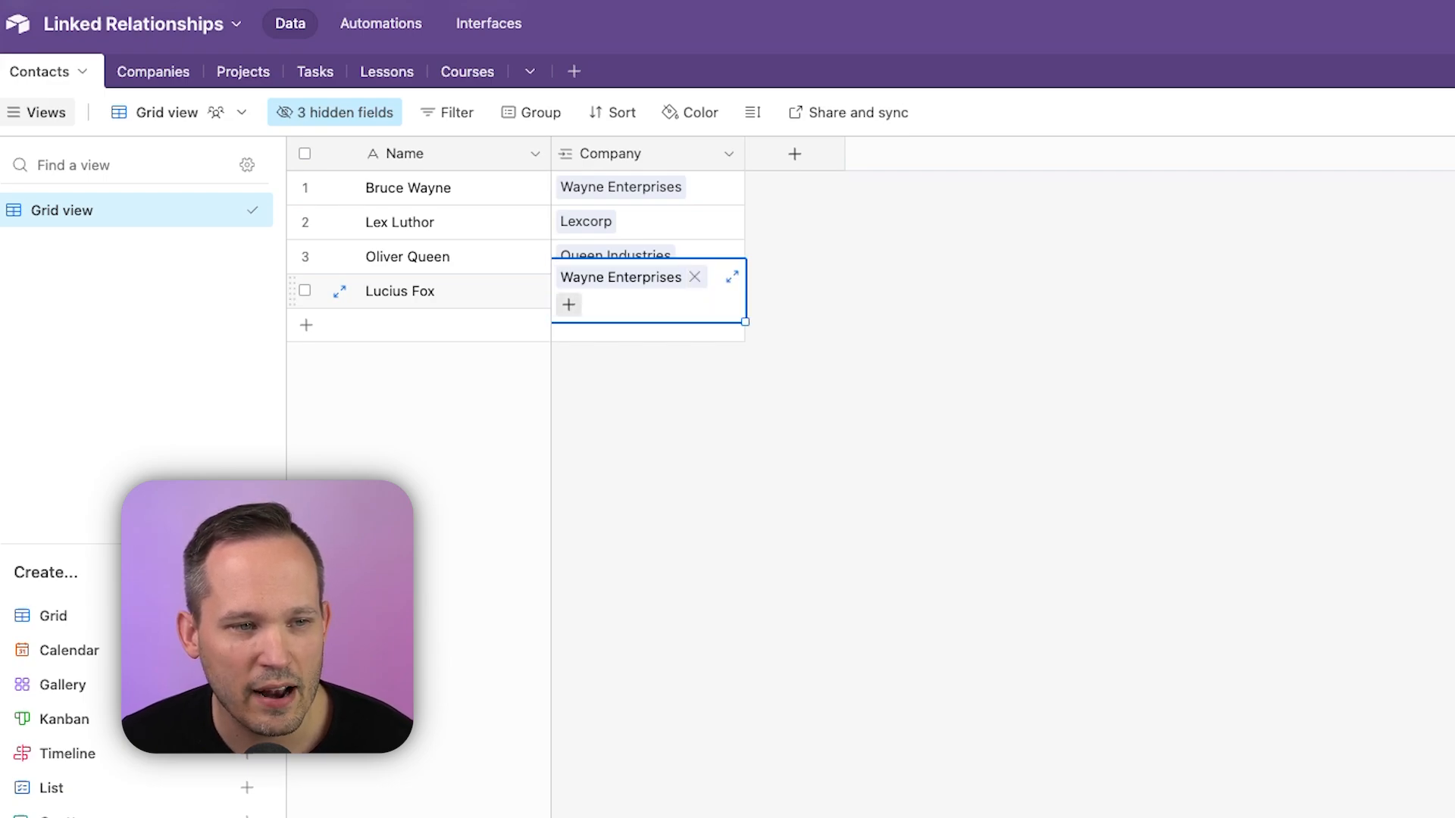
{"action": "left_click", "coordinate": [569, 304]}
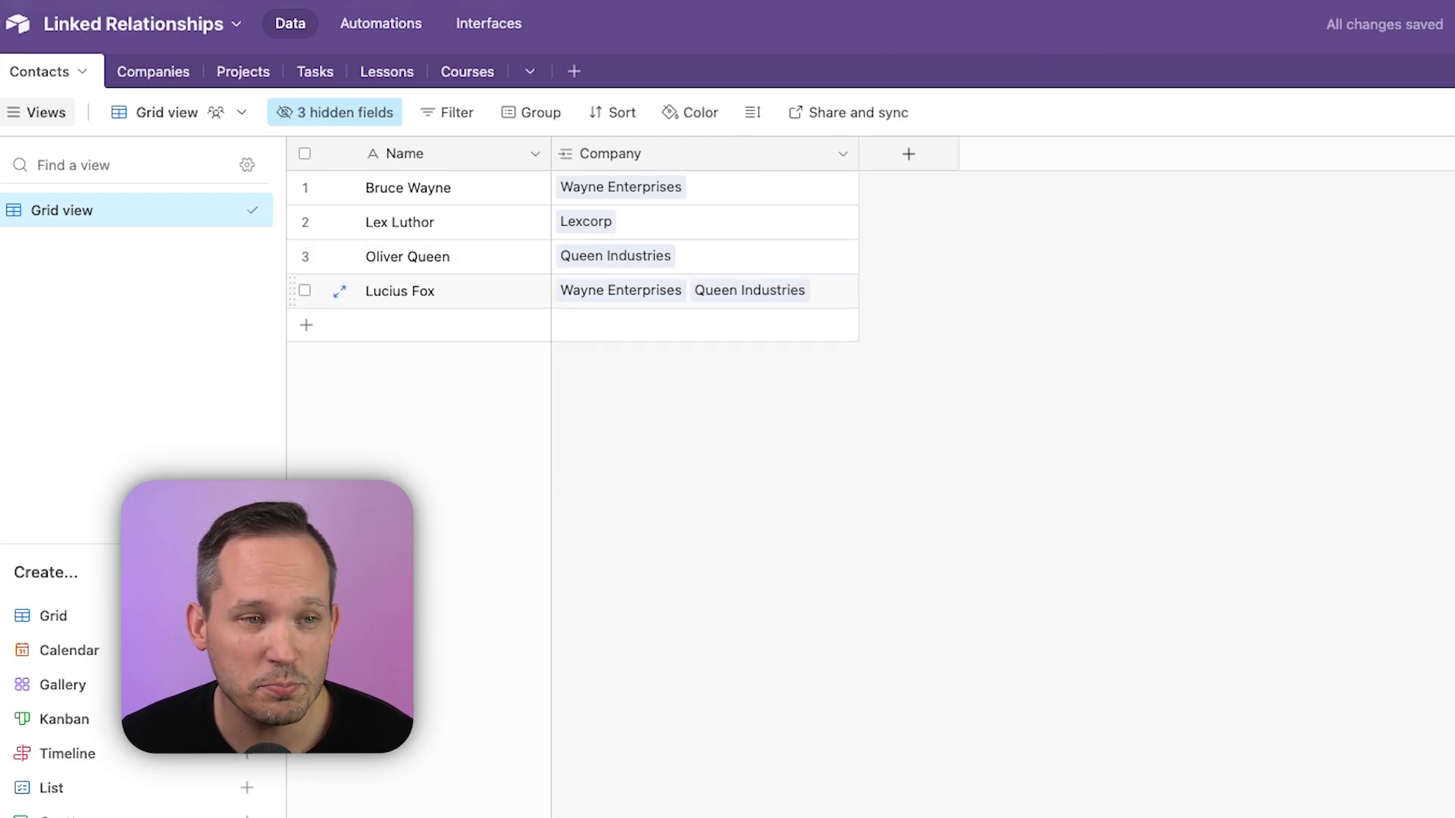
{"action": "left_click", "coordinate": [125, 71]}
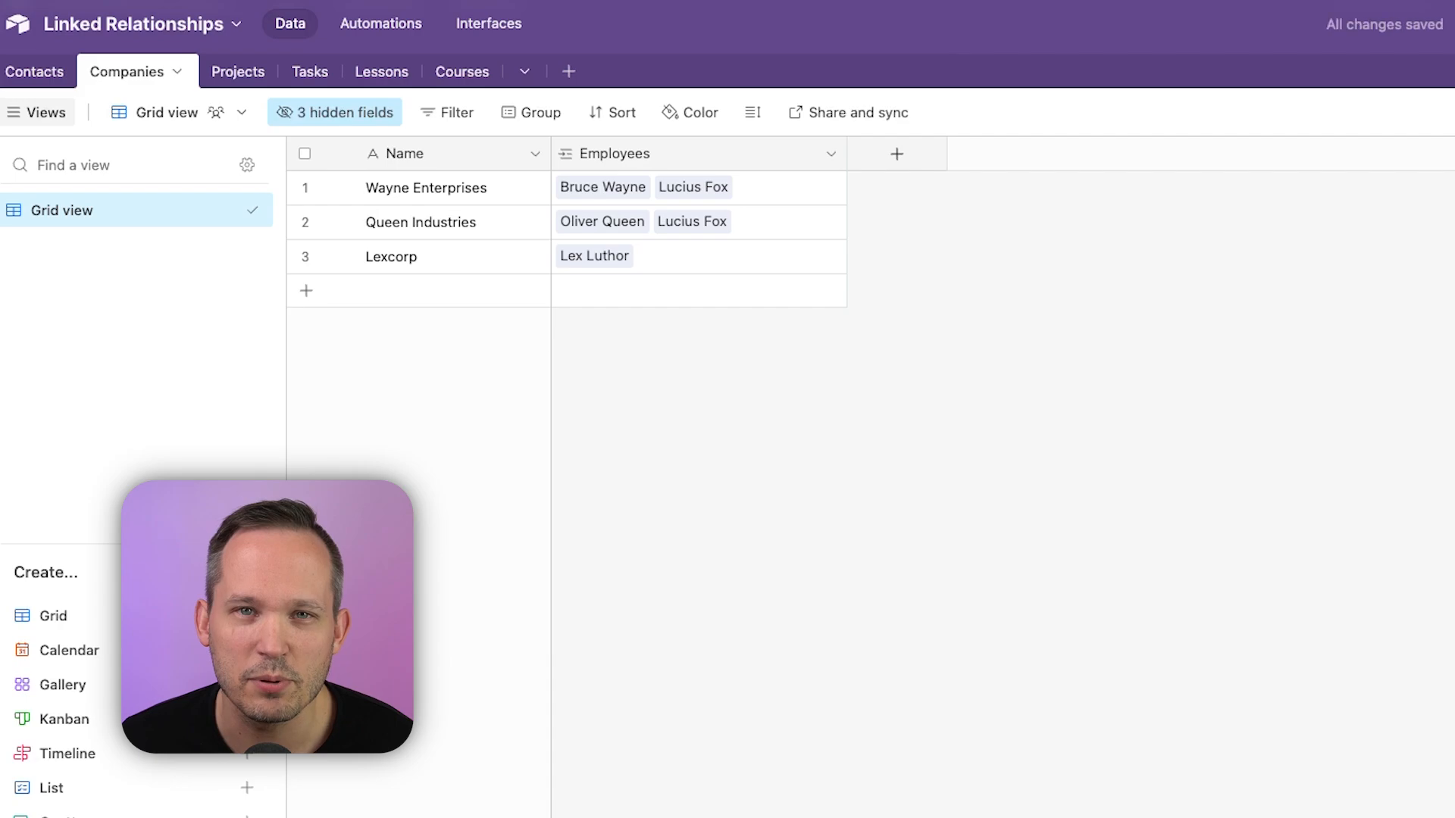
Go back from Companies to the Contacts table
{"action": "left_click", "coordinate": [36, 72]}
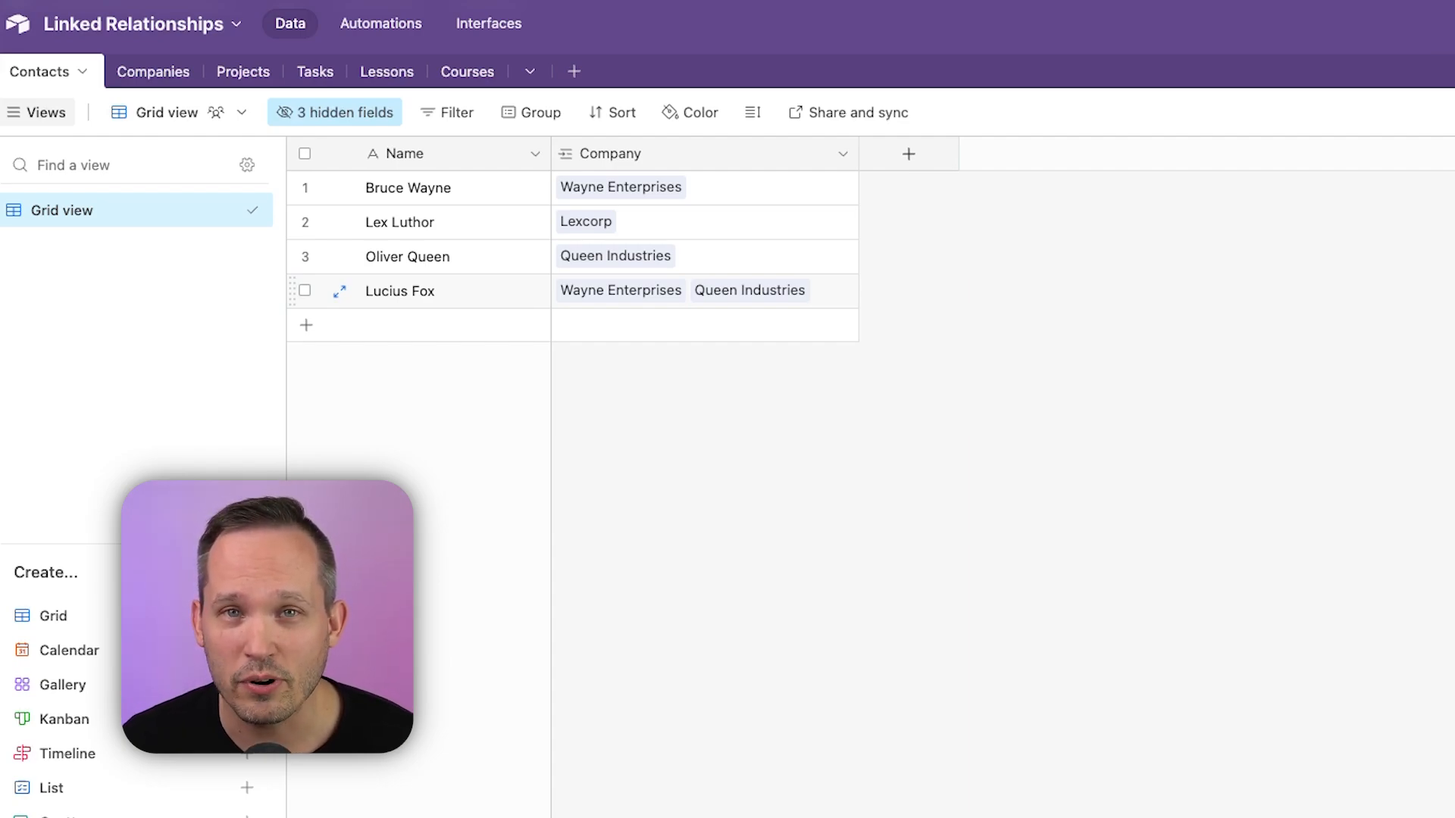
Add a table named 'Onboarding' with a field linking to Contacts
{"action": "left_click", "coordinate": [574, 70]}
{"action": "type", "text": "Onboarding"}
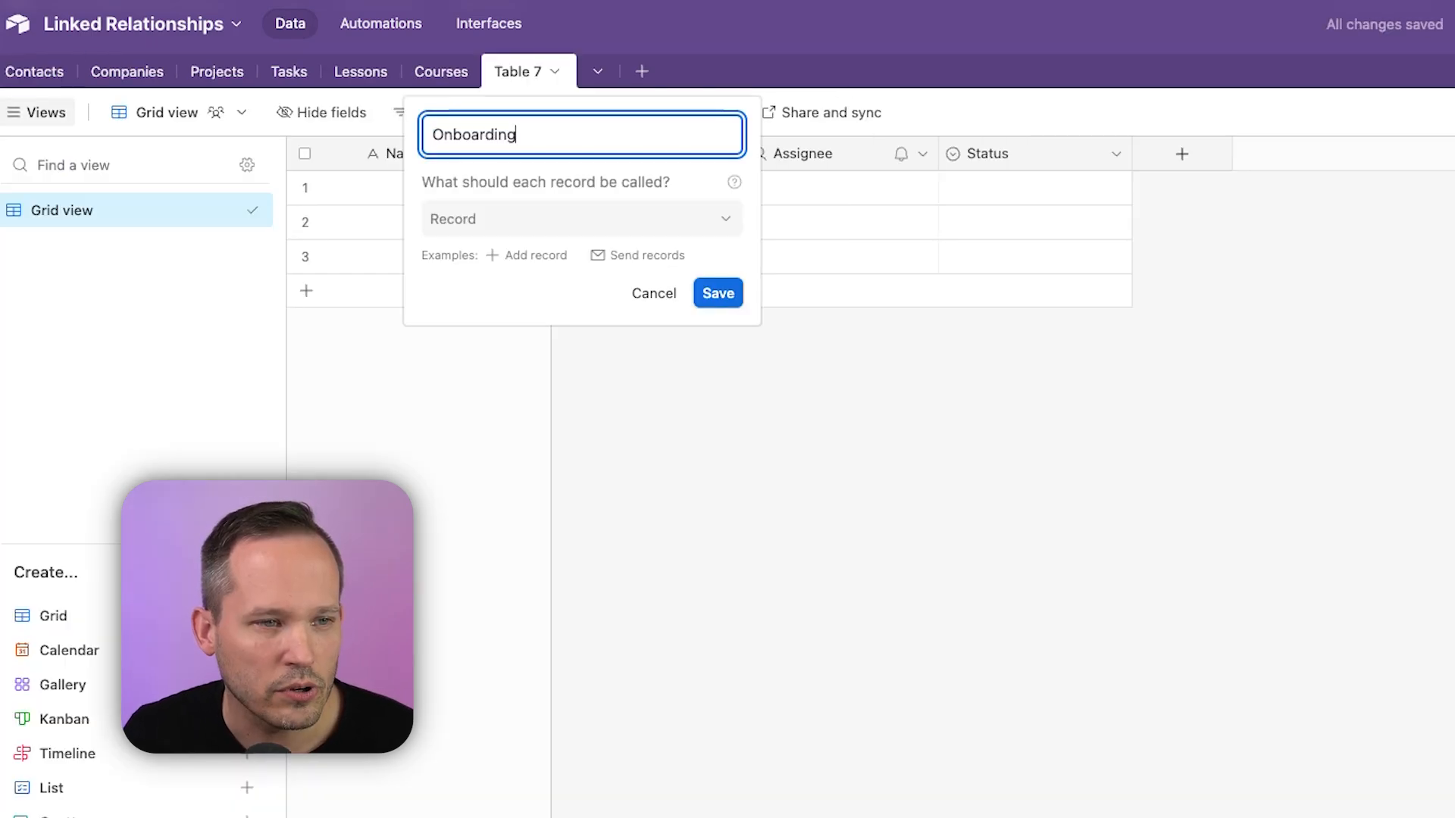
{"action": "left_click", "coordinate": [717, 292]}
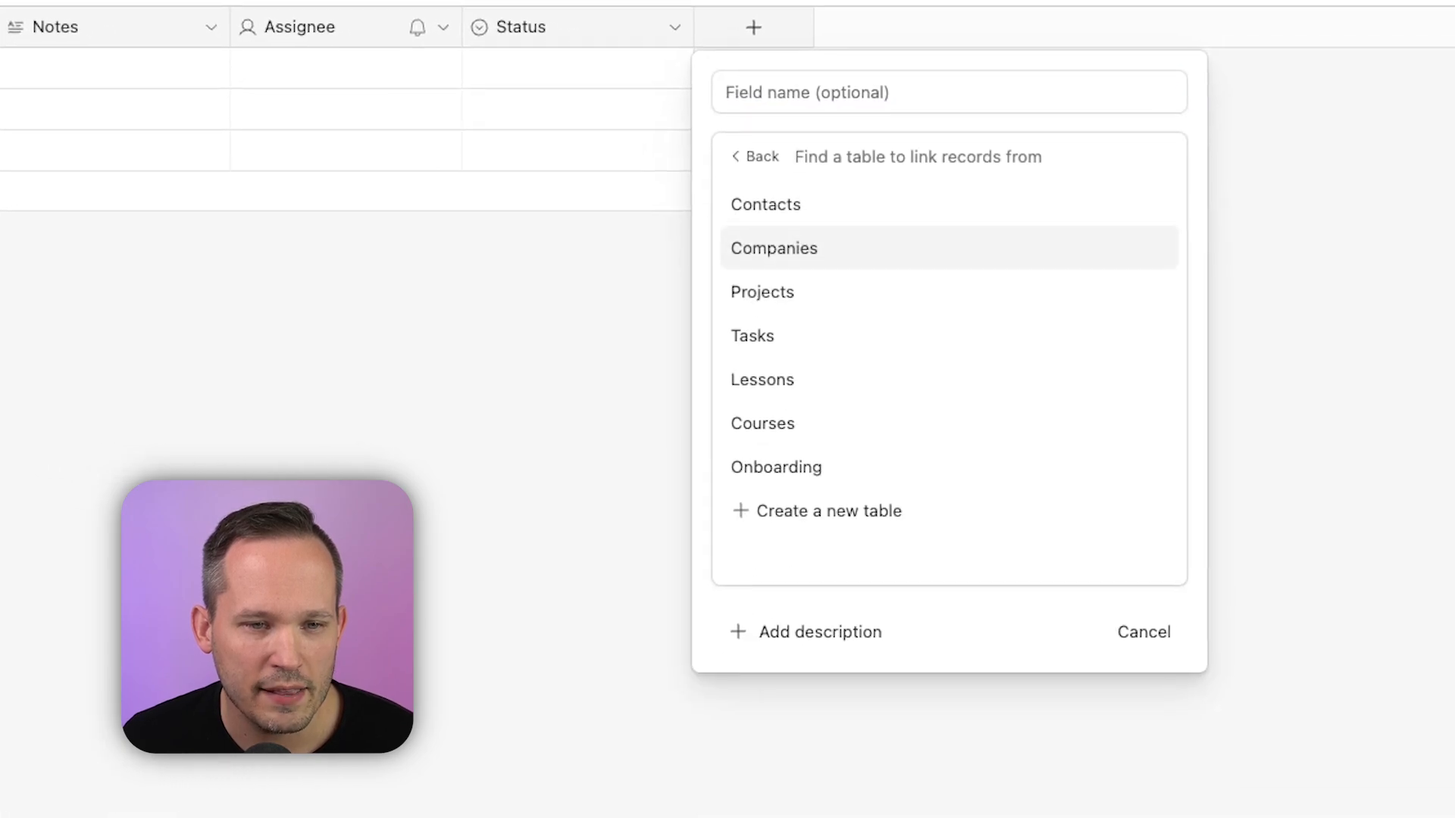
{"action": "left_click", "coordinate": [765, 203]}
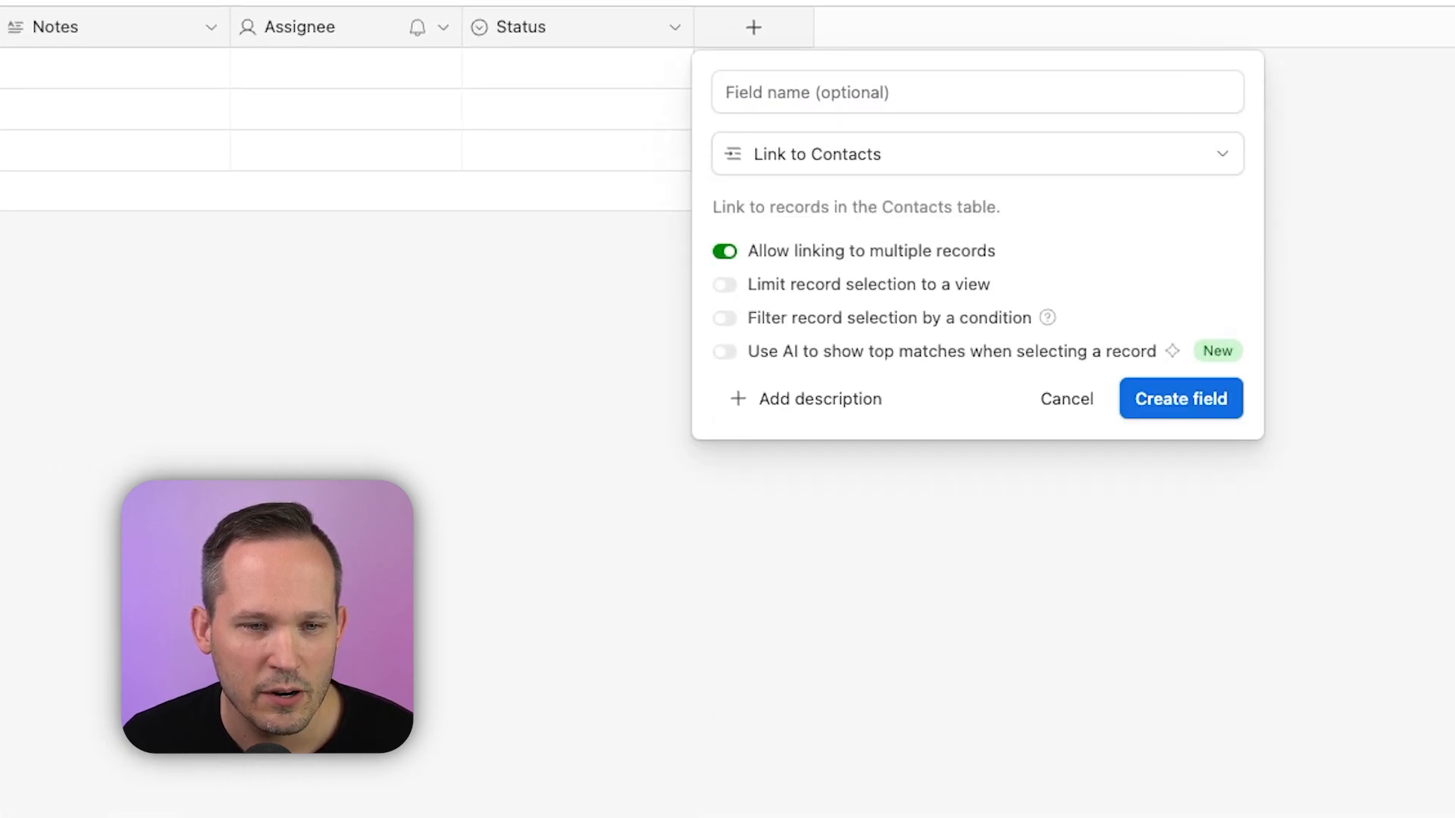
{"action": "left_click", "coordinate": [725, 251]}
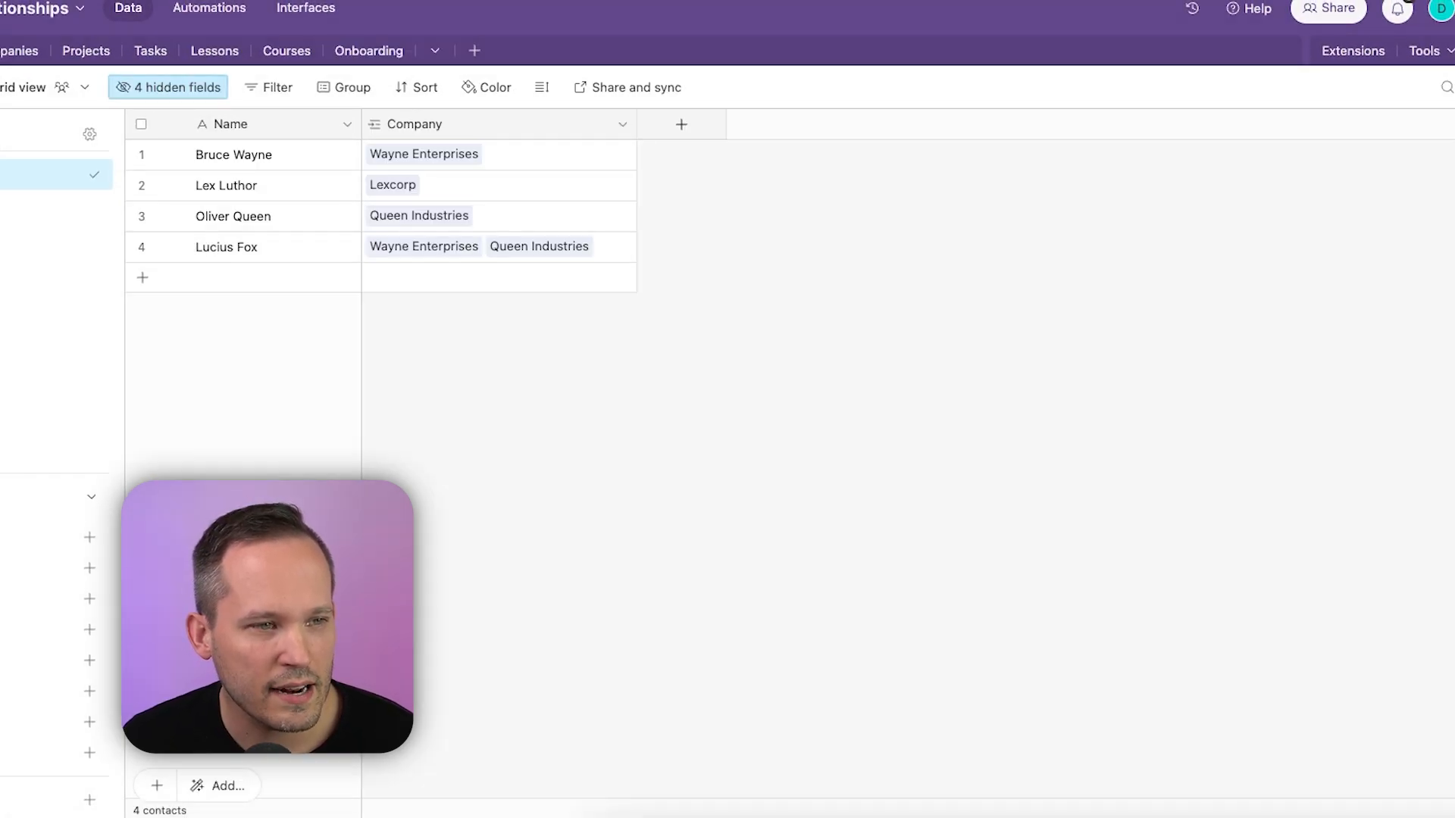
Unhide the Onboarding link field in Contacts and restrict it to a single record
{"action": "left_click", "coordinate": [166, 87]}
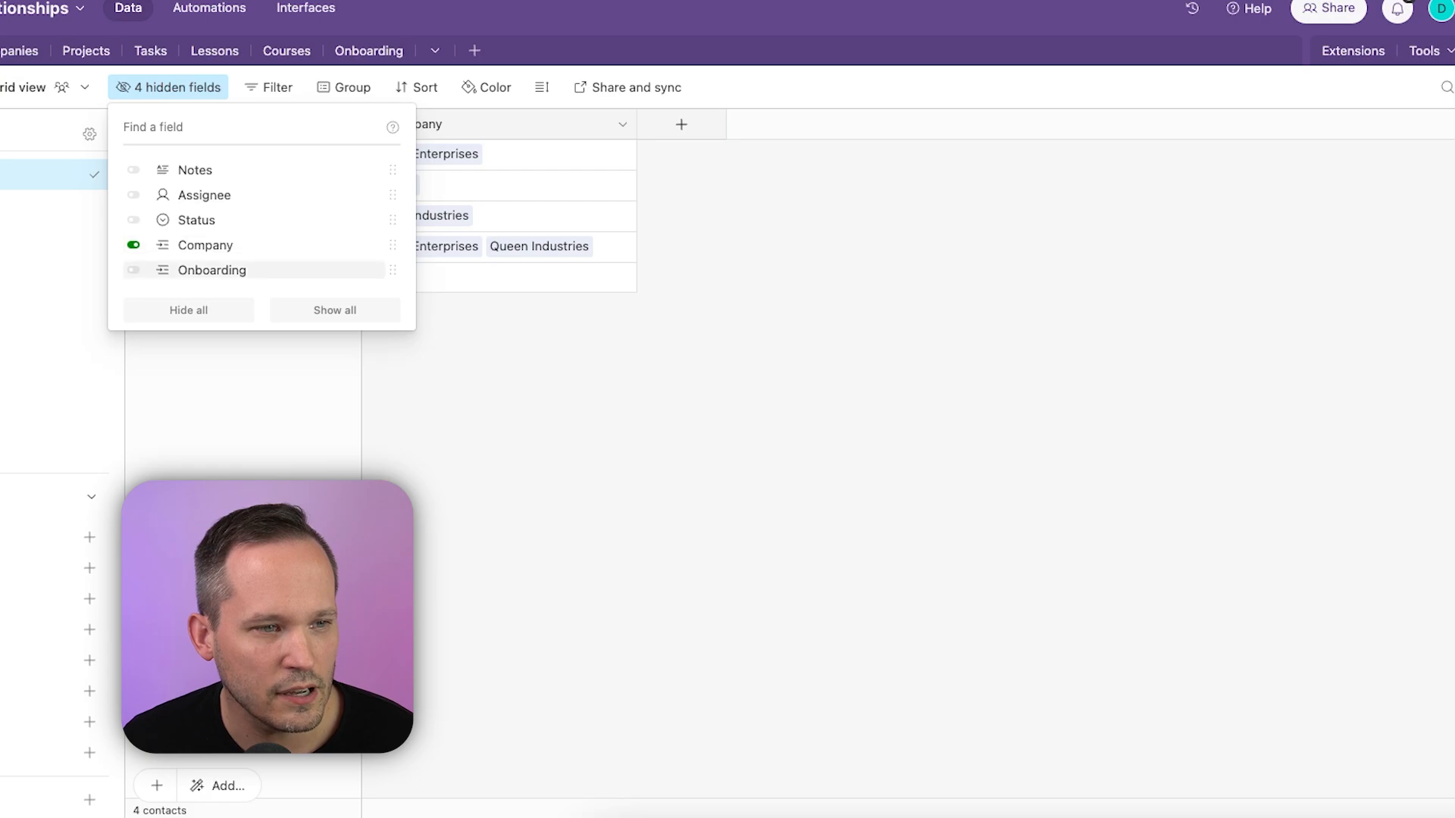
{"action": "left_click", "coordinate": [795, 124]}
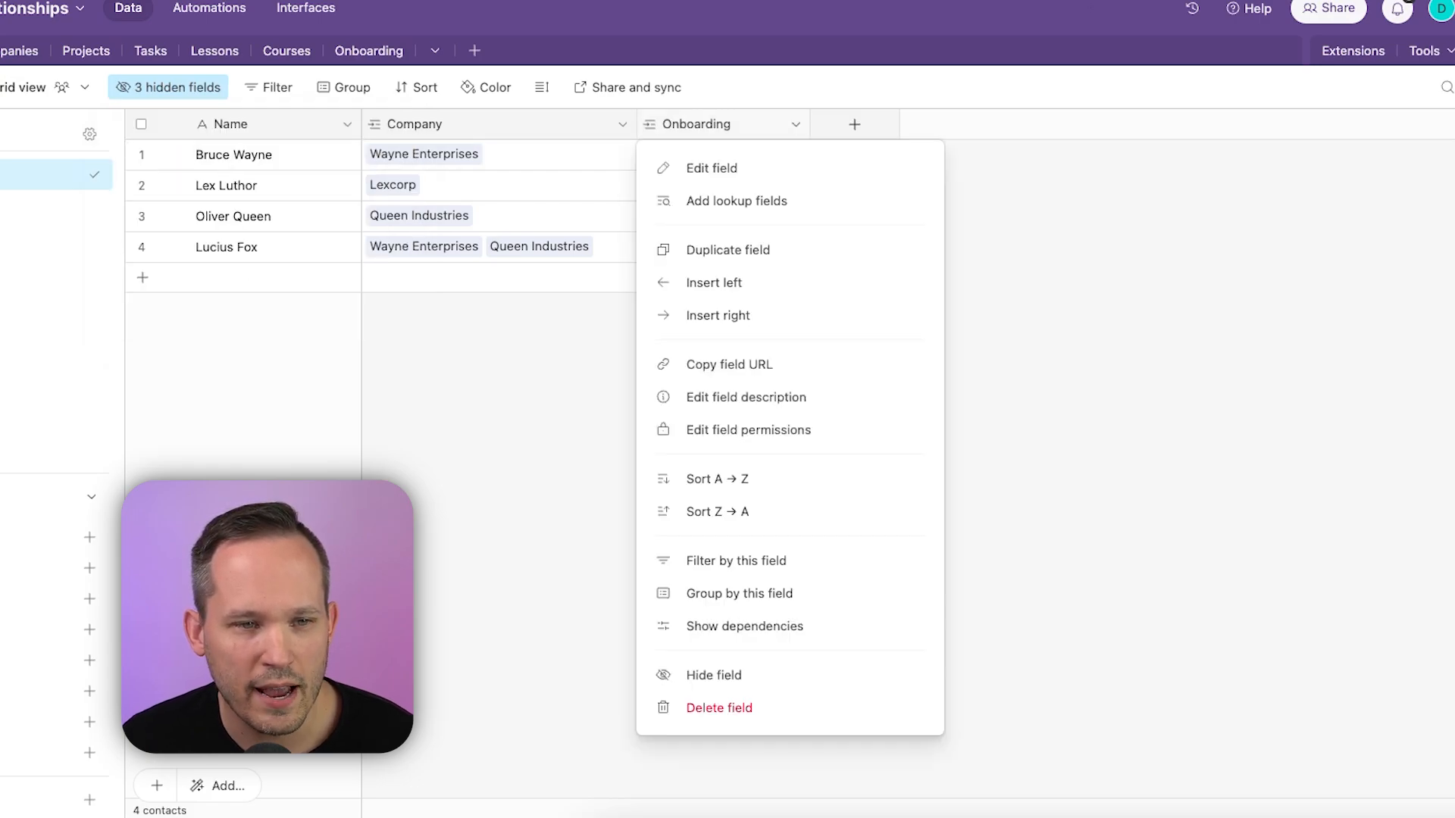
{"action": "left_click", "coordinate": [713, 169]}
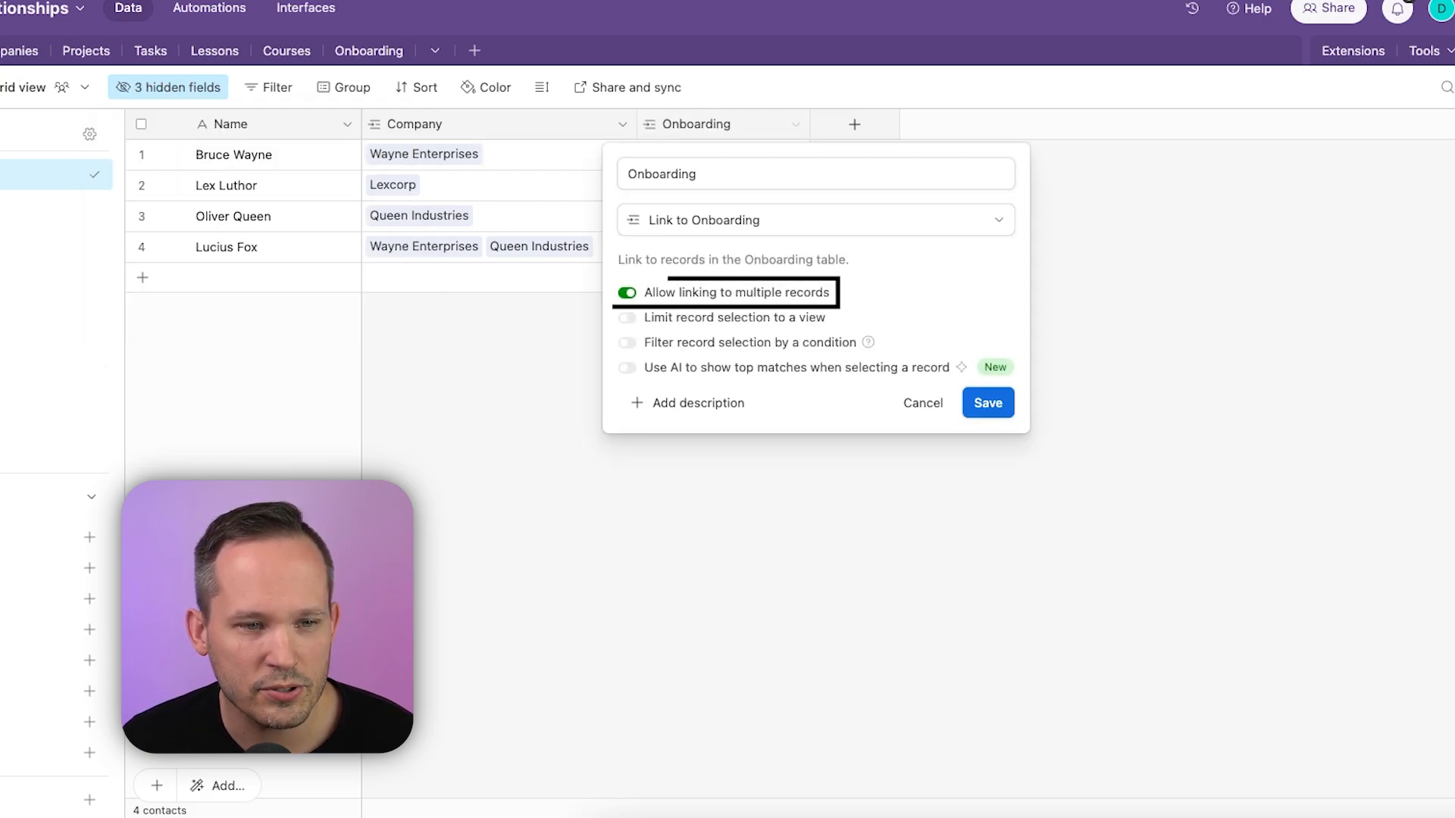
{"action": "left_click", "coordinate": [986, 403]}
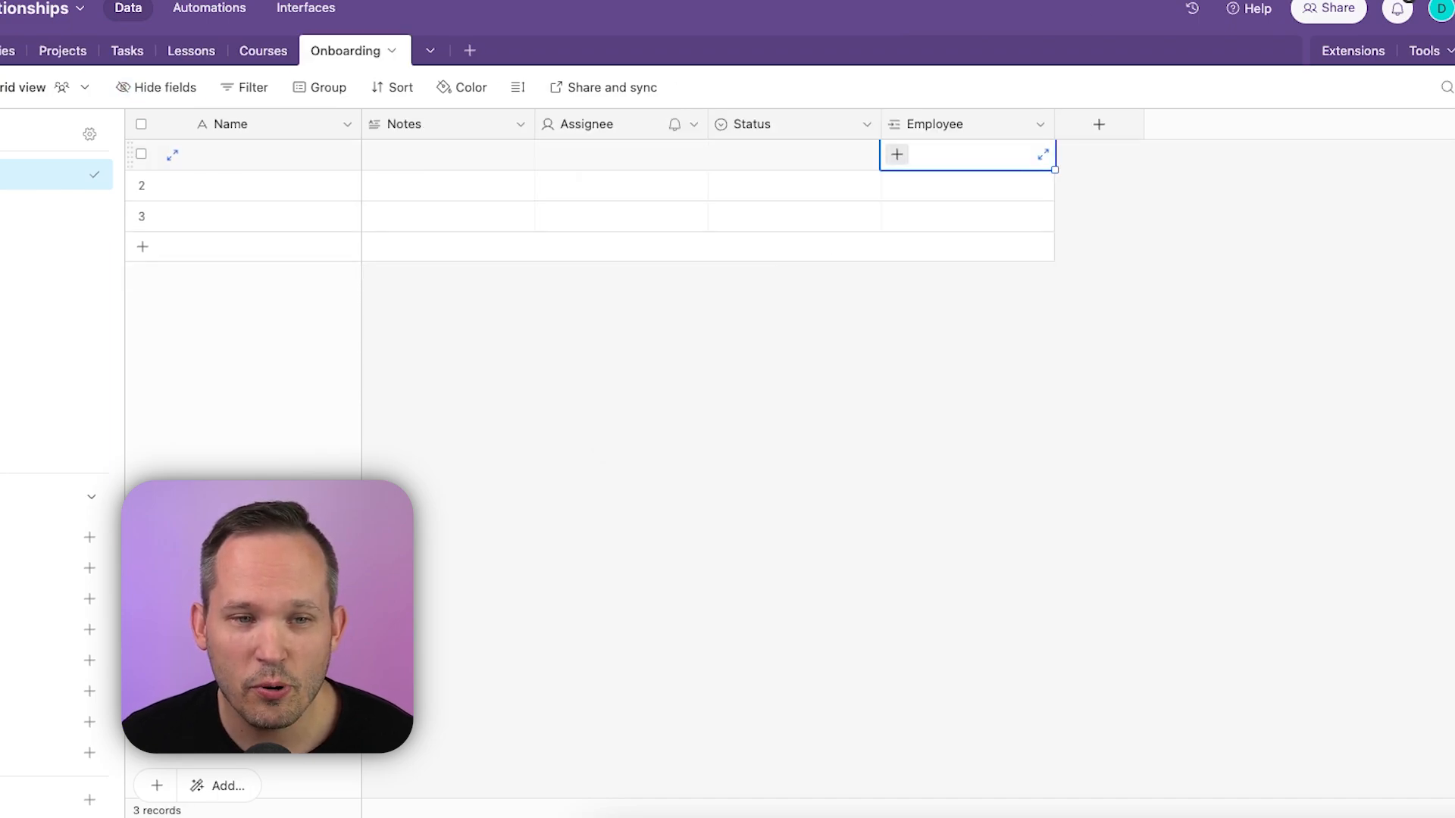
Link Oliver Queen, set start date 4/12/2024, and save a CONCATENATE Name formula
{"action": "left_click", "coordinate": [896, 154]}
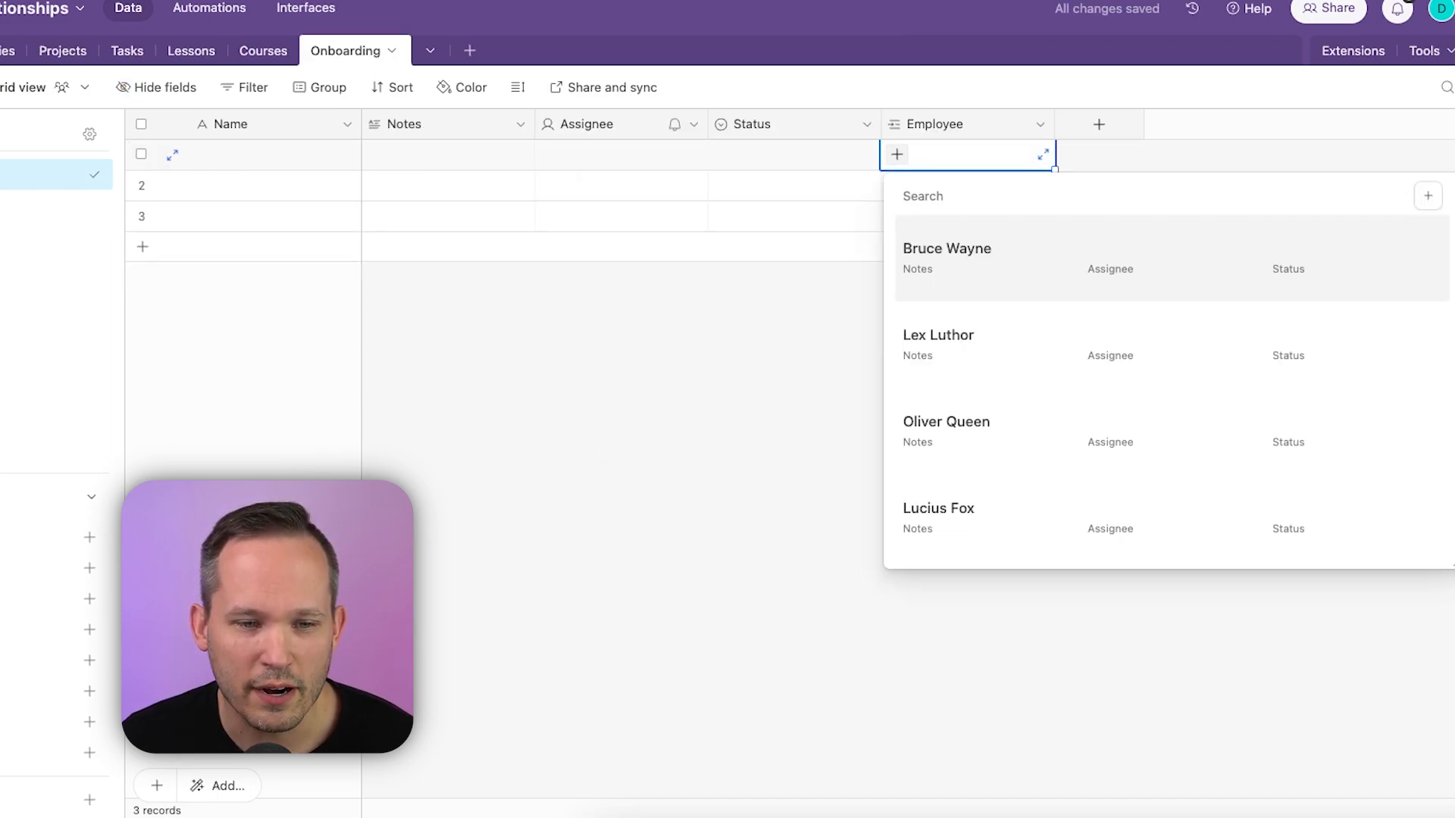
{"action": "left_click", "coordinate": [947, 421]}
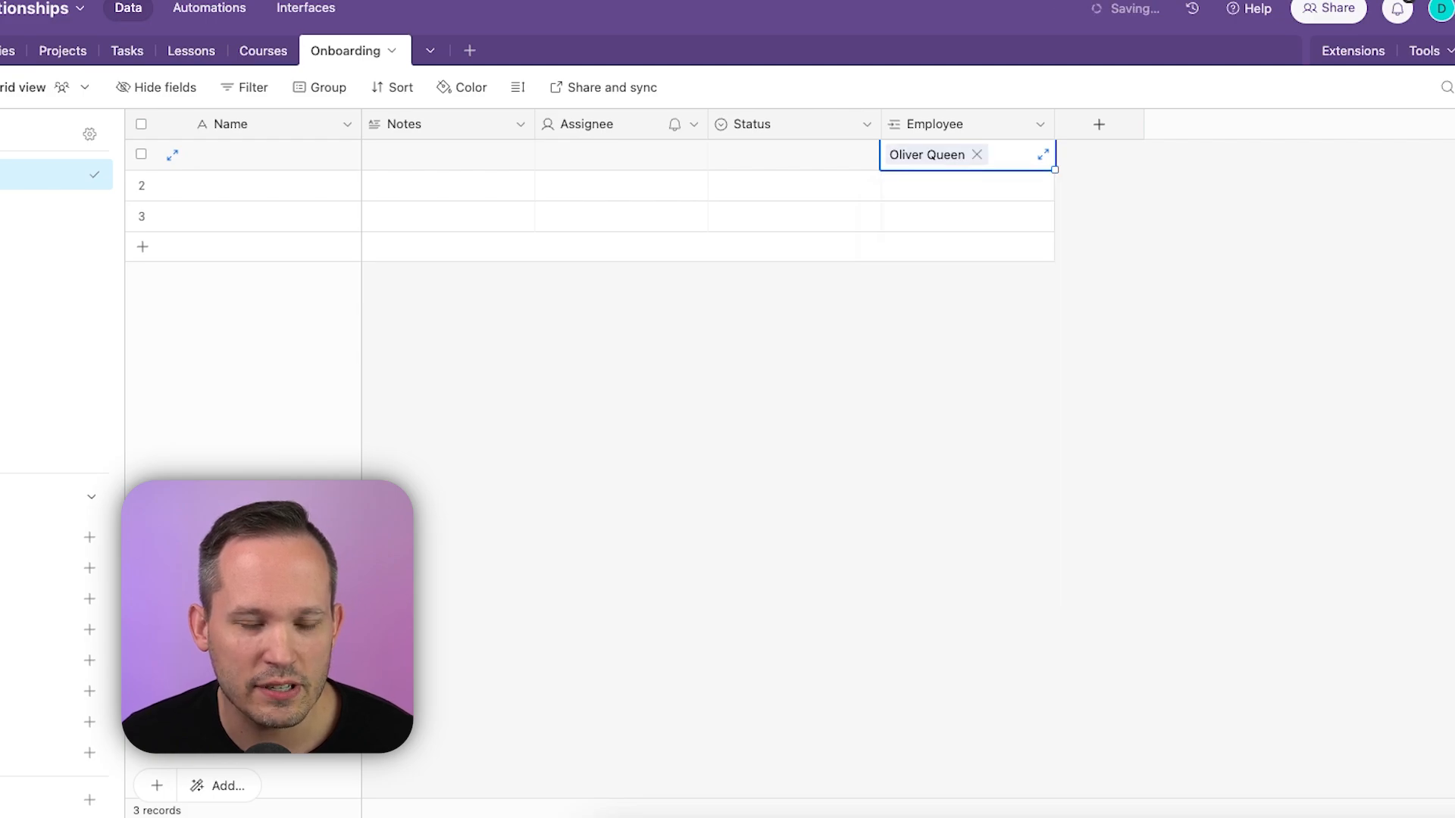
{"action": "left_click", "coordinate": [1098, 123]}
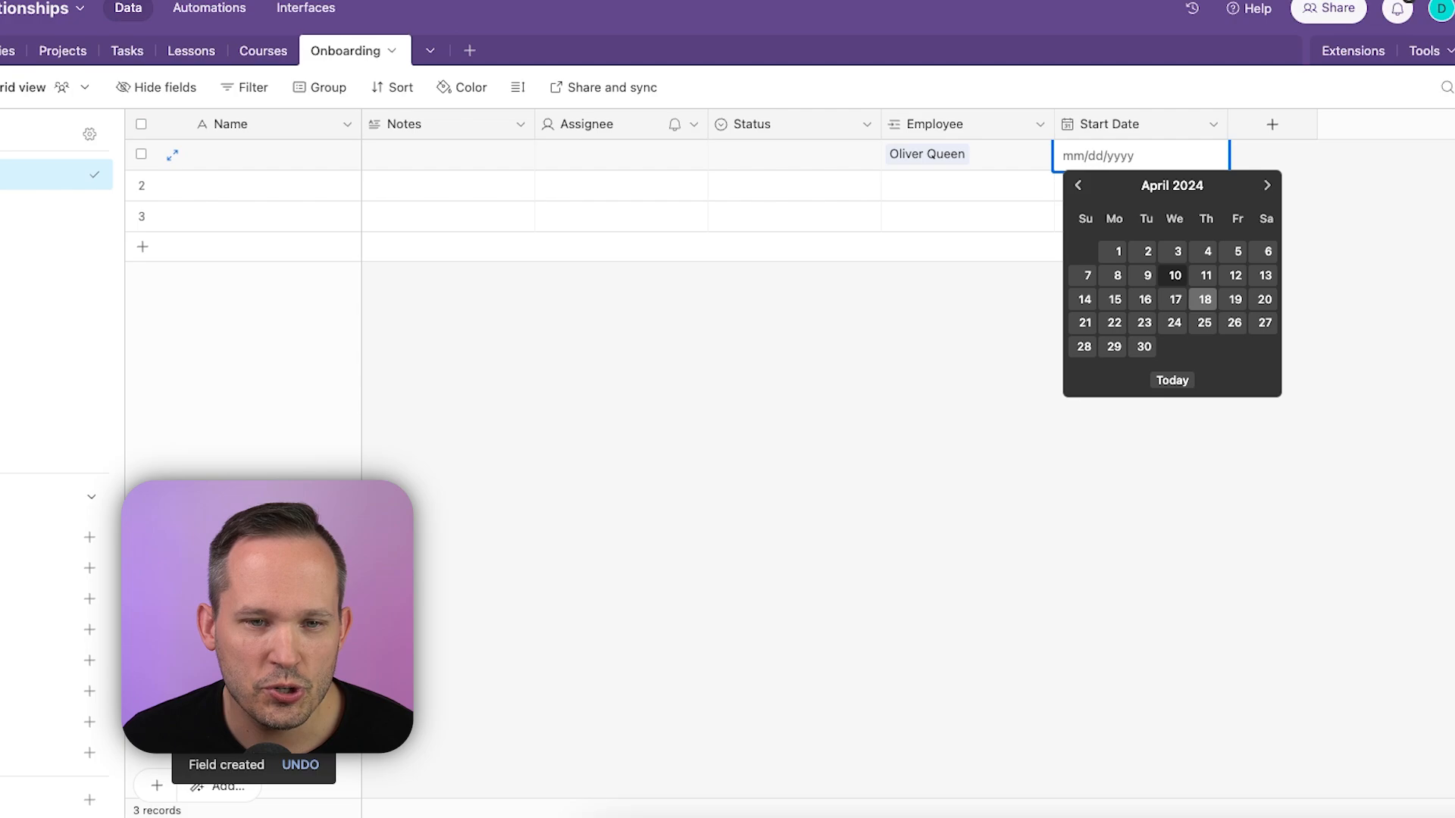
{"action": "left_click", "coordinate": [1235, 274]}
{"action": "type", "text": "CONCATENATE(Employee"}
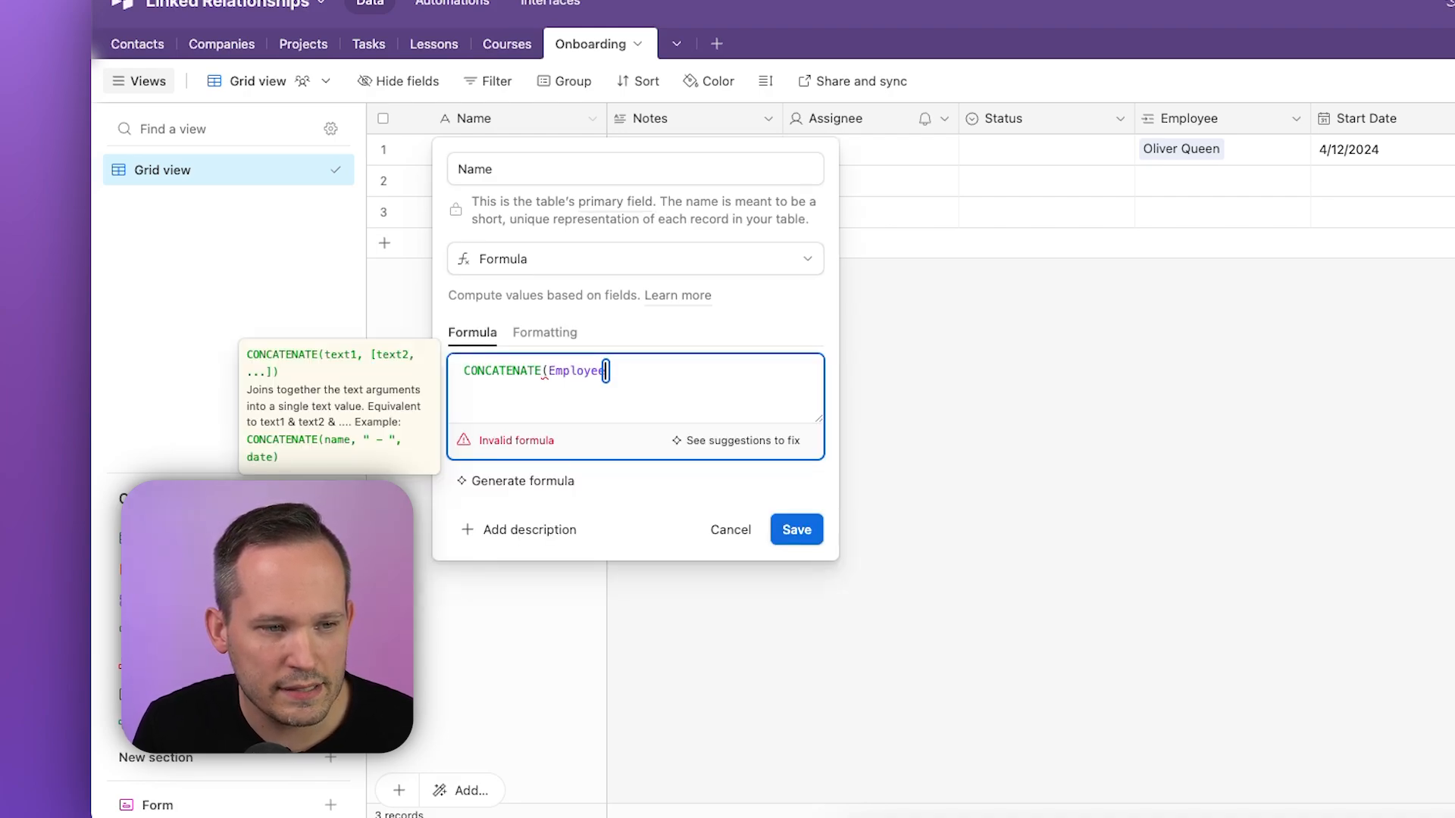
{"action": "type", "text": ", \" - \", {Start Date}"}
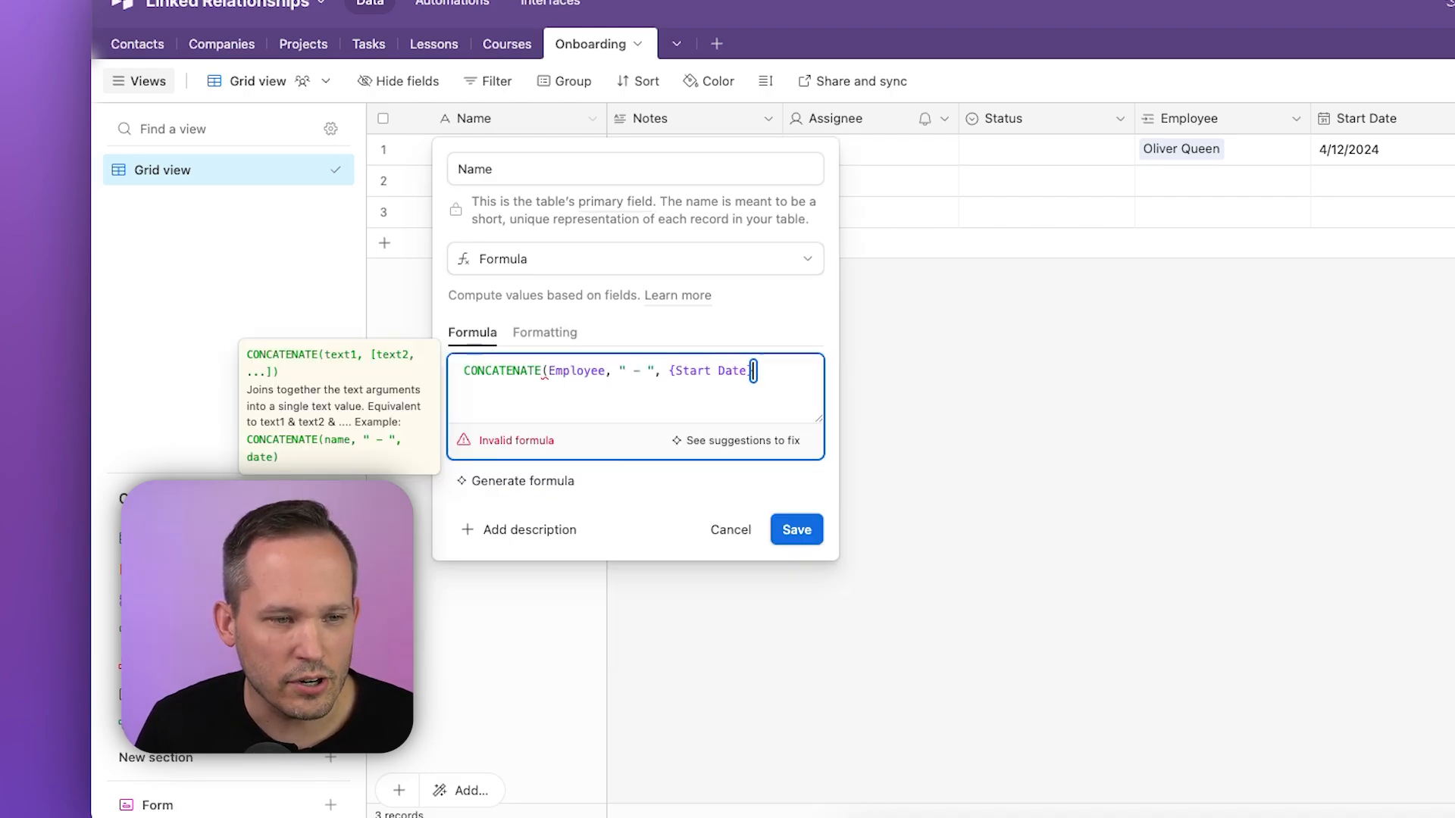
{"action": "left_click", "coordinate": [795, 529]}
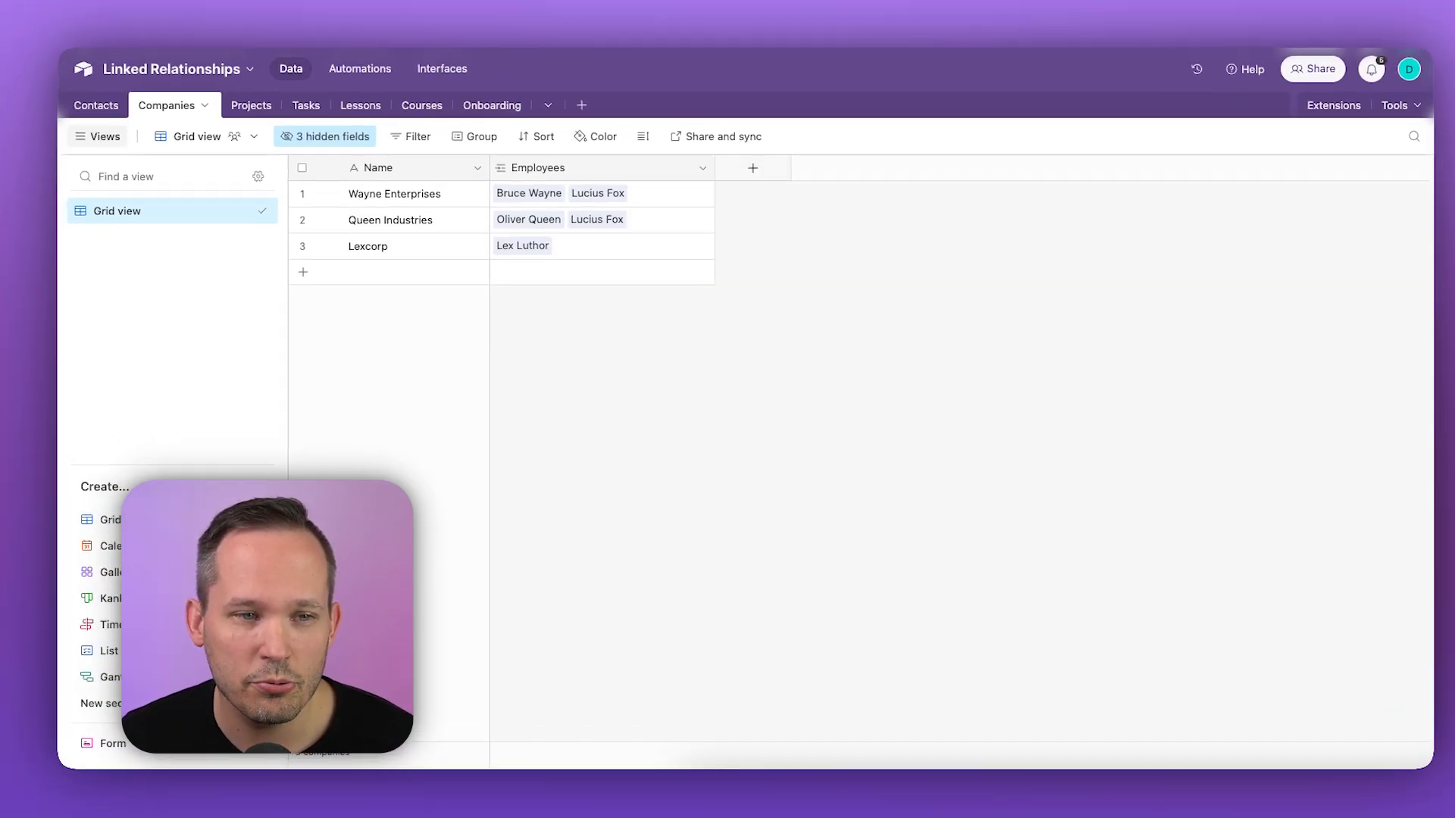
Create a single-record CEO field linked to Contacts and pick Bruce Wayne for Wayne Enterprises
{"action": "left_click", "coordinate": [752, 169]}
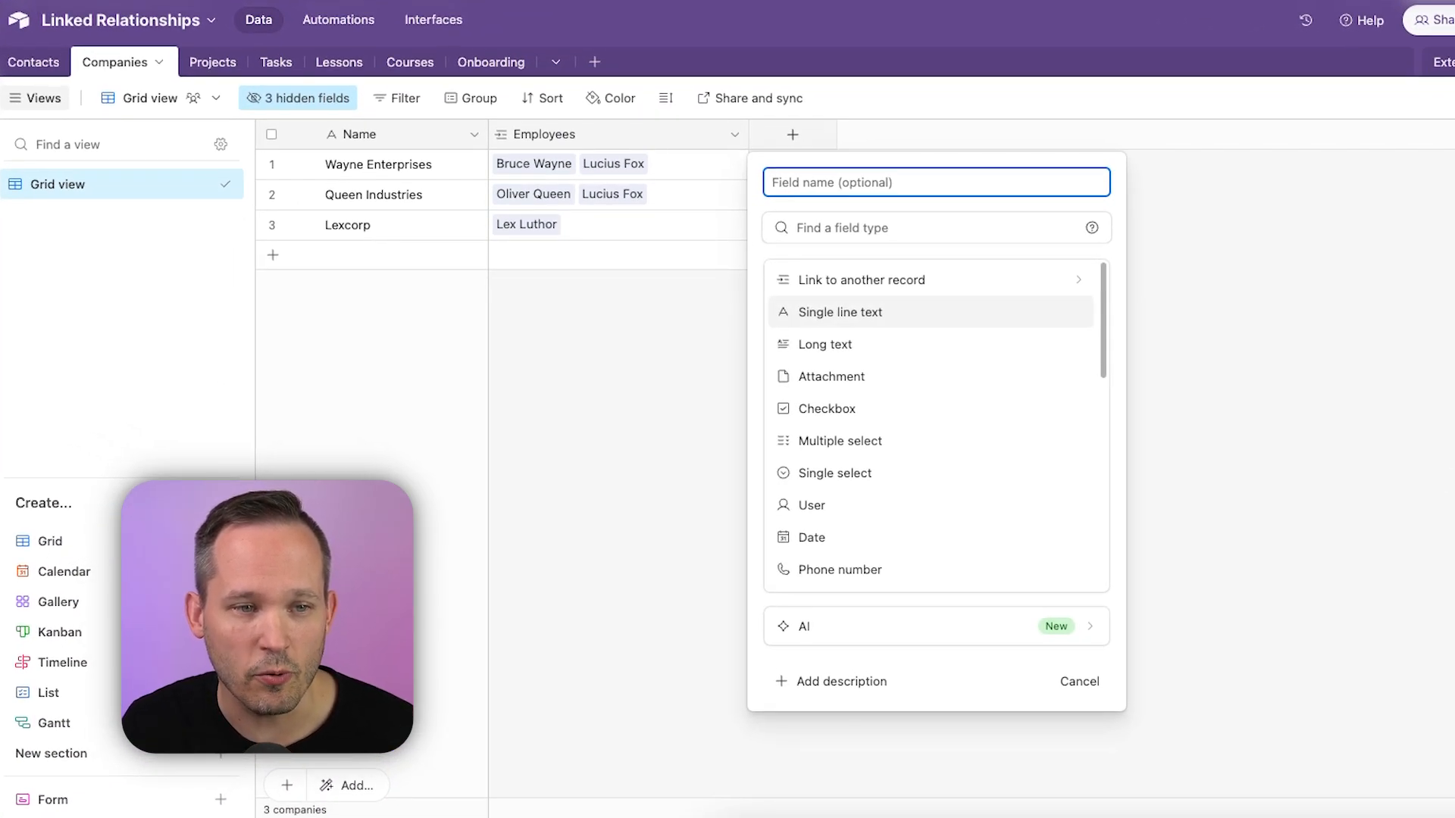
{"action": "left_click", "coordinate": [861, 279]}
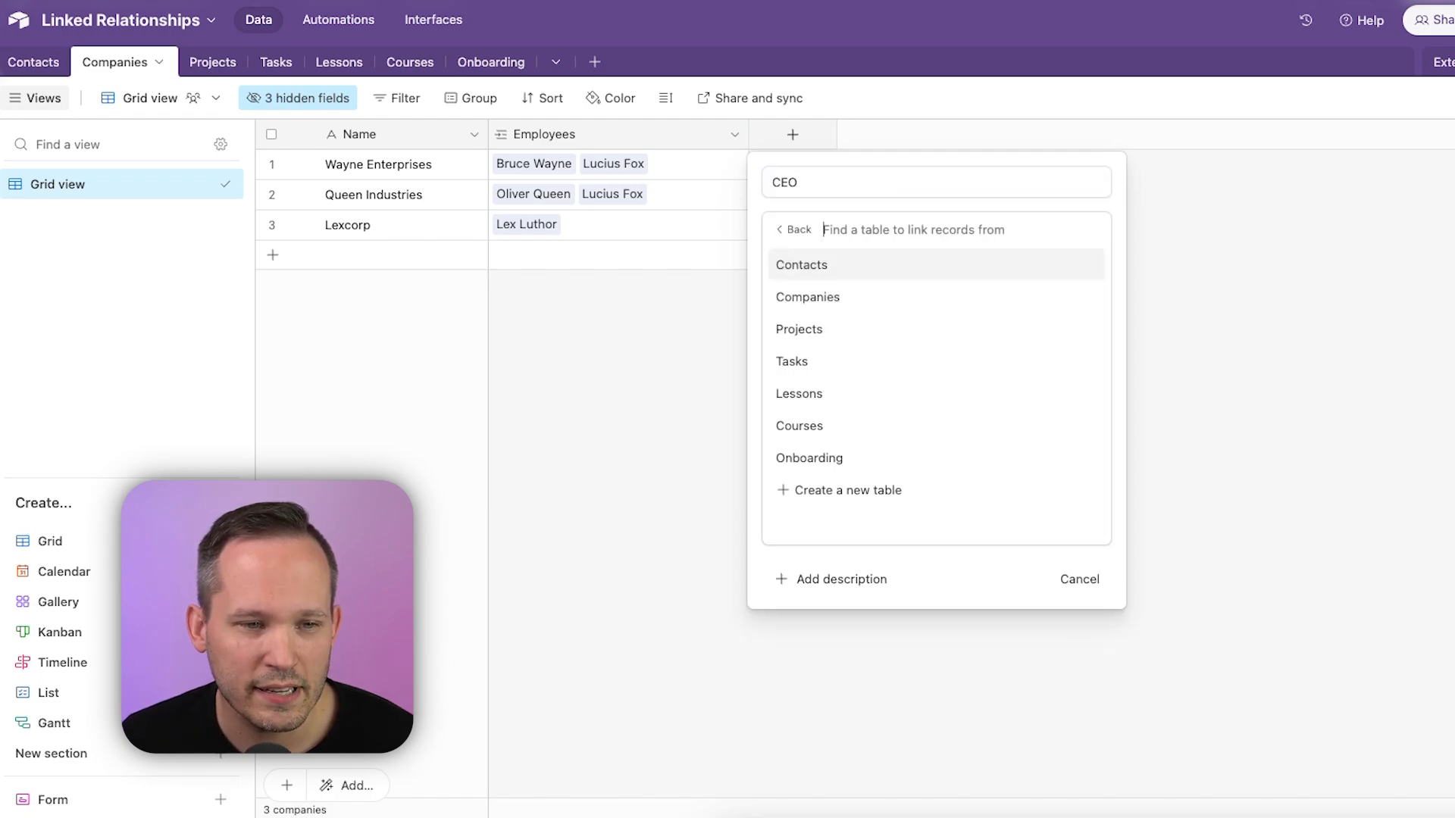
{"action": "left_click", "coordinate": [801, 265]}
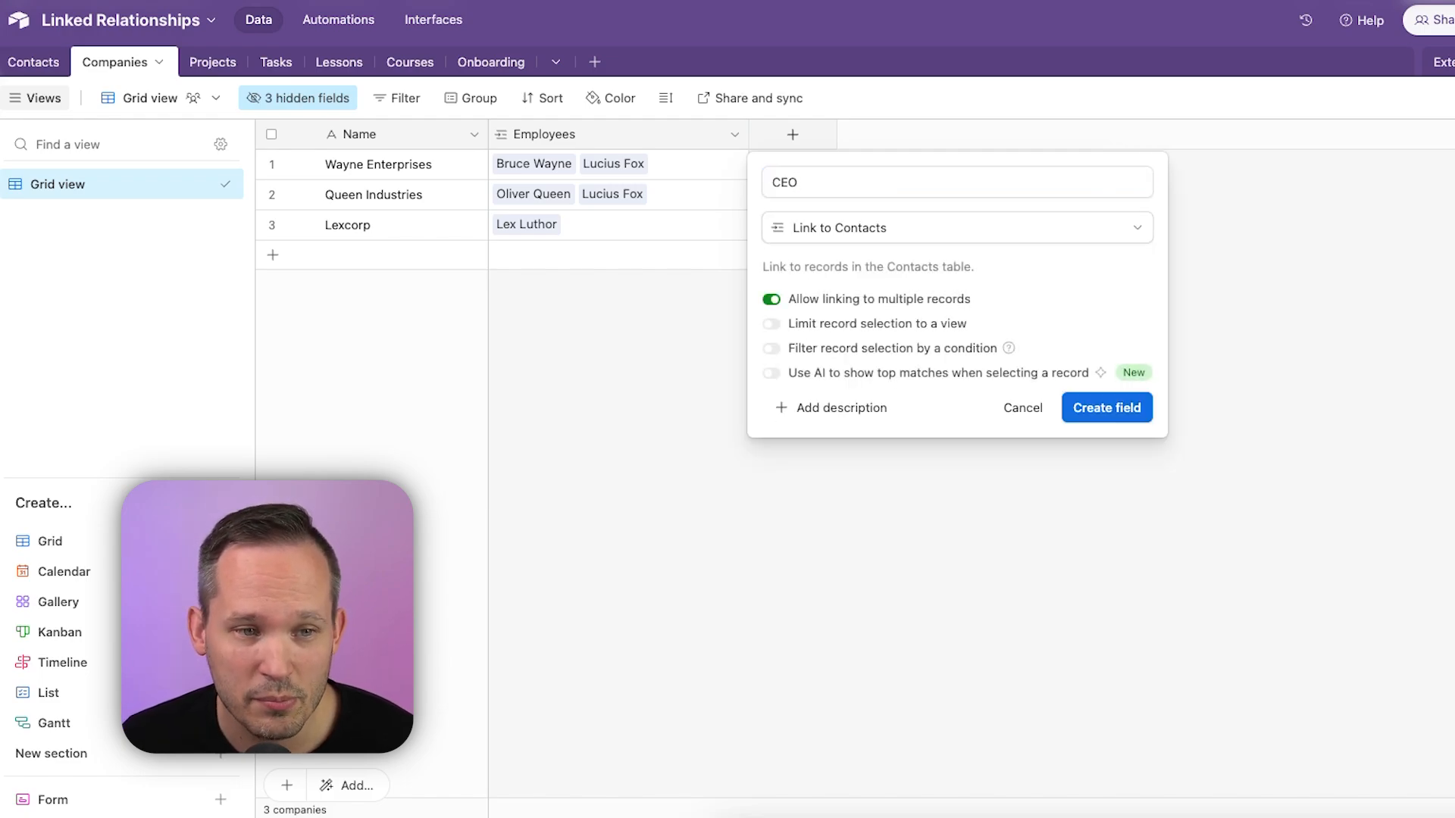
{"action": "left_click", "coordinate": [772, 299]}
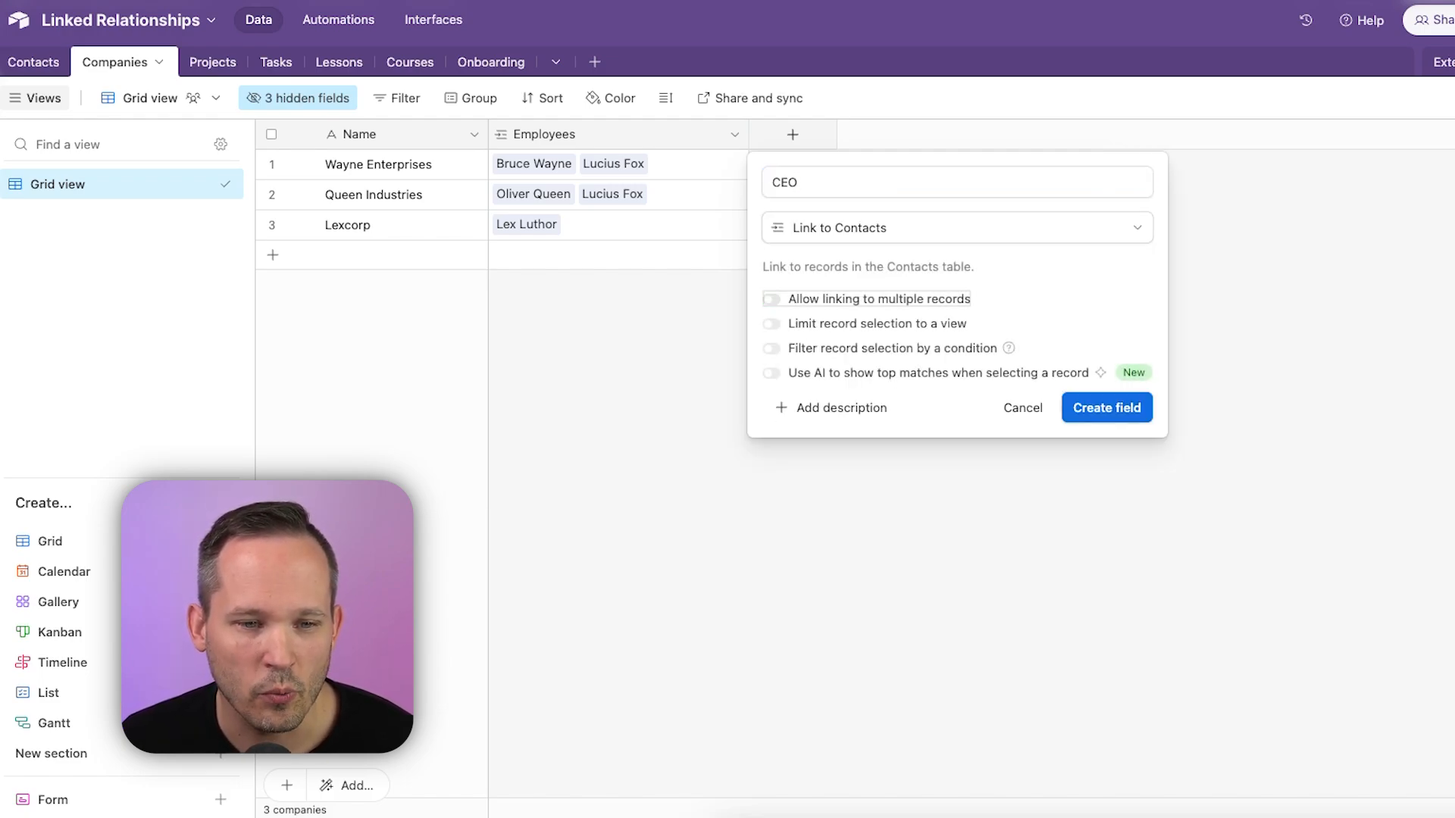
{"action": "left_click", "coordinate": [1106, 408]}
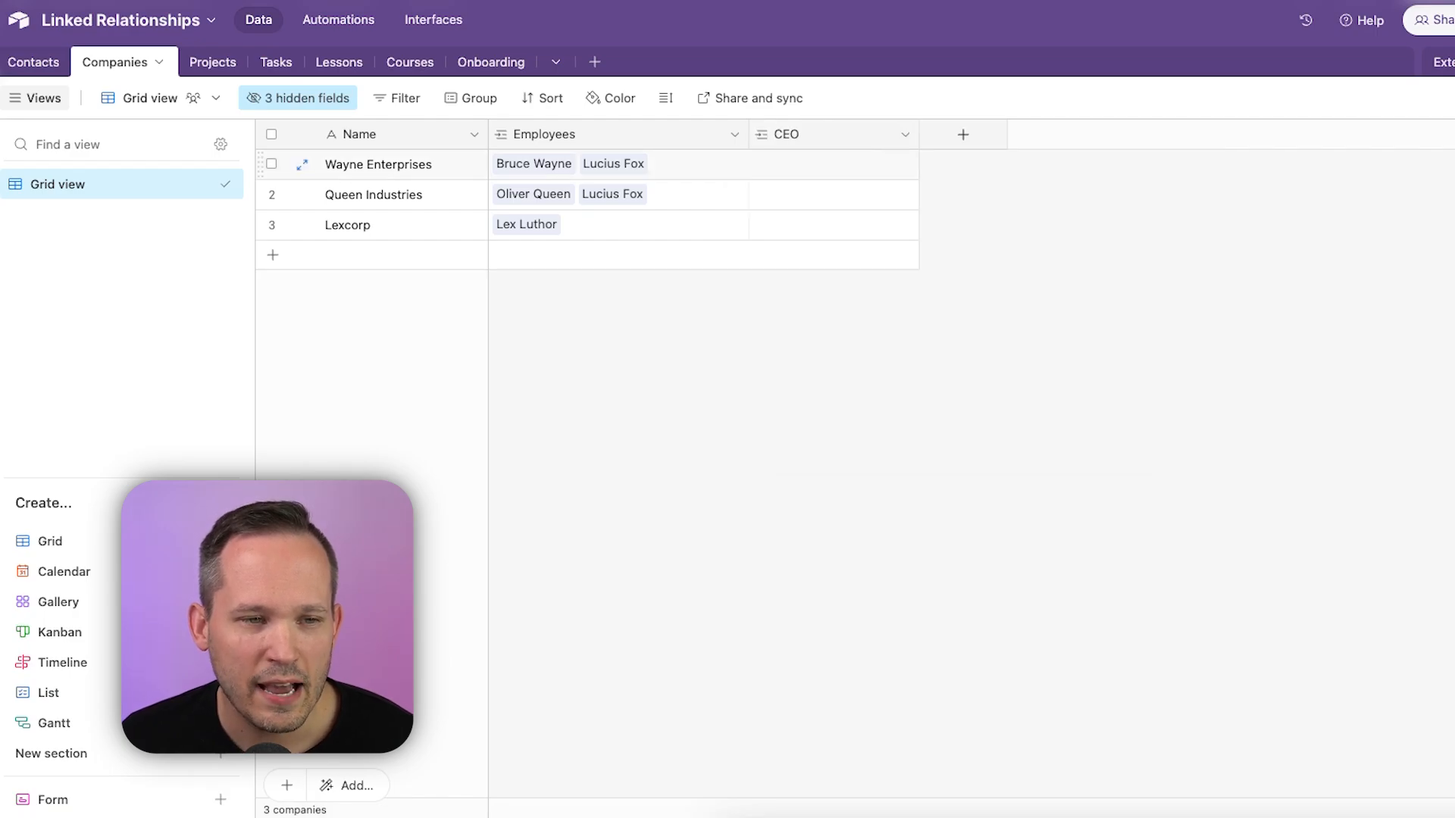
{"action": "left_click", "coordinate": [832, 164]}
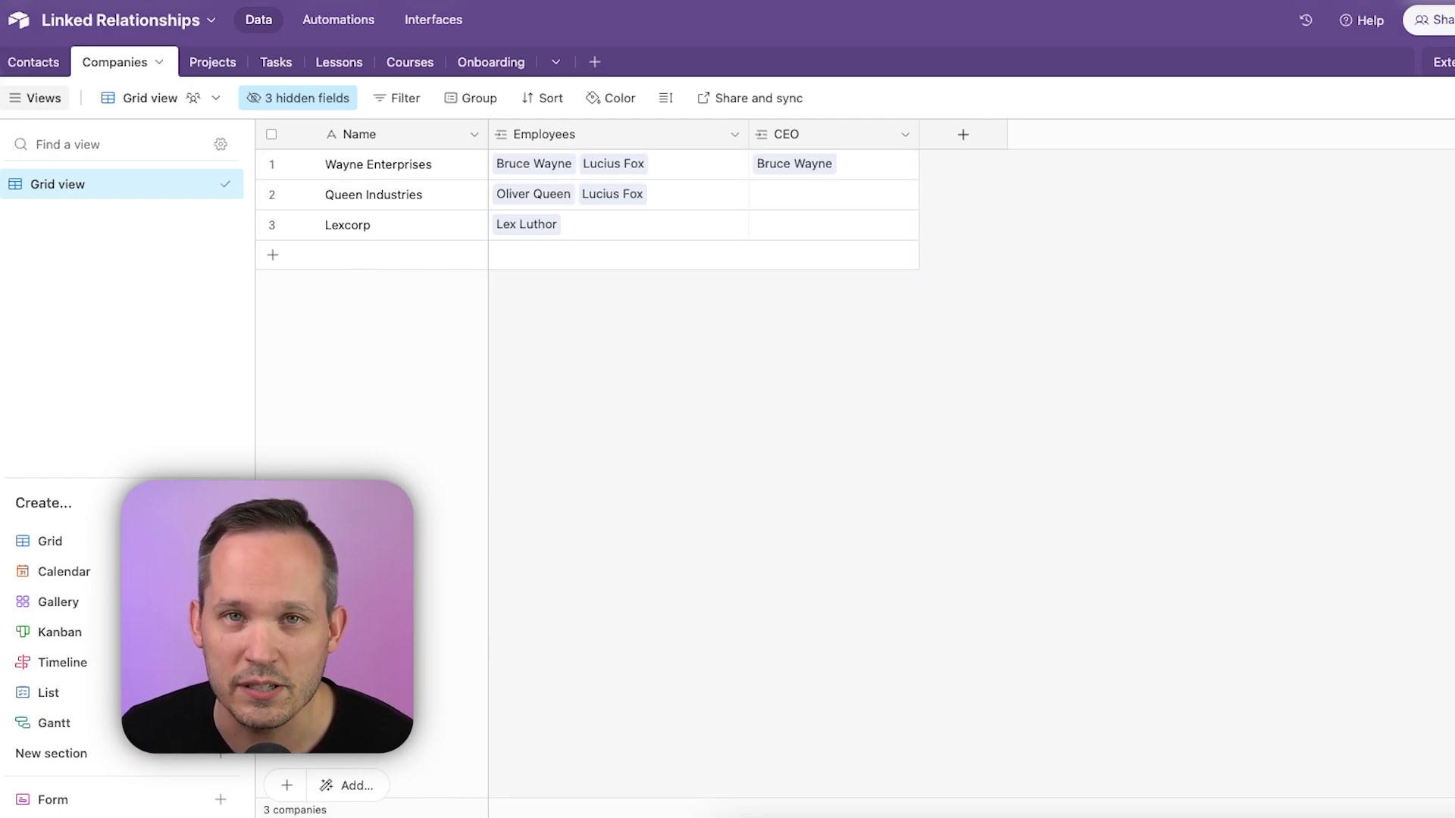
{"action": "left_click", "coordinate": [38, 62]}
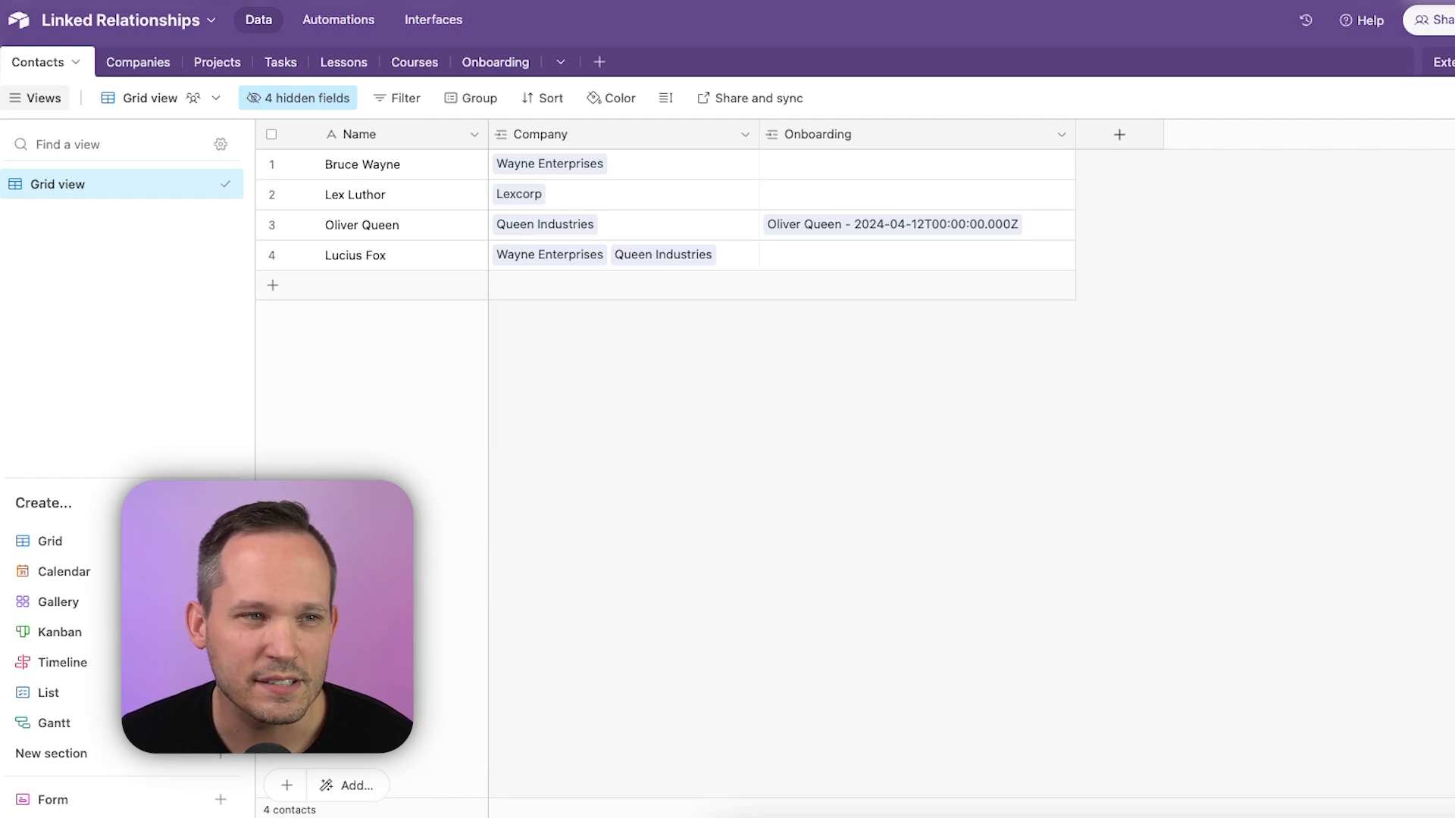
Unhide the Companies link field in Contacts and rename it 'CEO of'
{"action": "left_click", "coordinate": [298, 98]}
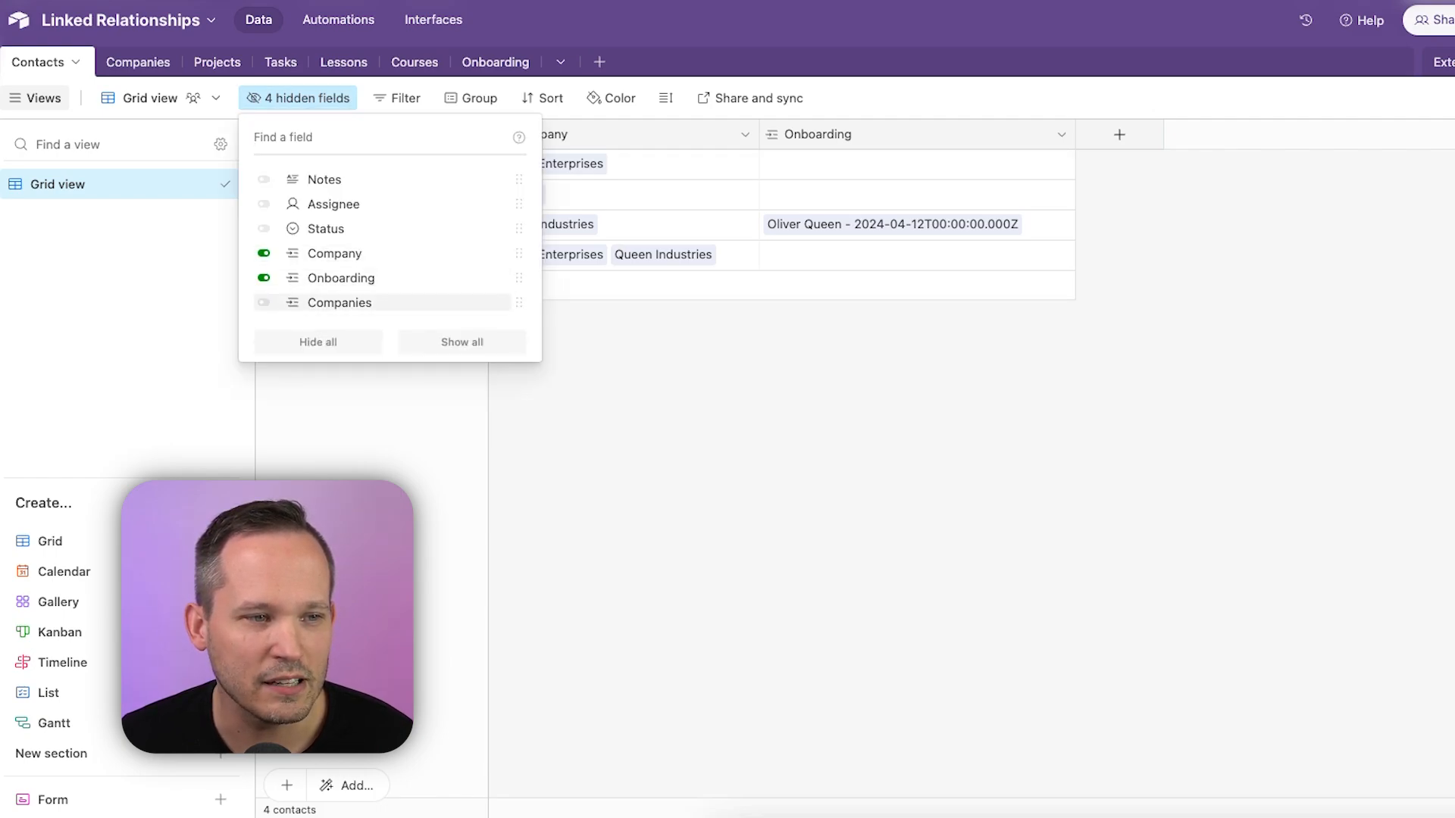
{"action": "left_click", "coordinate": [265, 302]}
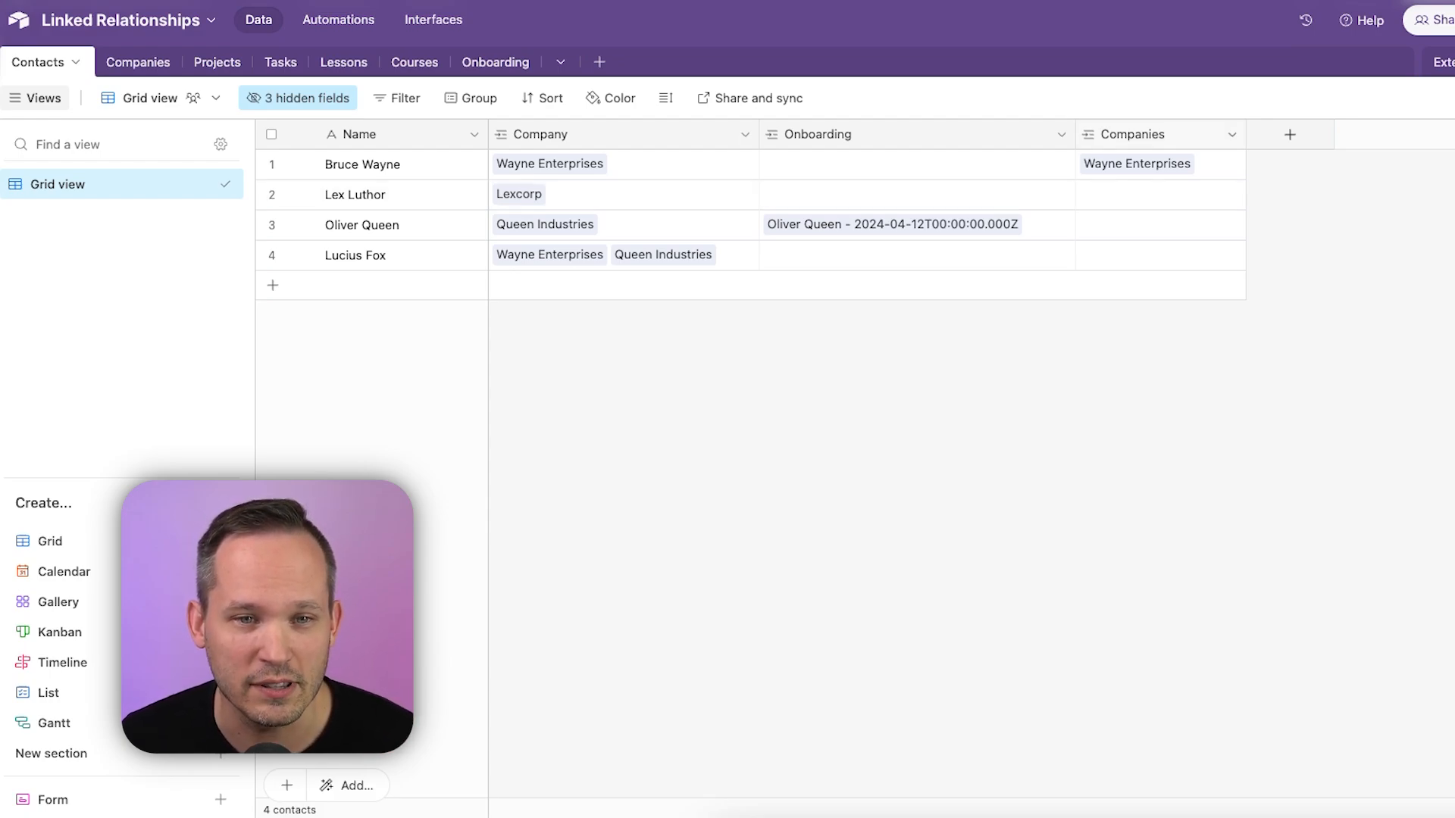
{"action": "left_click", "coordinate": [1232, 133]}
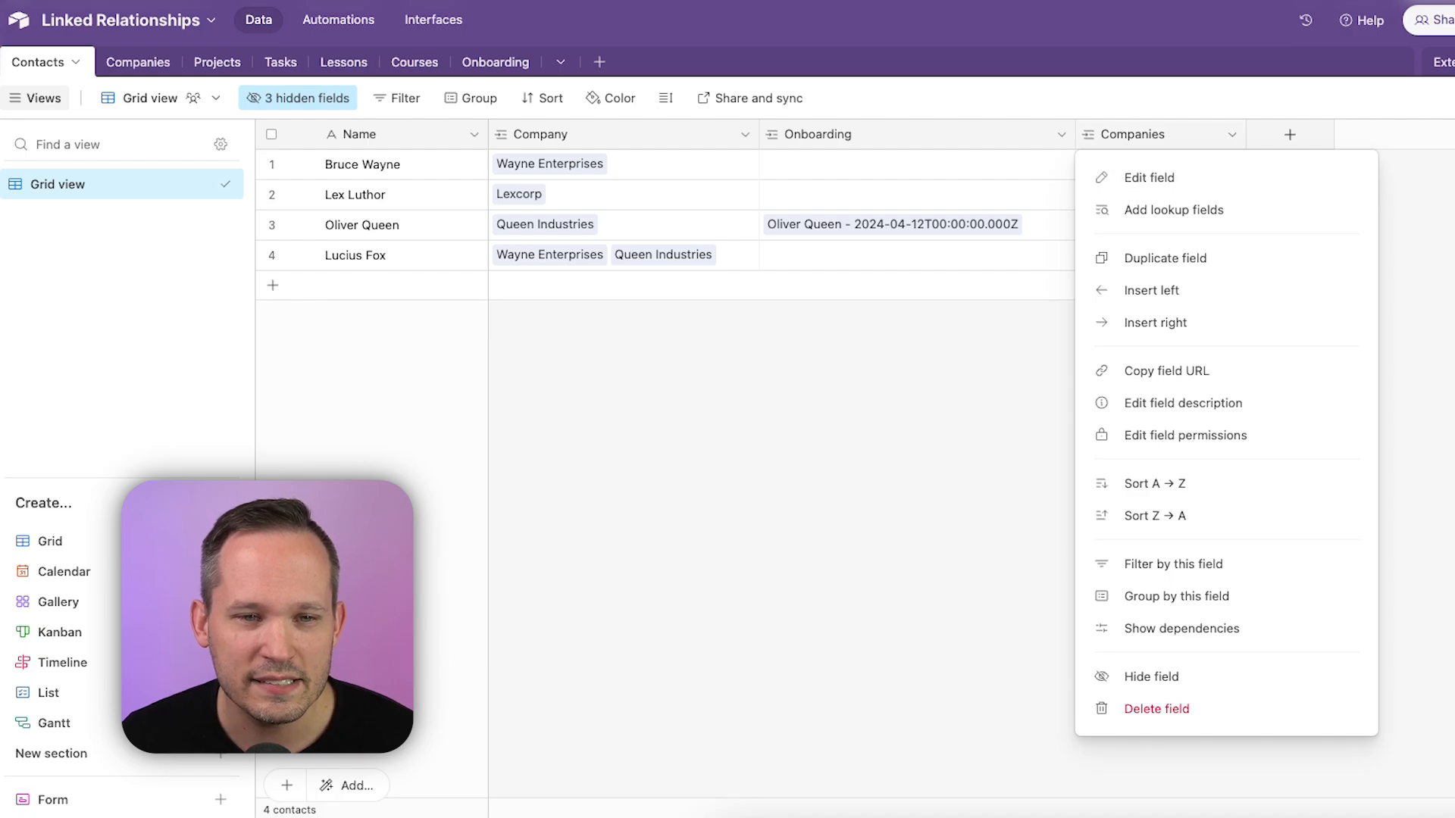
{"action": "left_click", "coordinate": [1150, 177]}
{"action": "type", "text": "CEO of"}
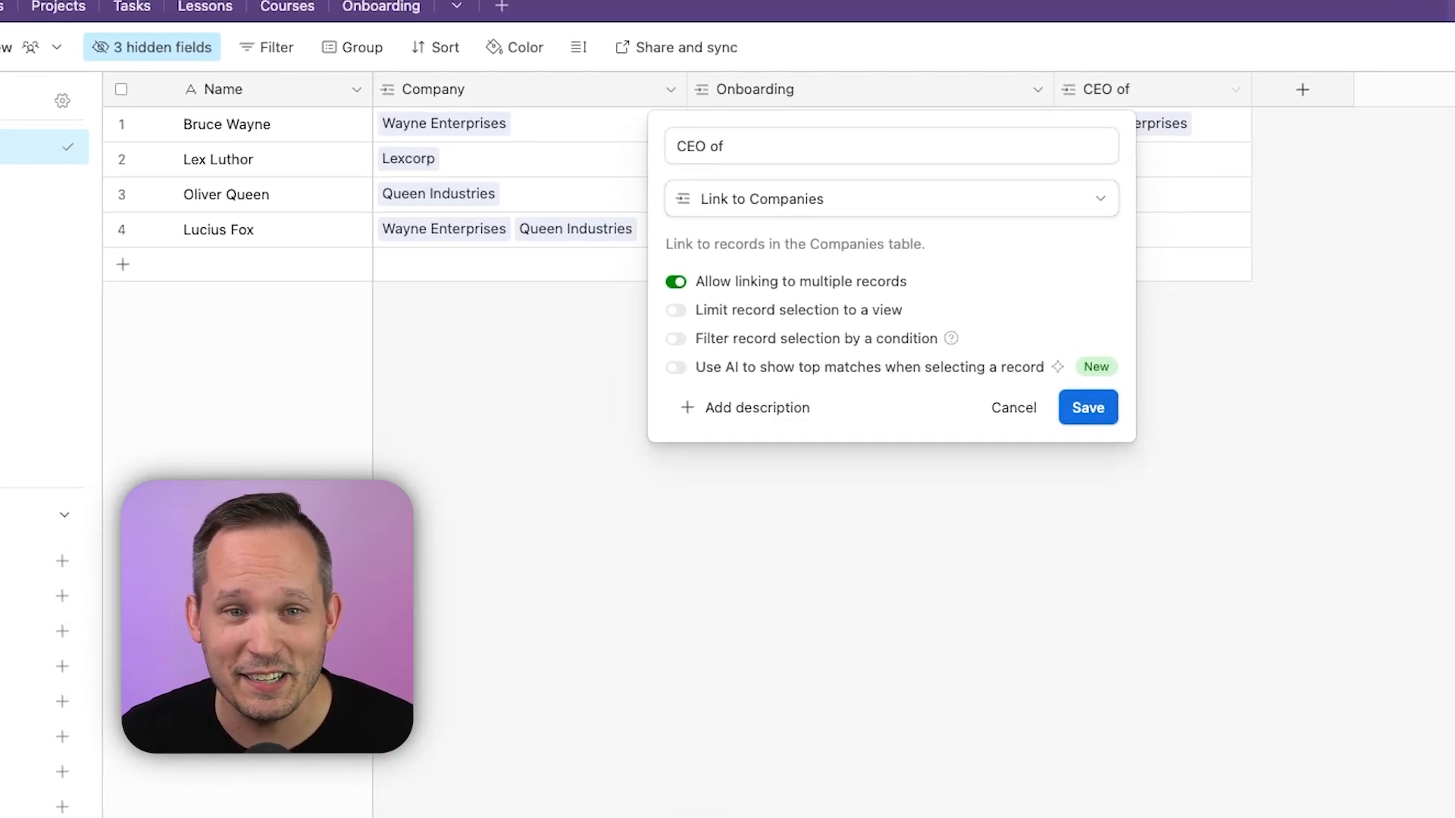
{"action": "left_click", "coordinate": [1087, 407]}
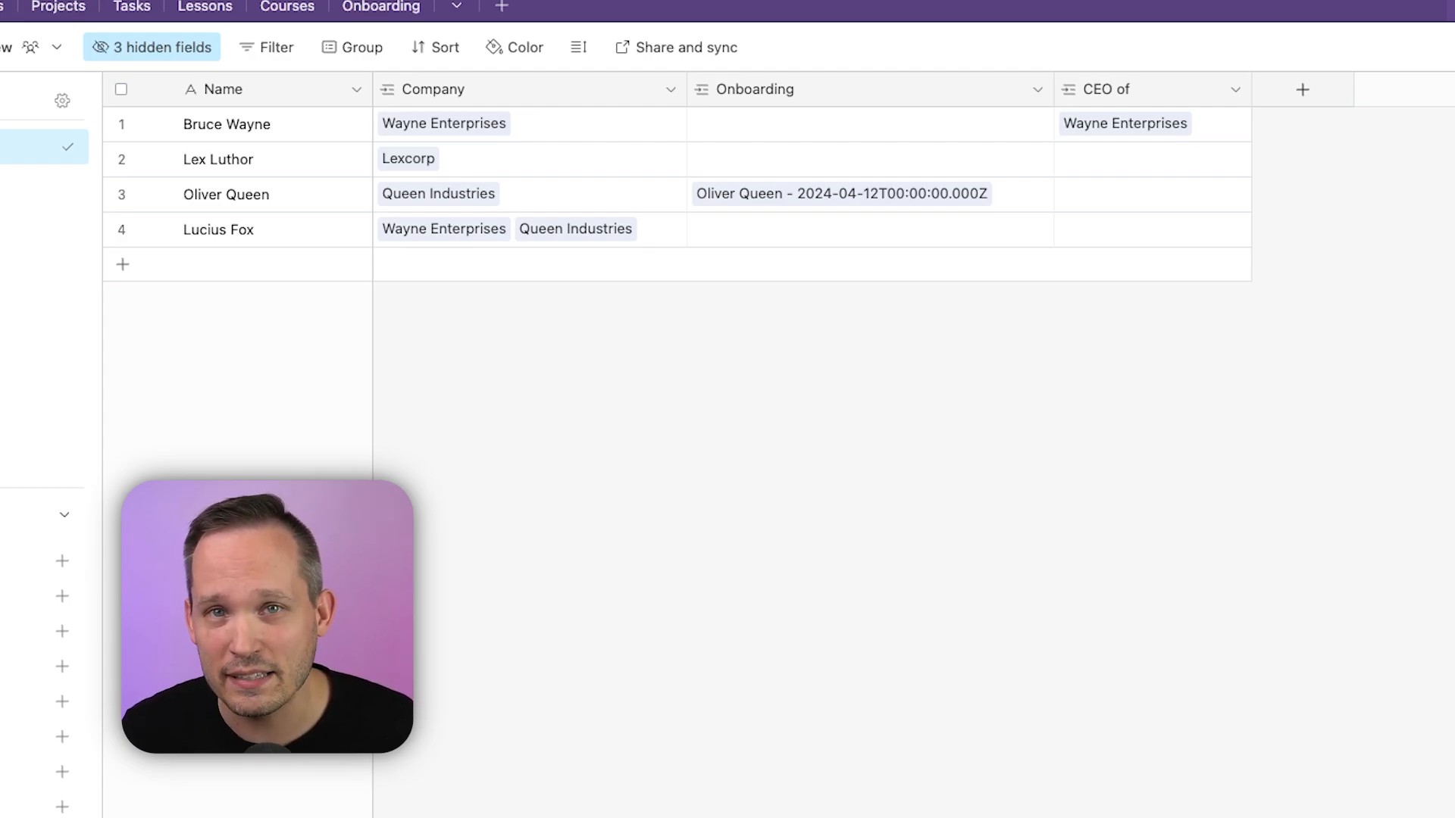
Delete the 'CEO of' field, then inspect Wayne Enterprises' plain-text CEO value 'Bruce Wayne'
{"action": "left_click", "coordinate": [1235, 90]}
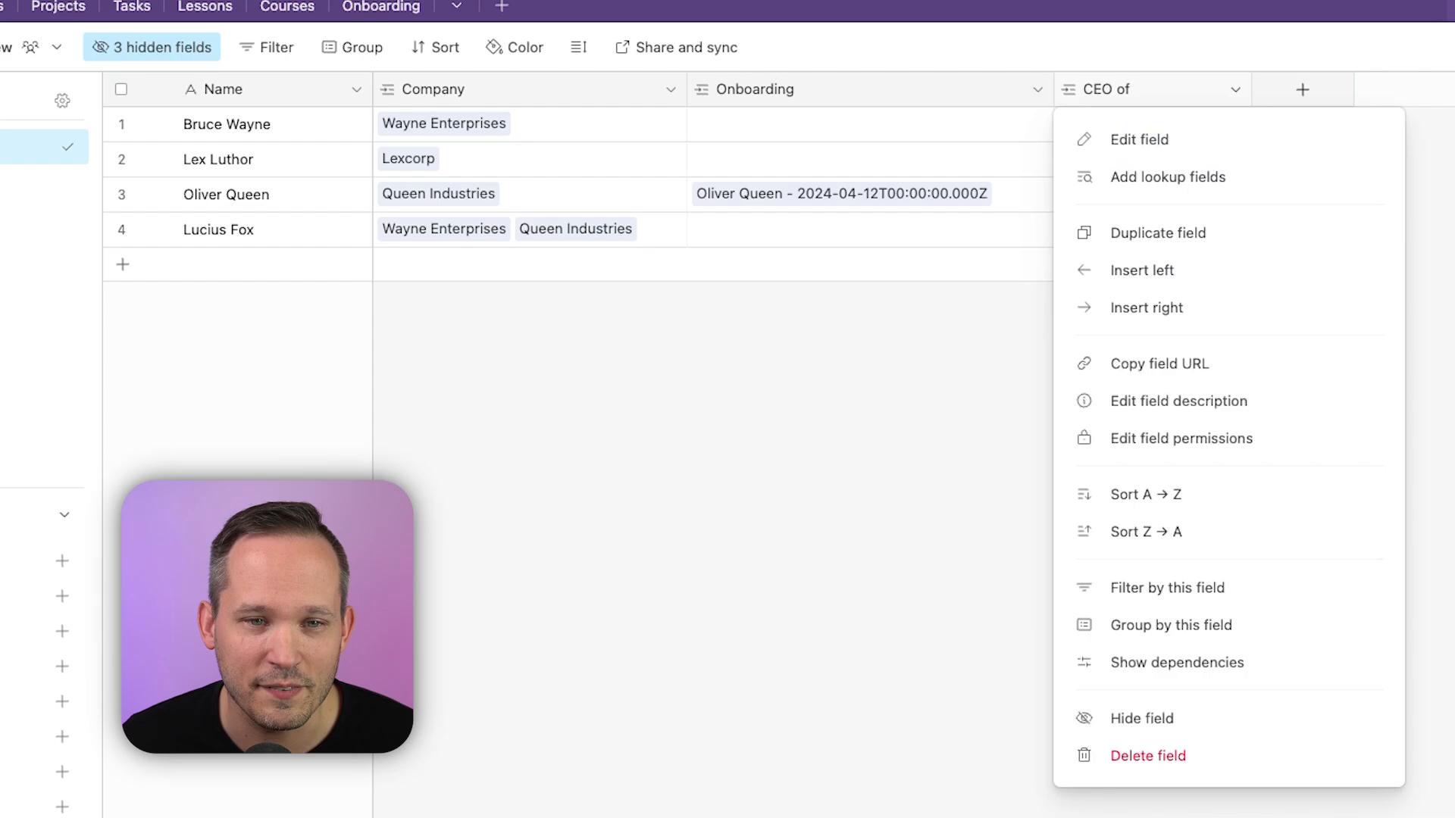
{"action": "left_click", "coordinate": [1147, 756]}
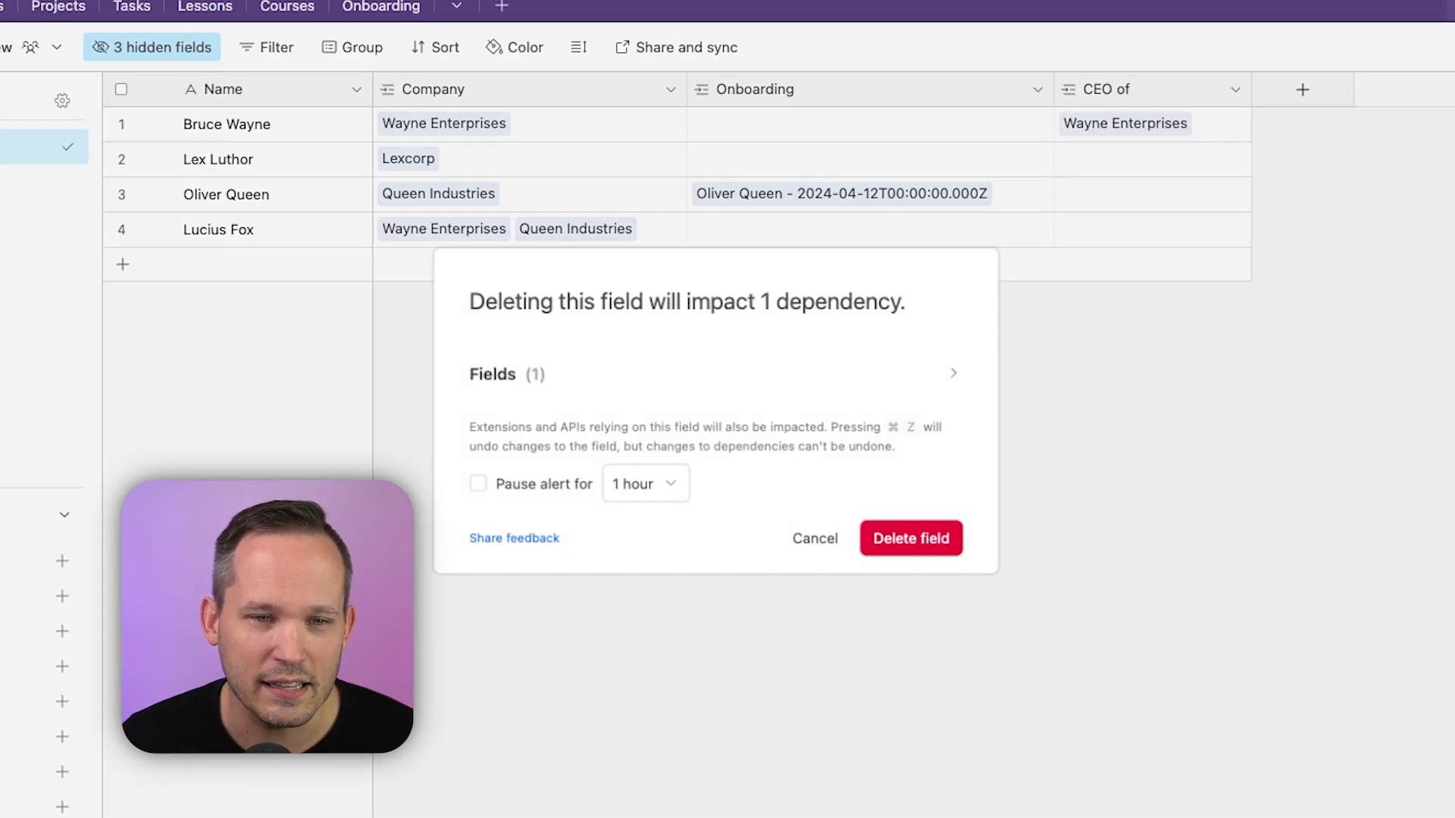
{"action": "left_click", "coordinate": [909, 538]}
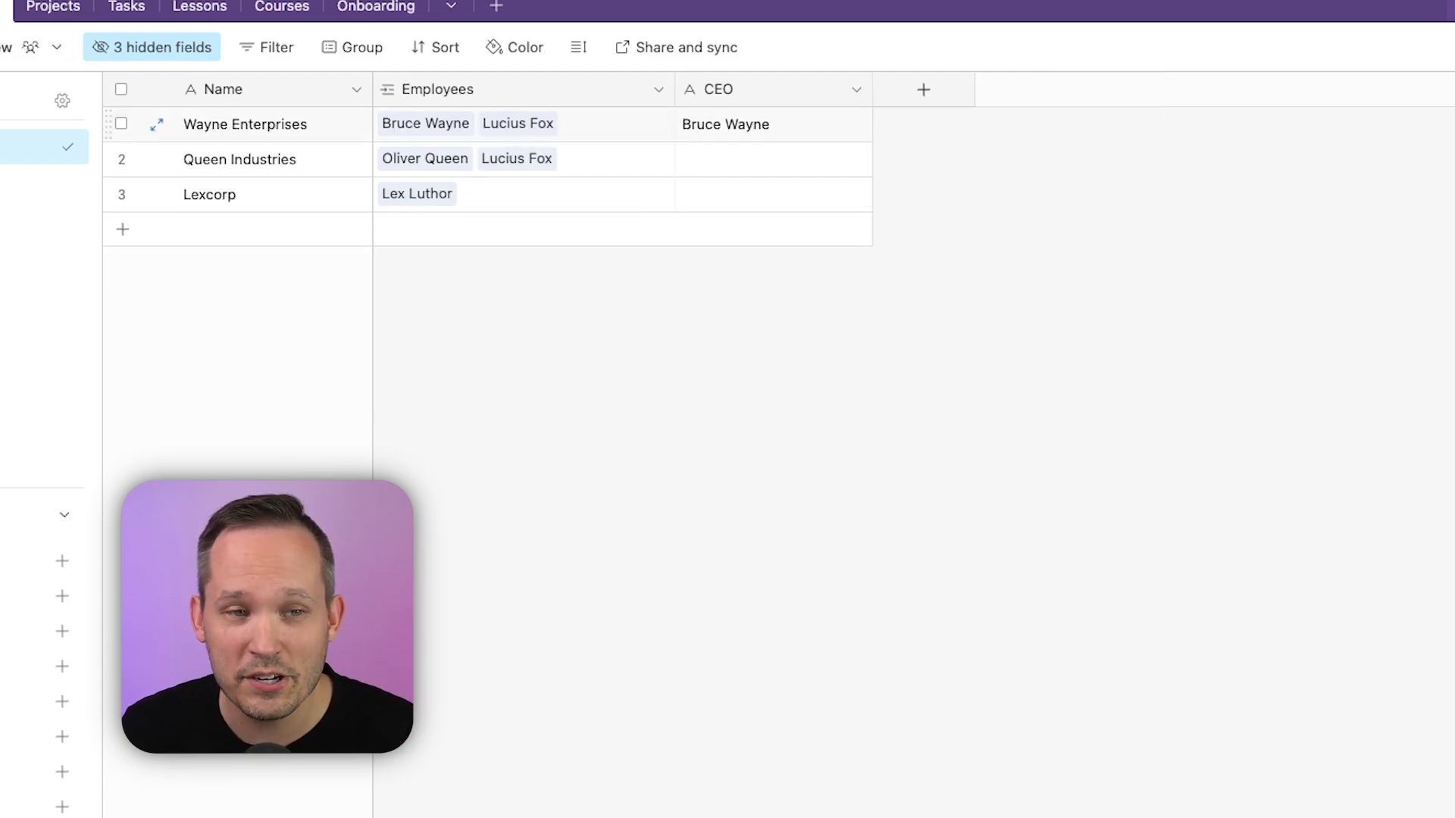
{"action": "left_click", "coordinate": [773, 124]}
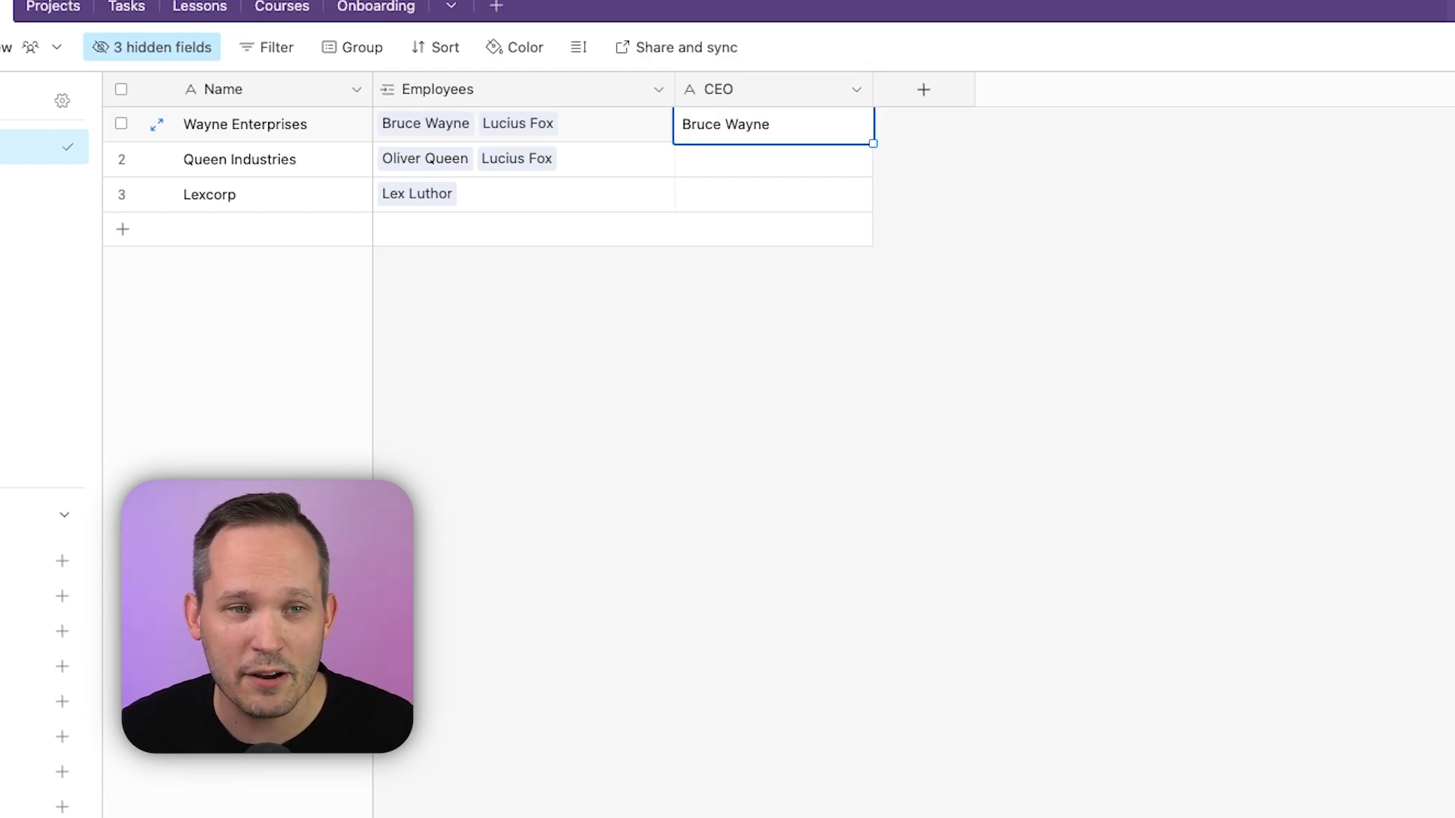
{"action": "double_click", "coordinate": [725, 123]}
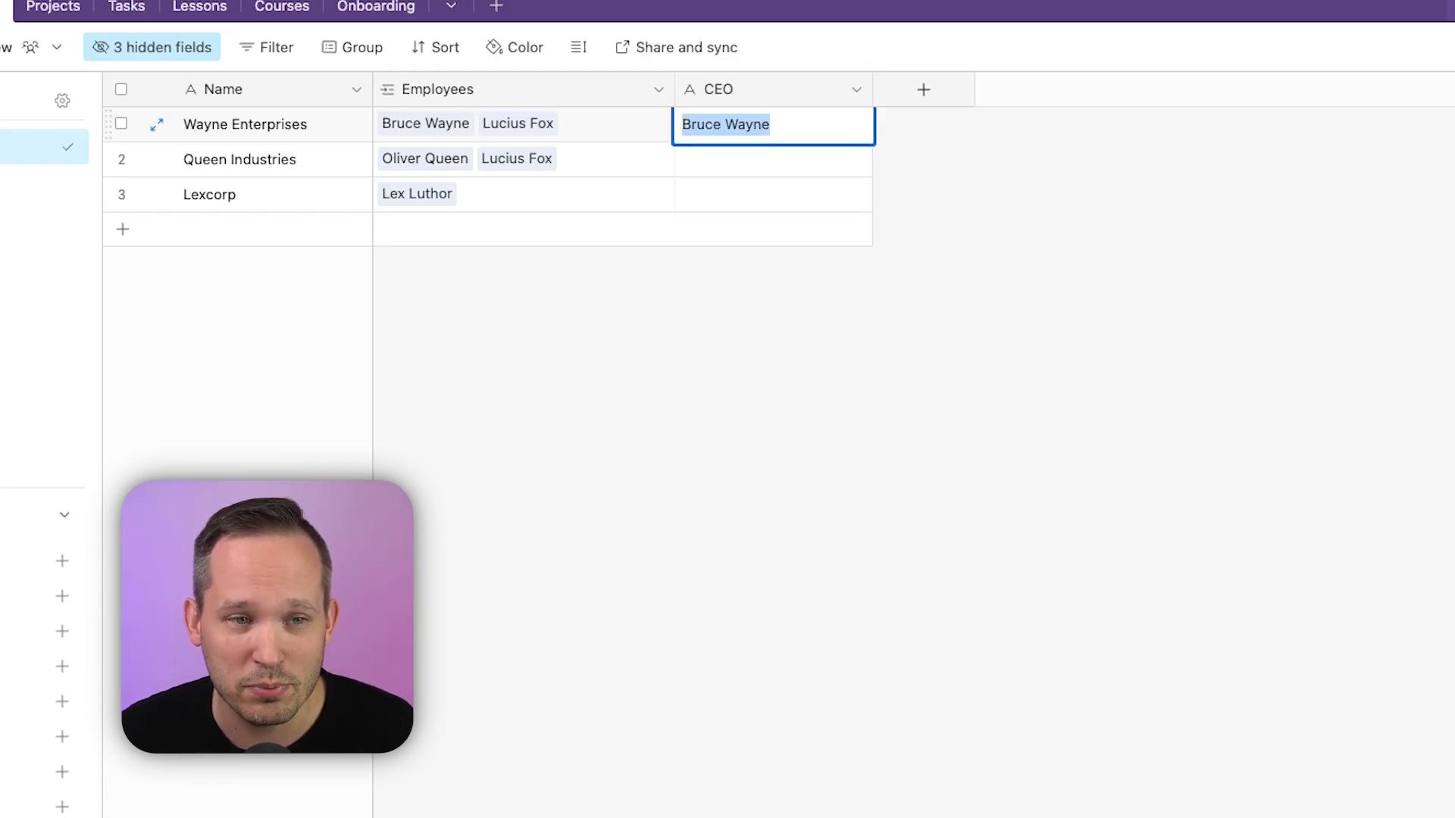